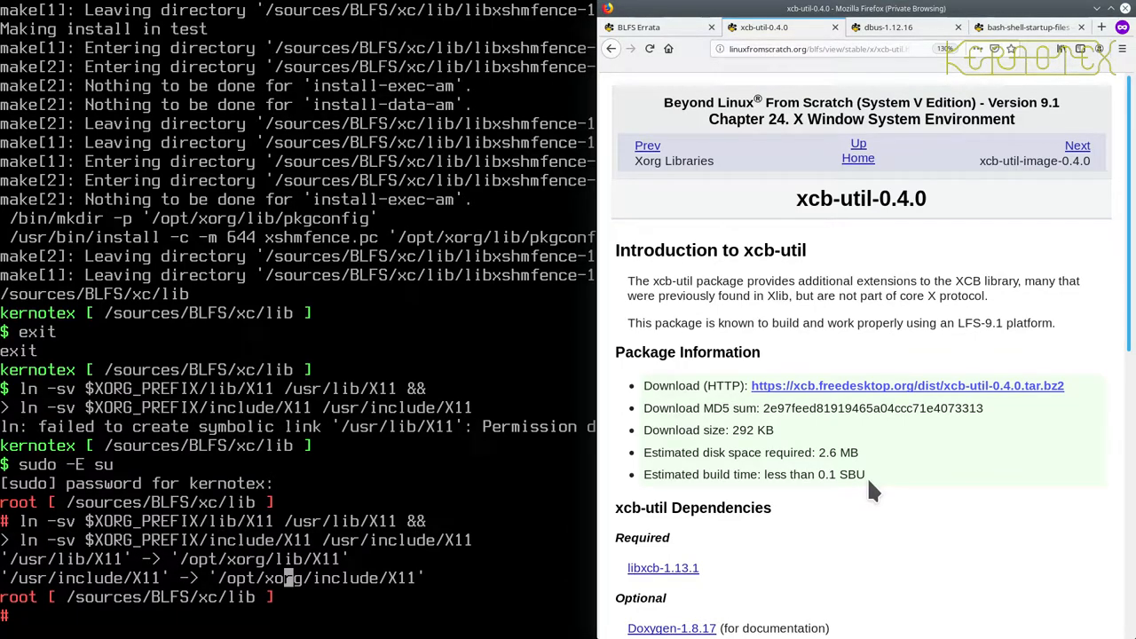
# Step: Exit the root shell and page through the BLFS xcb-util page to its xcb-util-0.4.0 download link
pyautogui.write('exit')
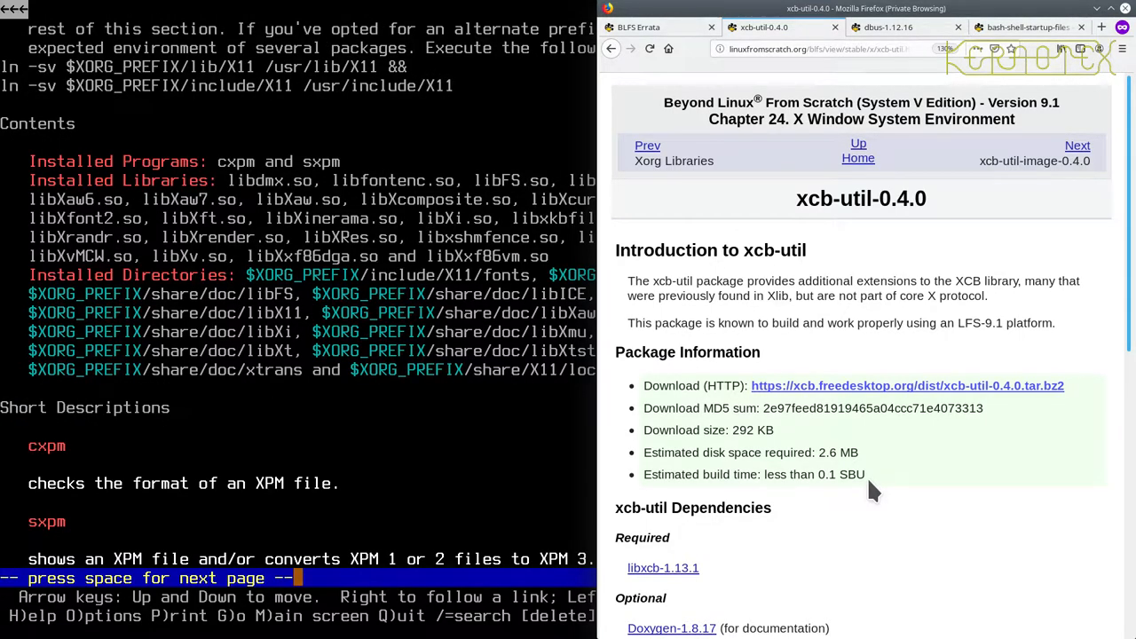
pyautogui.press('space')
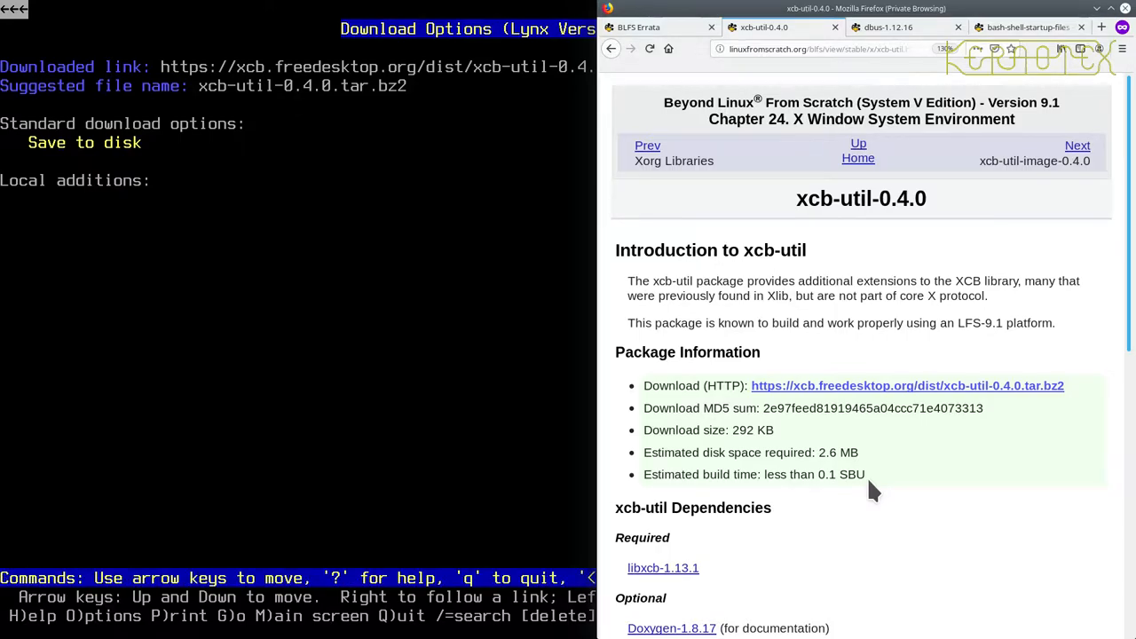
pyautogui.scroll(-3)
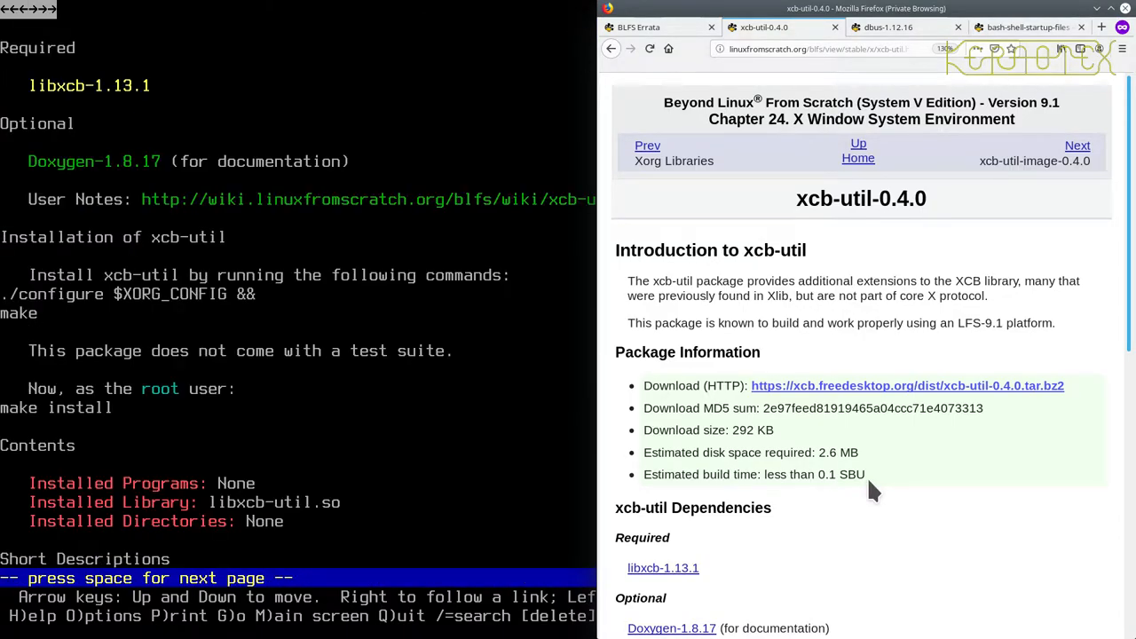
pyautogui.scroll(-3)
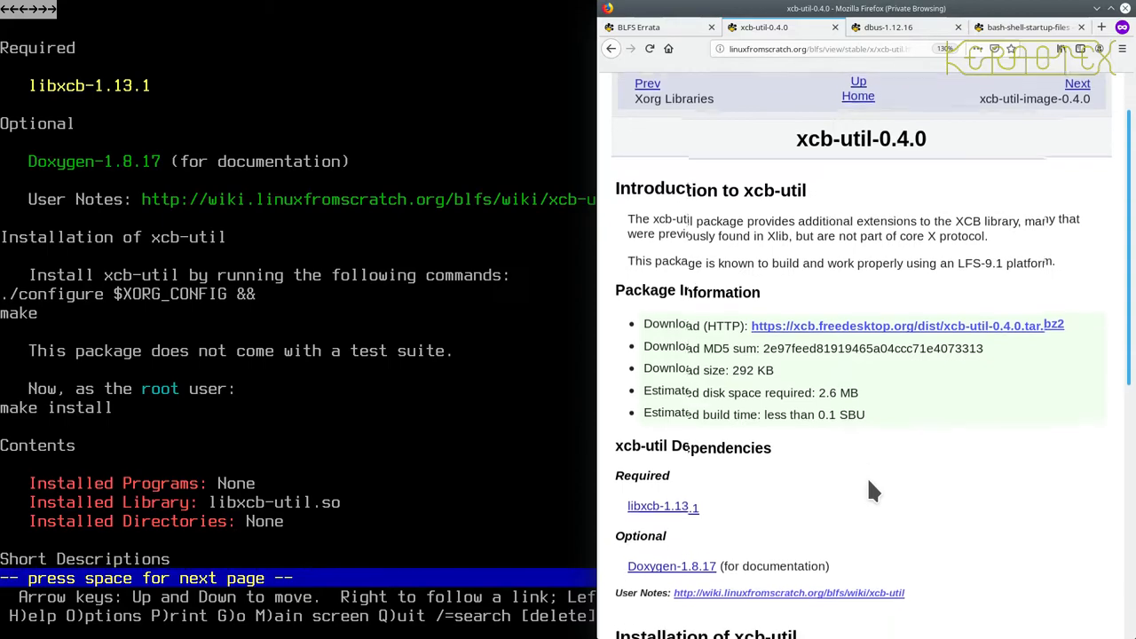
pyautogui.scroll(-3)
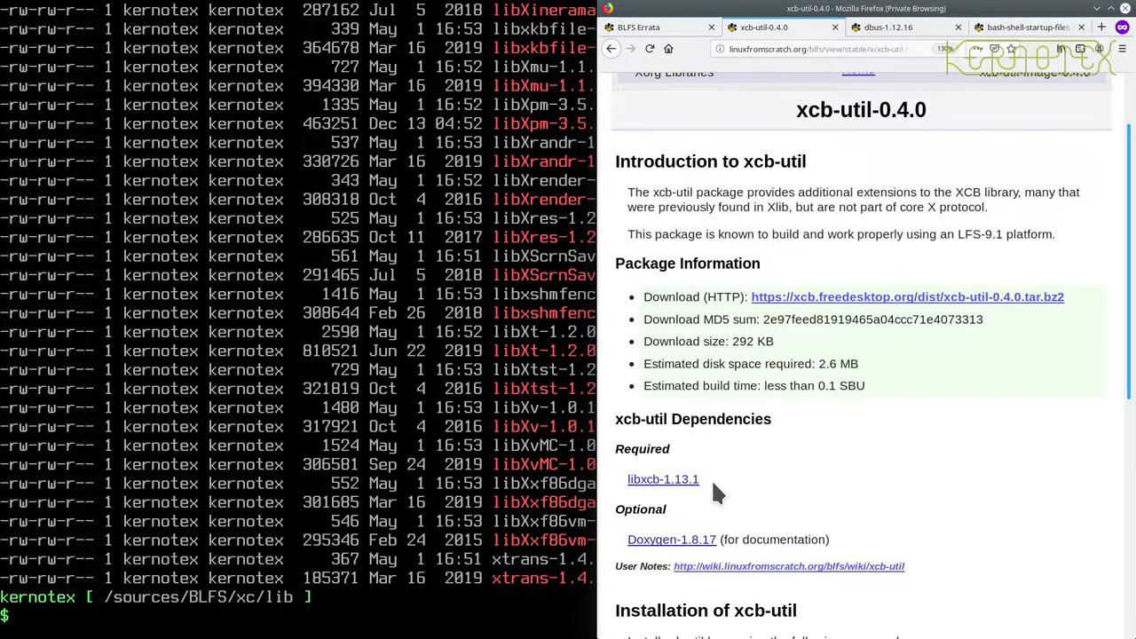
pyautogui.moveTo(664, 480)
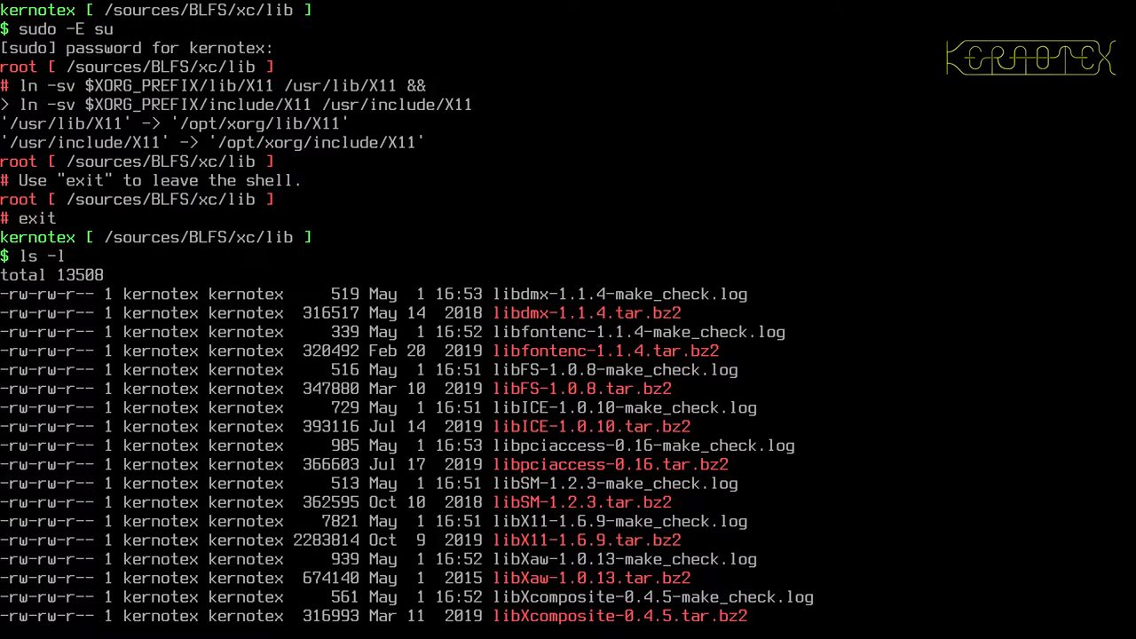
# Step: Move up to /sources/BLFS/xc and list it, confirming xcb-util-0.4.0.tar.bz2 sits beside the libxcb and proto tarballs
pyautogui.scroll(-3)
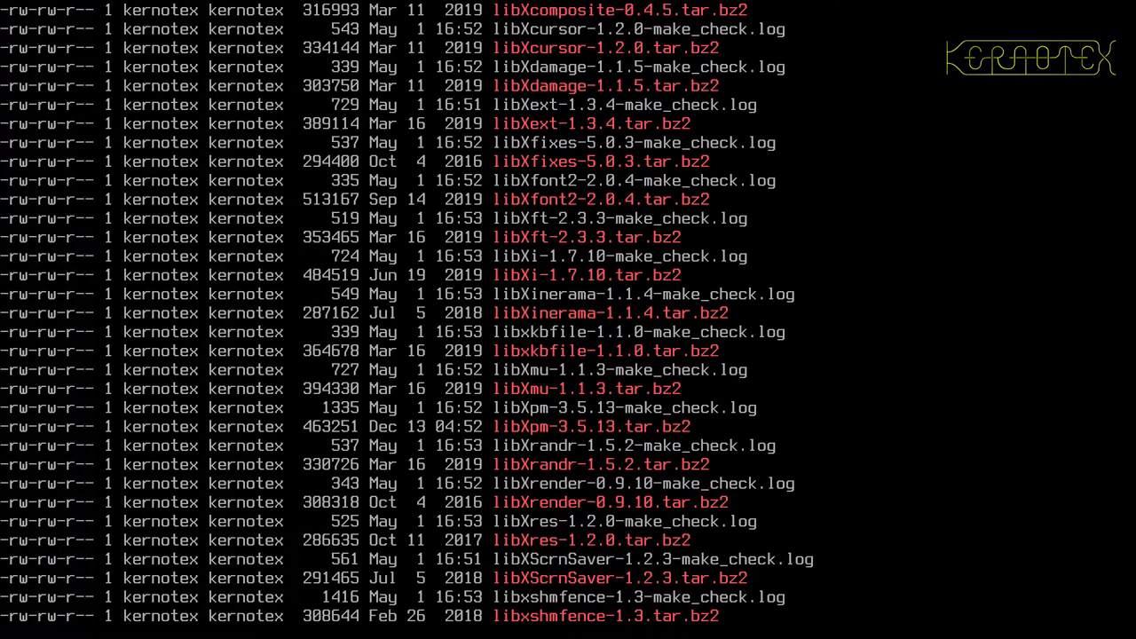
pyautogui.scroll(-3)
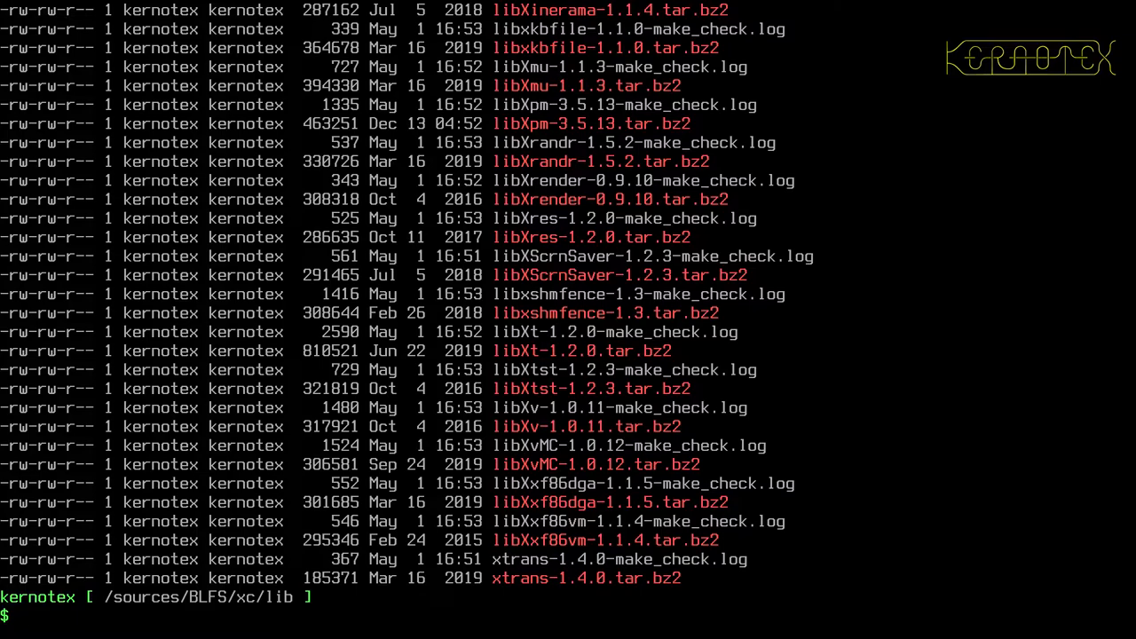
pyautogui.write('cd ..')
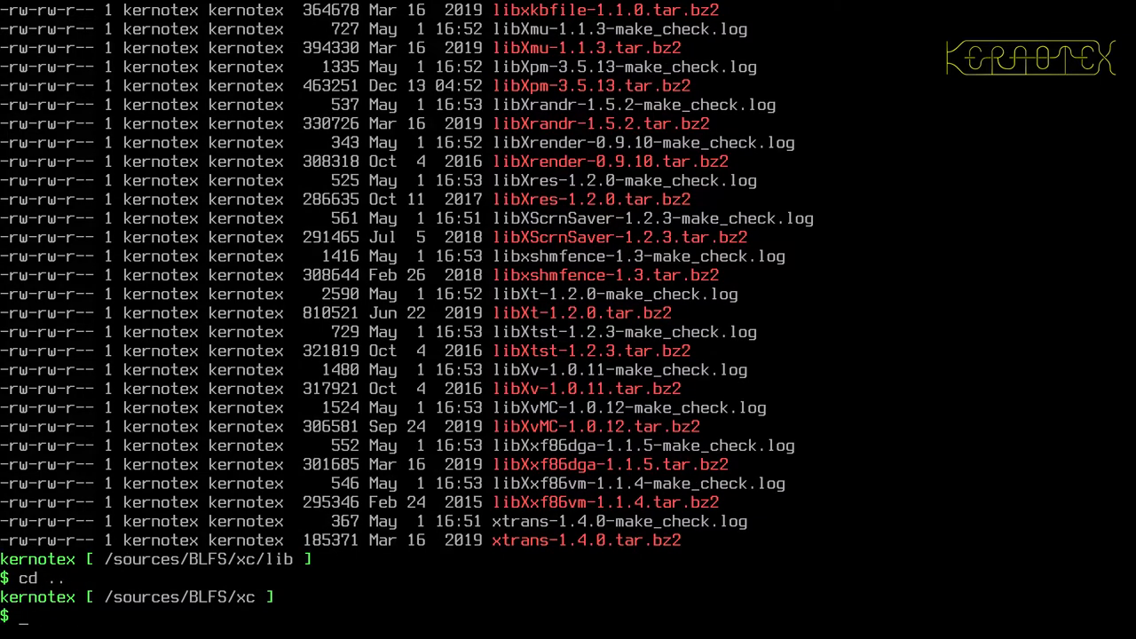
pyautogui.write('ls -l')
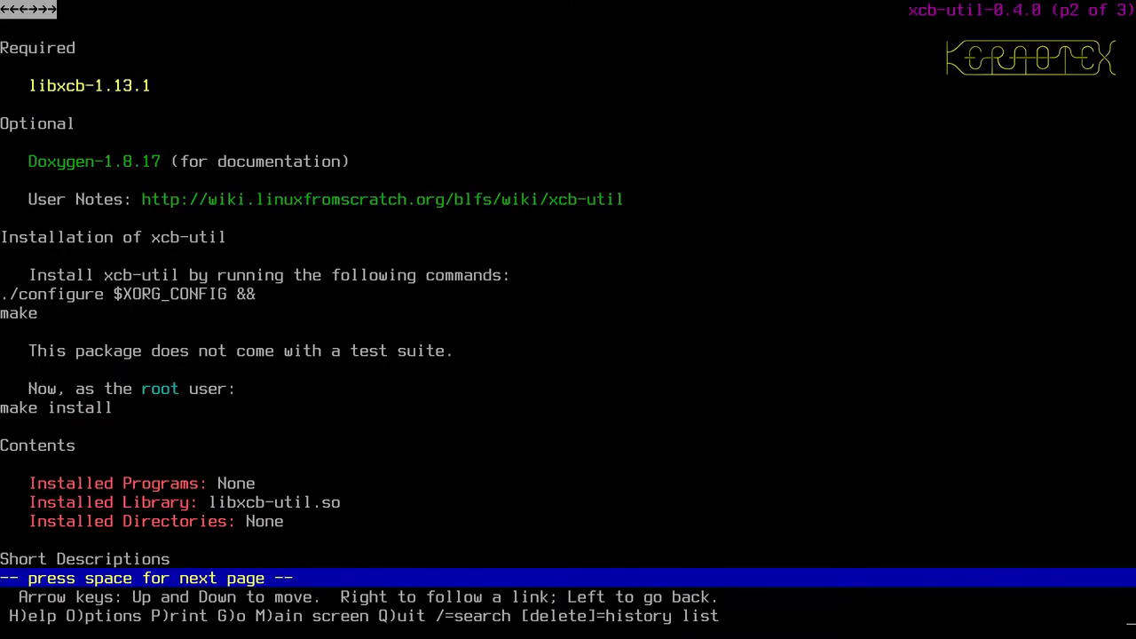
pyautogui.press('space')
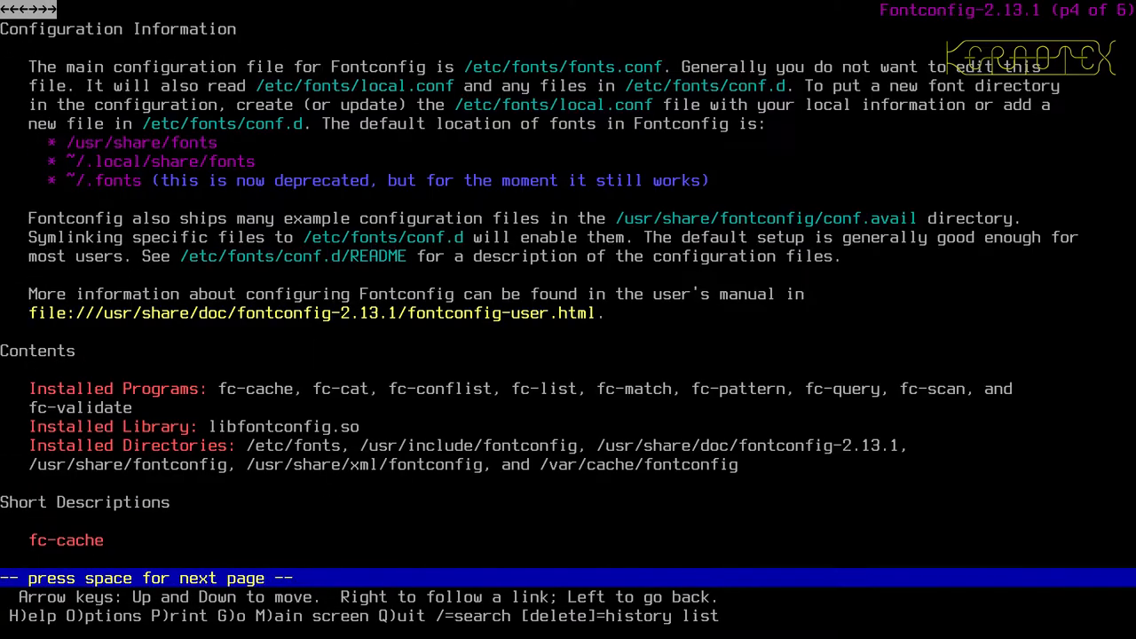
pyautogui.press('q')
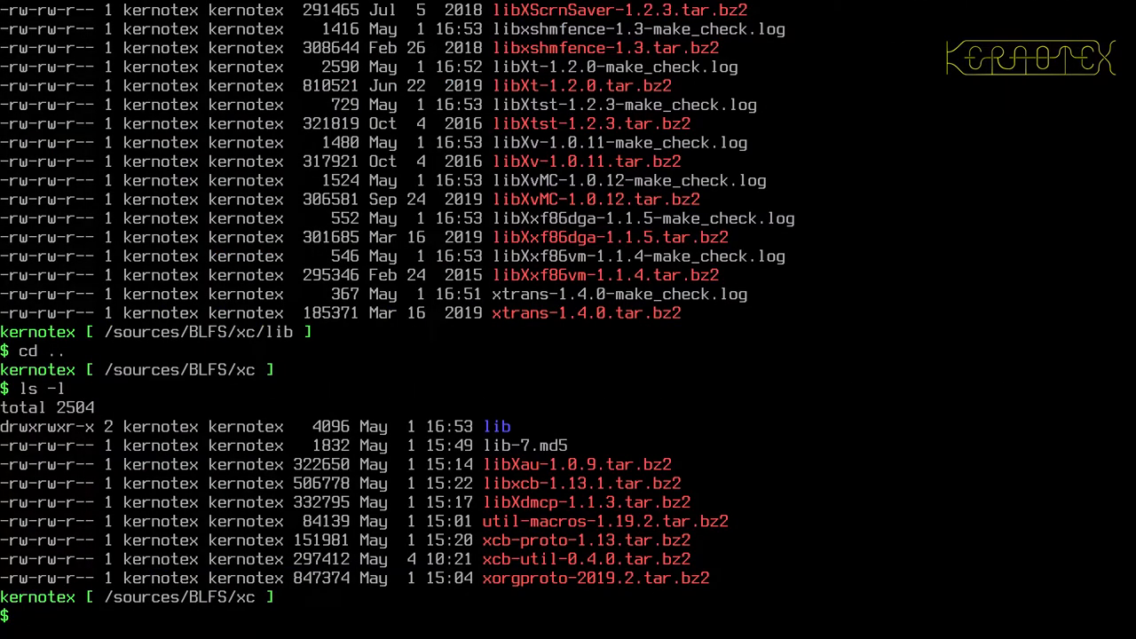
pyautogui.moveTo(616, 345)
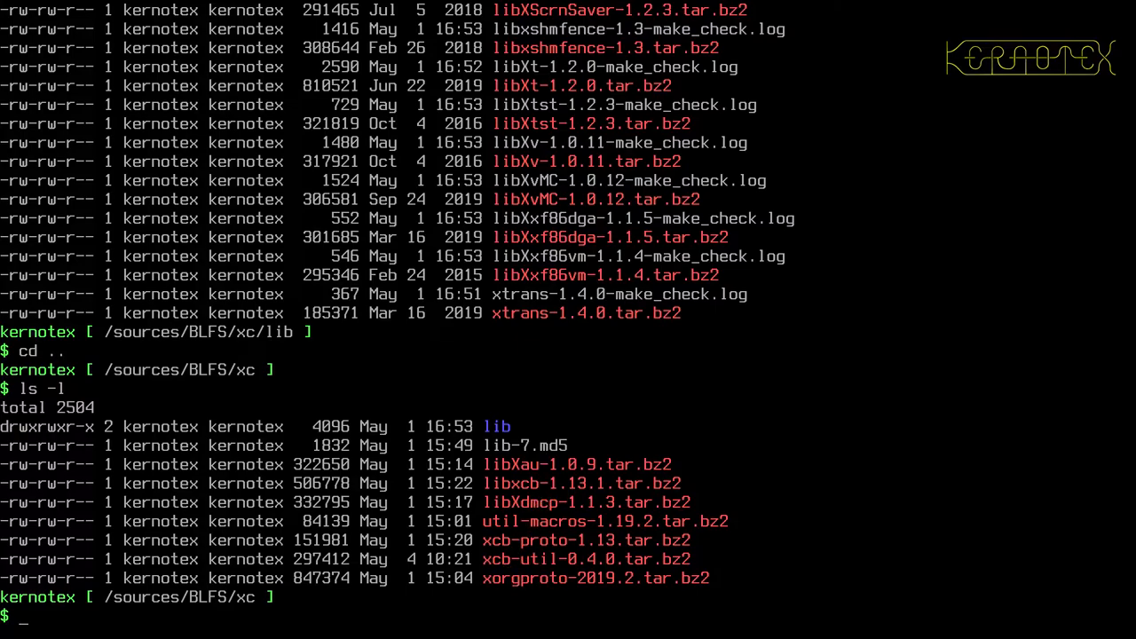
pyautogui.moveTo(577, 557)
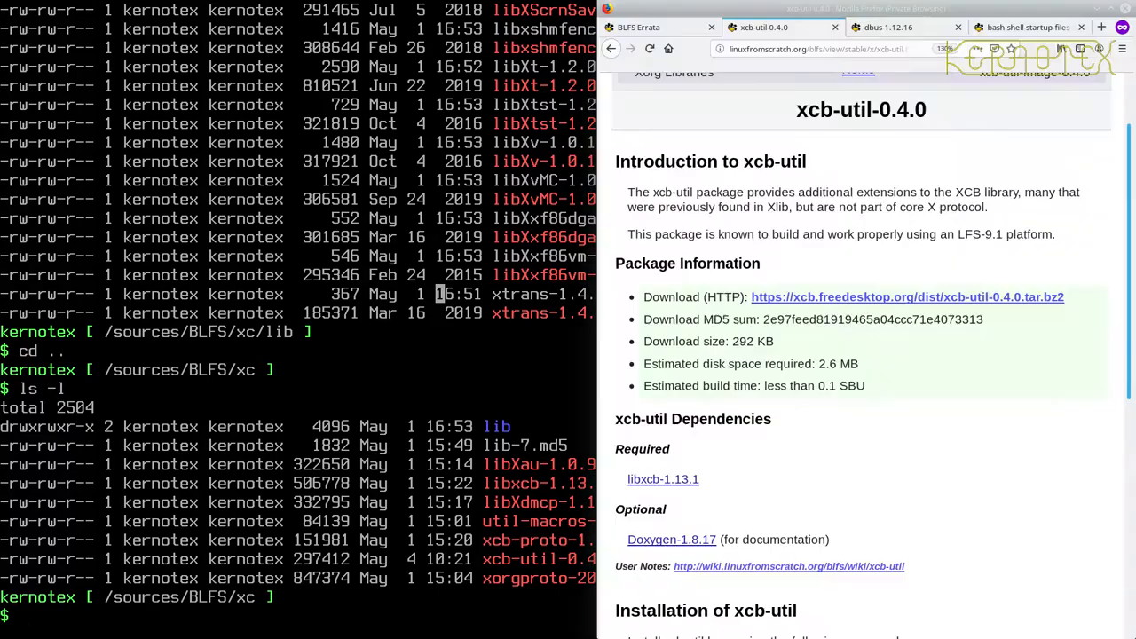
pyautogui.moveTo(664, 479)
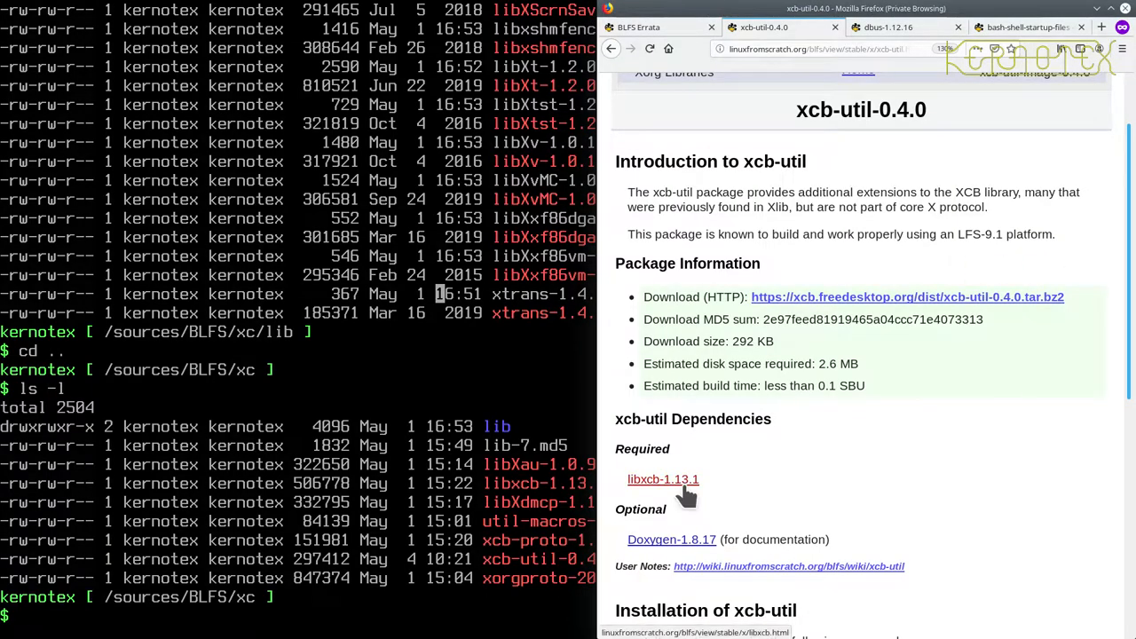
# Step: Check the libxcb-1.13.1 dependency page, then search /lib with find -name "*libxcb.so*" for installed libxcb libraries
pyautogui.click(664, 480)
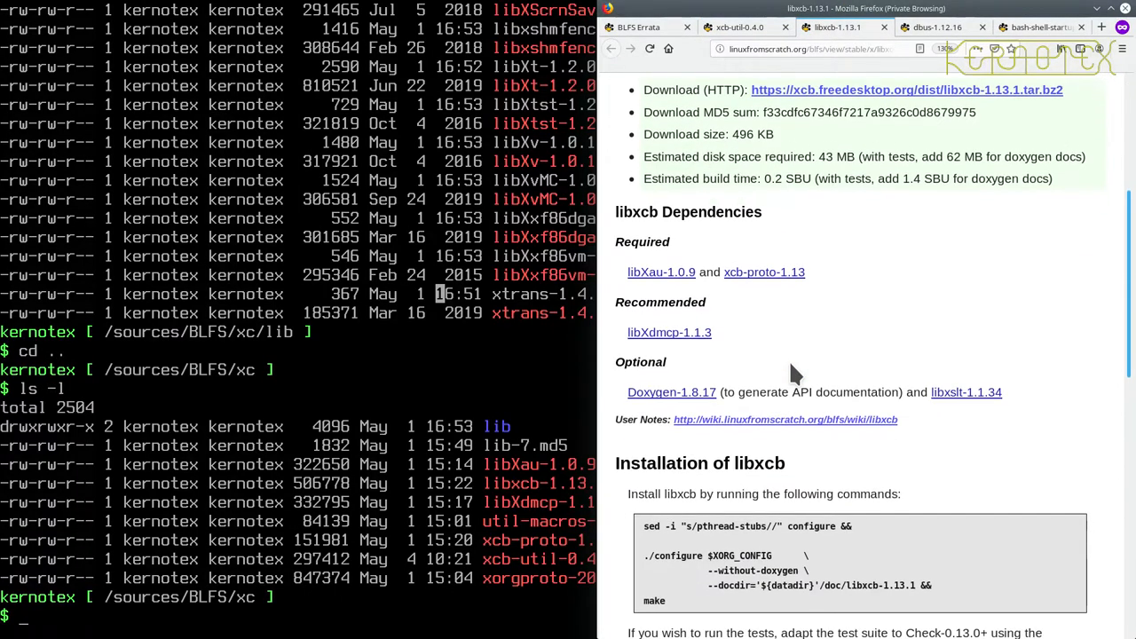
pyautogui.scroll(-3)
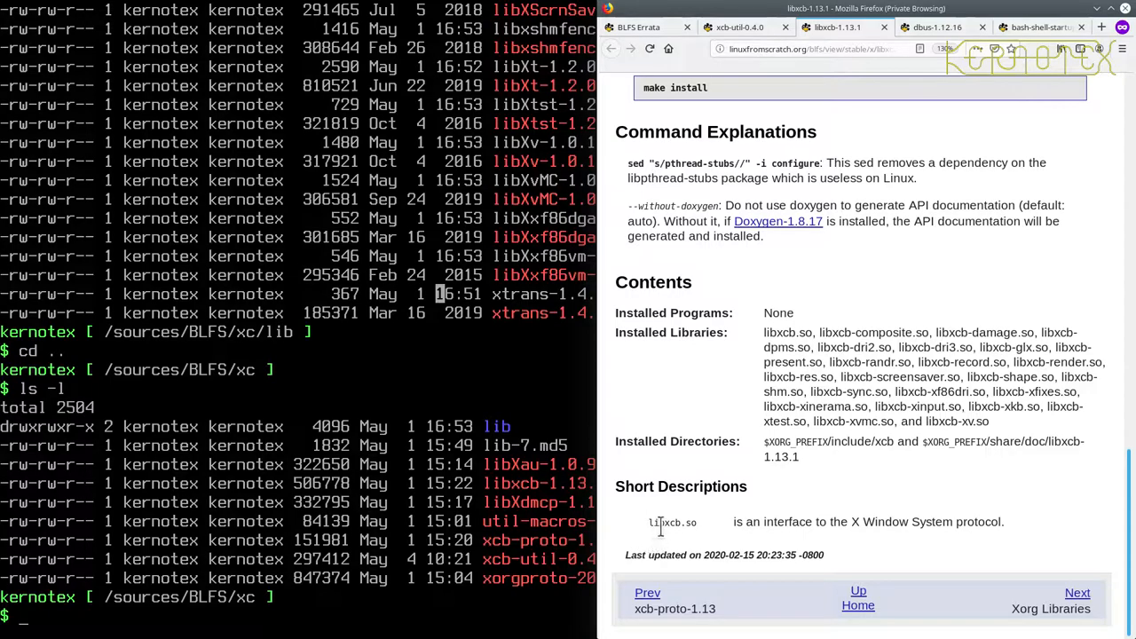
pyautogui.moveTo(693, 519)
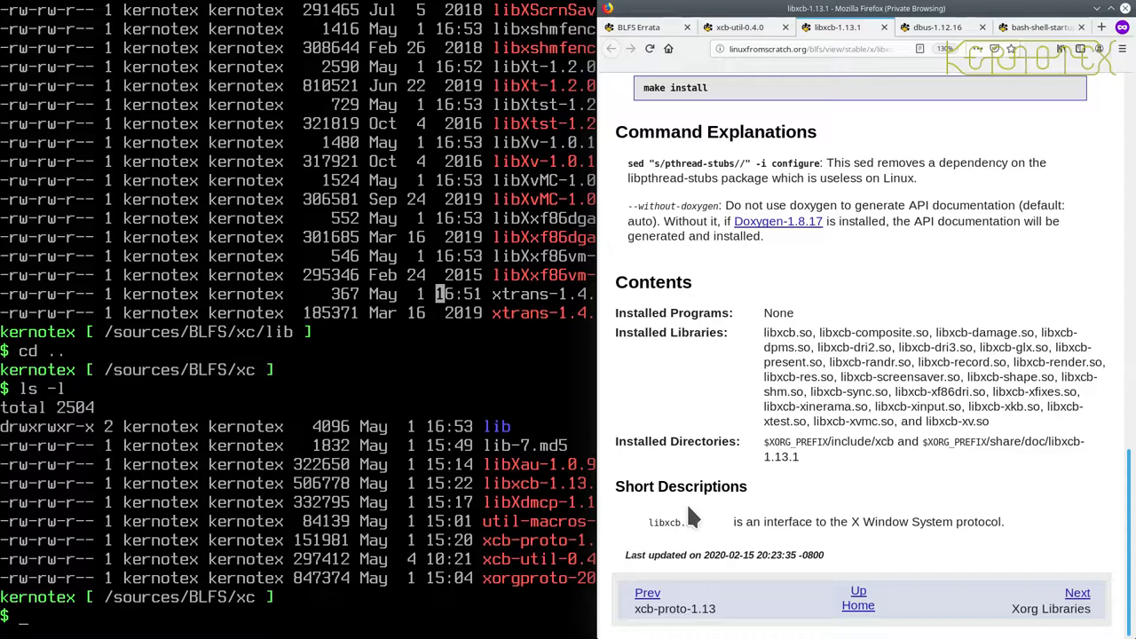
pyautogui.write('fin')
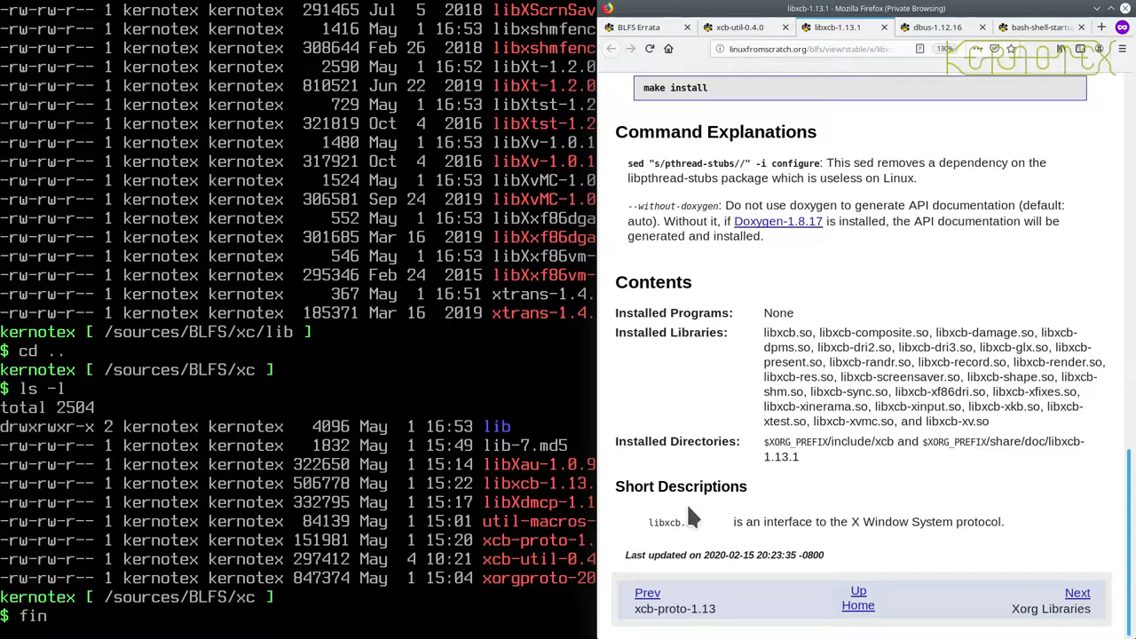
pyautogui.write('d')
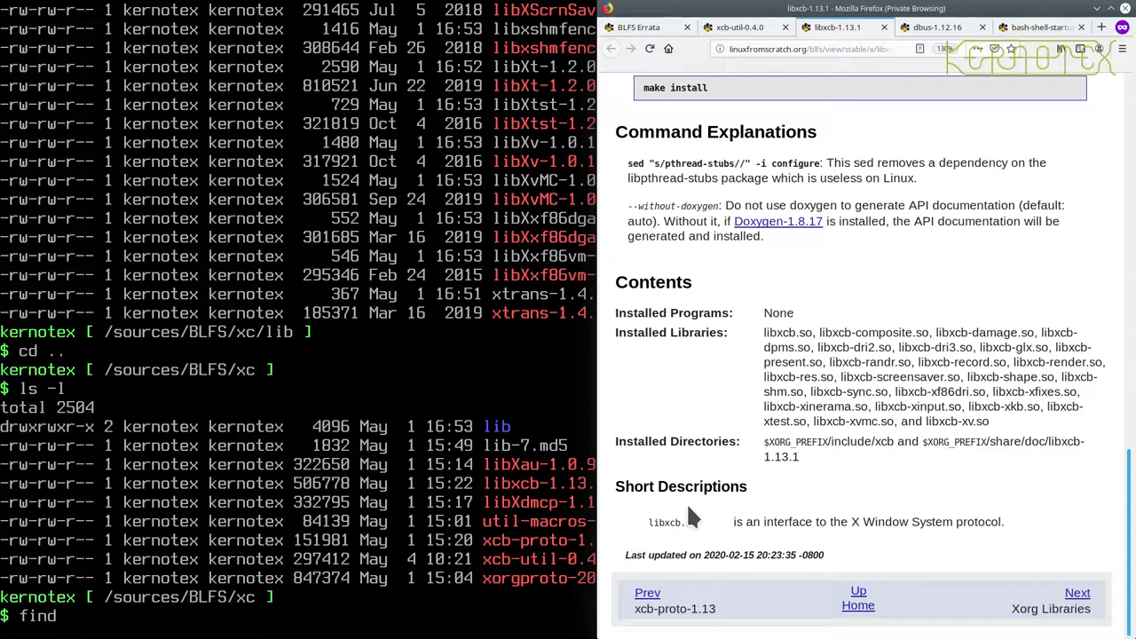
pyautogui.write('/lib')
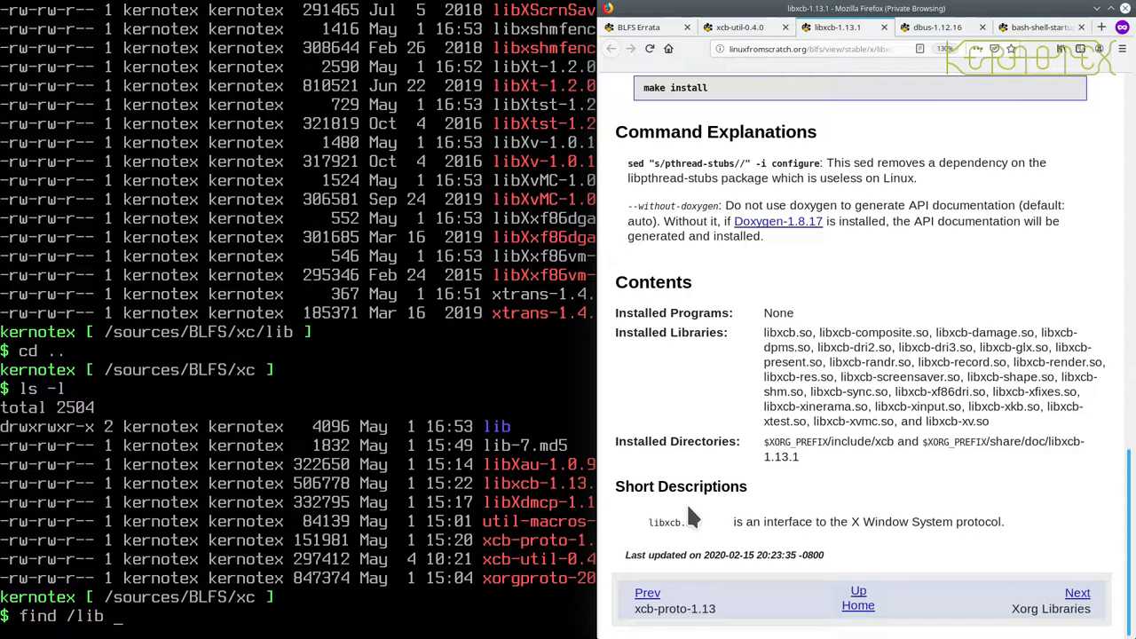
pyautogui.write('-name')
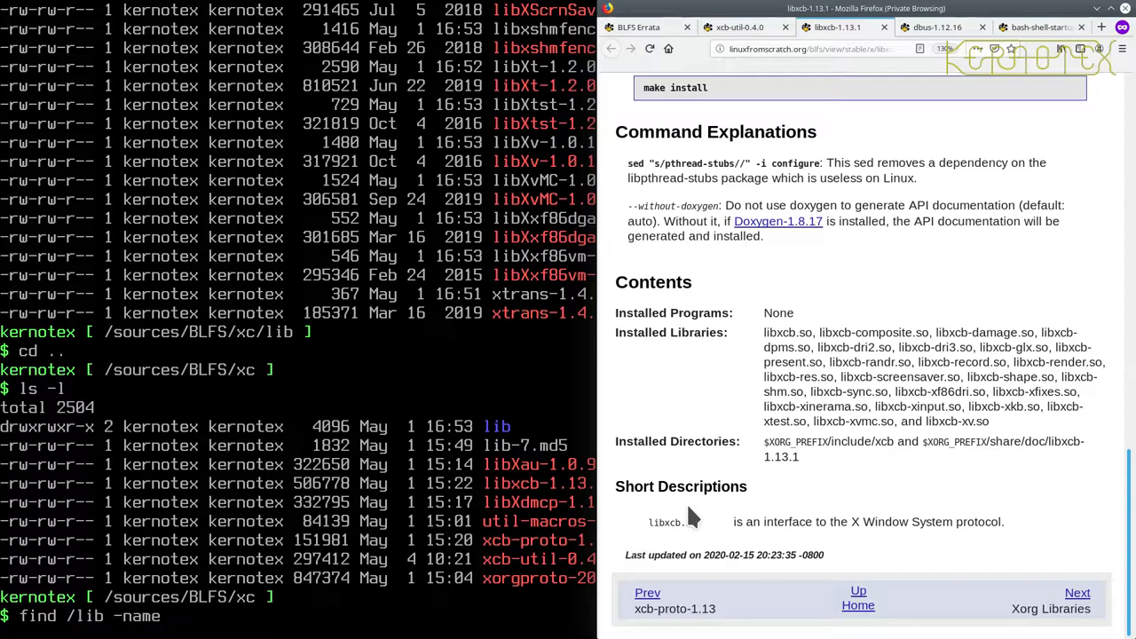
pyautogui.write('libxcb.so')
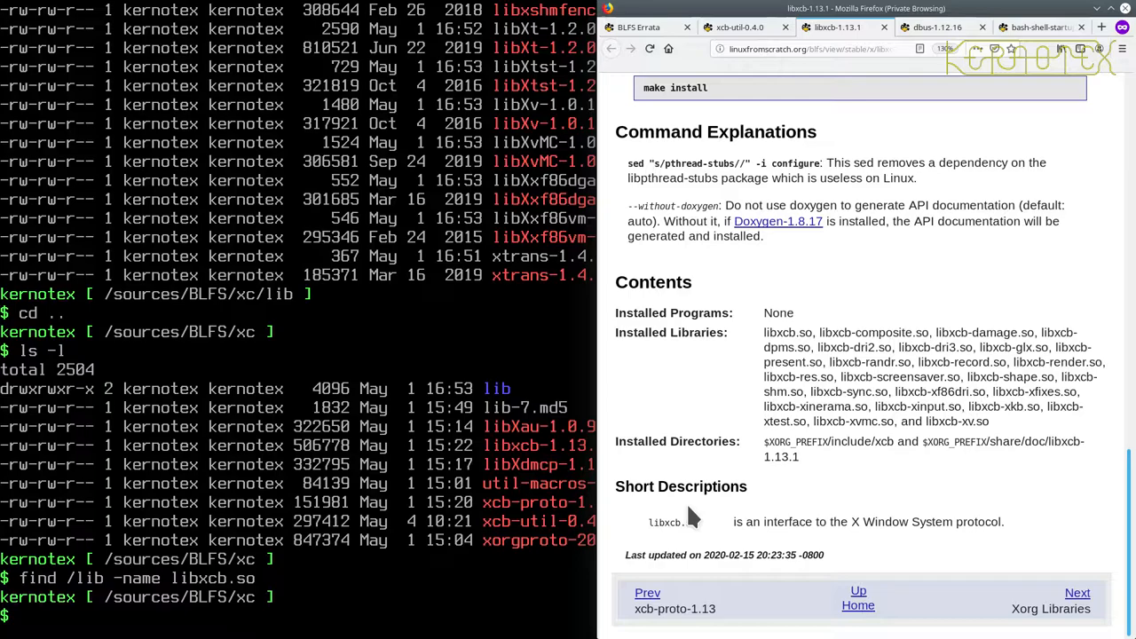
pyautogui.write('find /lib -name libxcb.so*"')
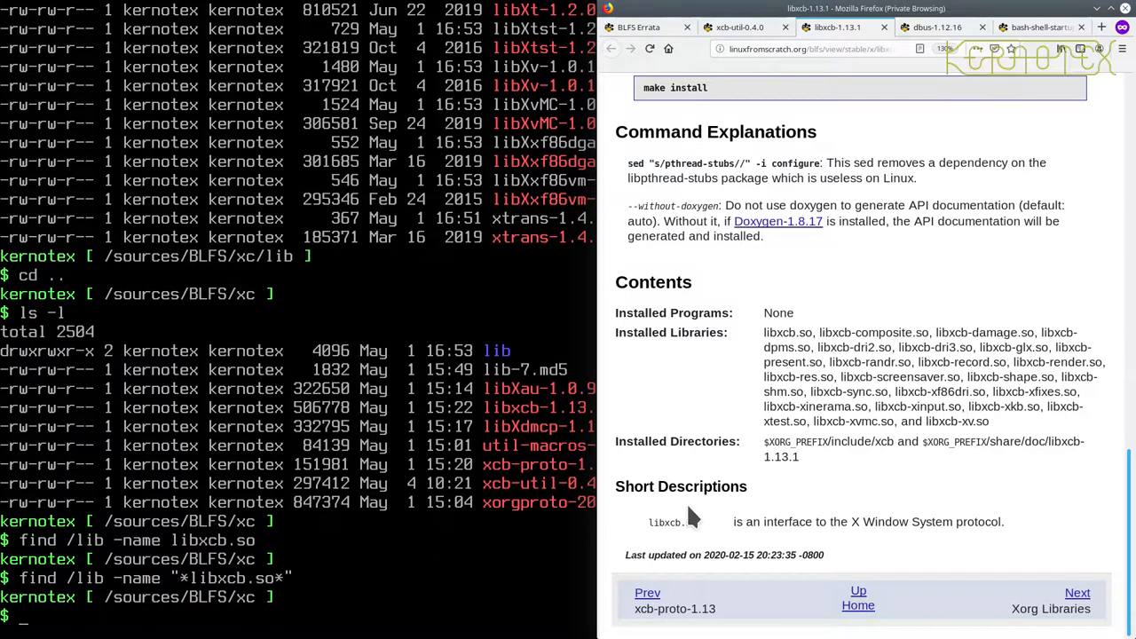
pyautogui.write('find /lib -name "*libxcb.so*"')
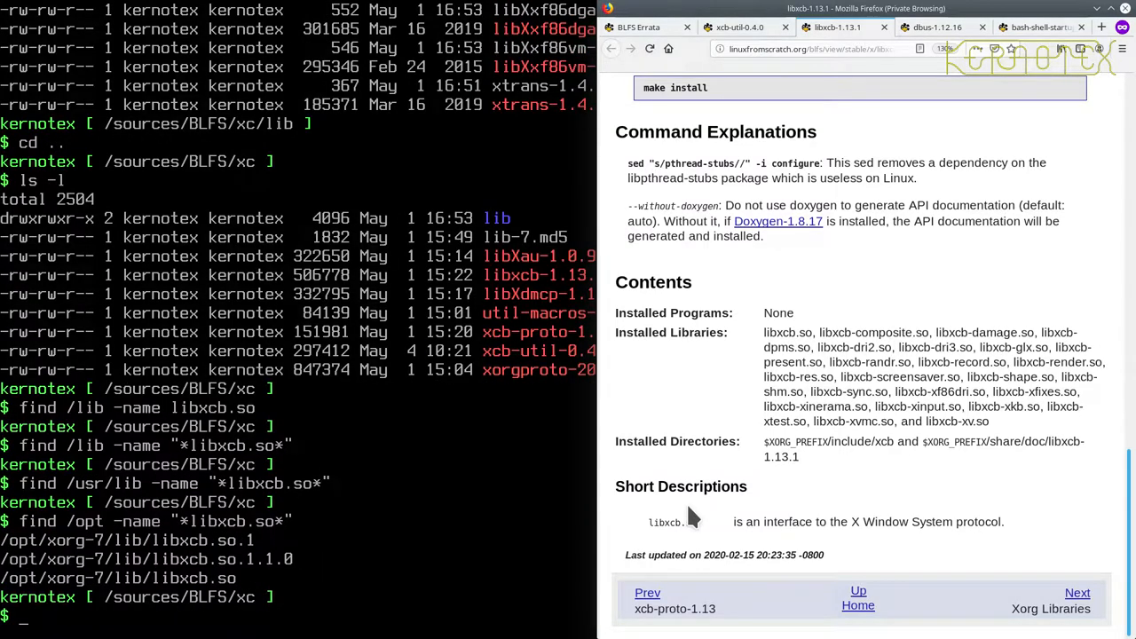
pyautogui.moveTo(213, 596)
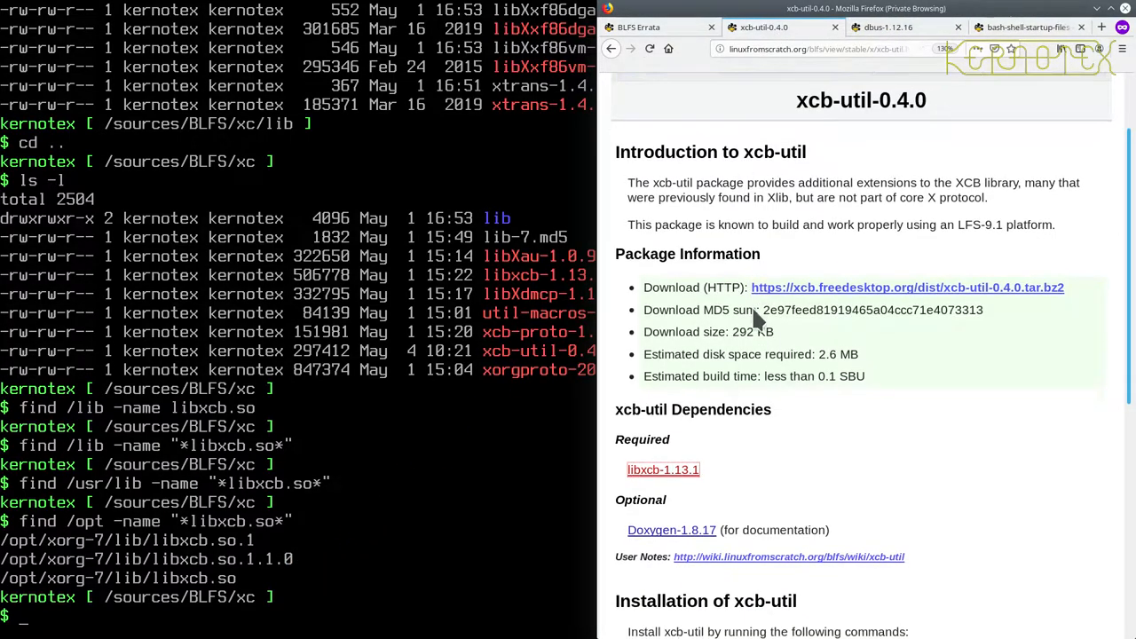
pyautogui.scroll(-3)
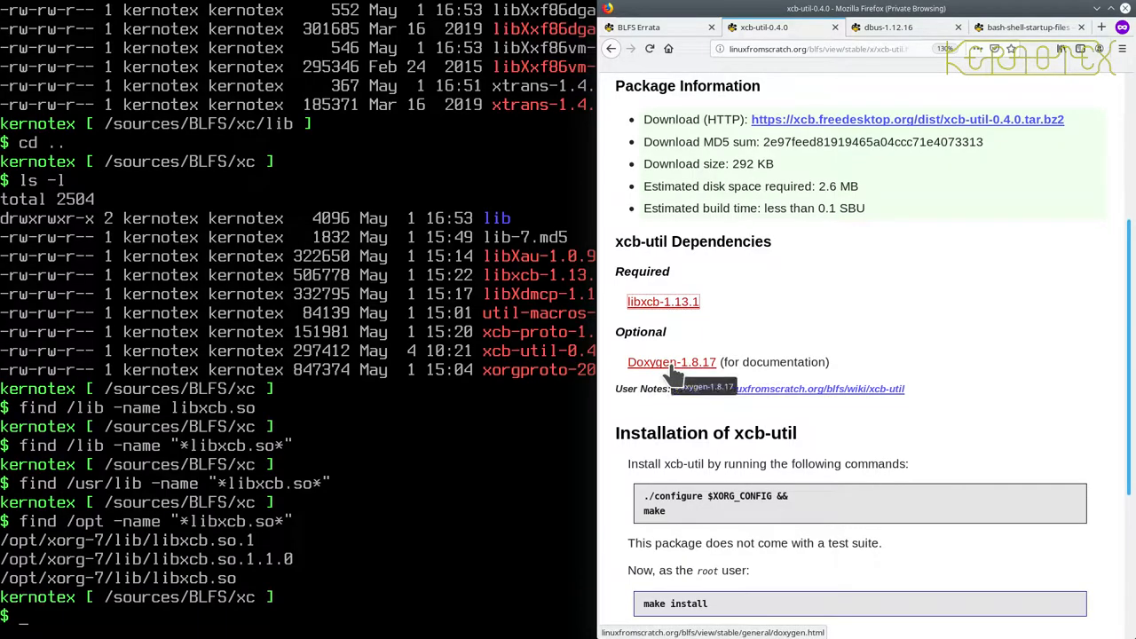
pyautogui.moveTo(799, 358)
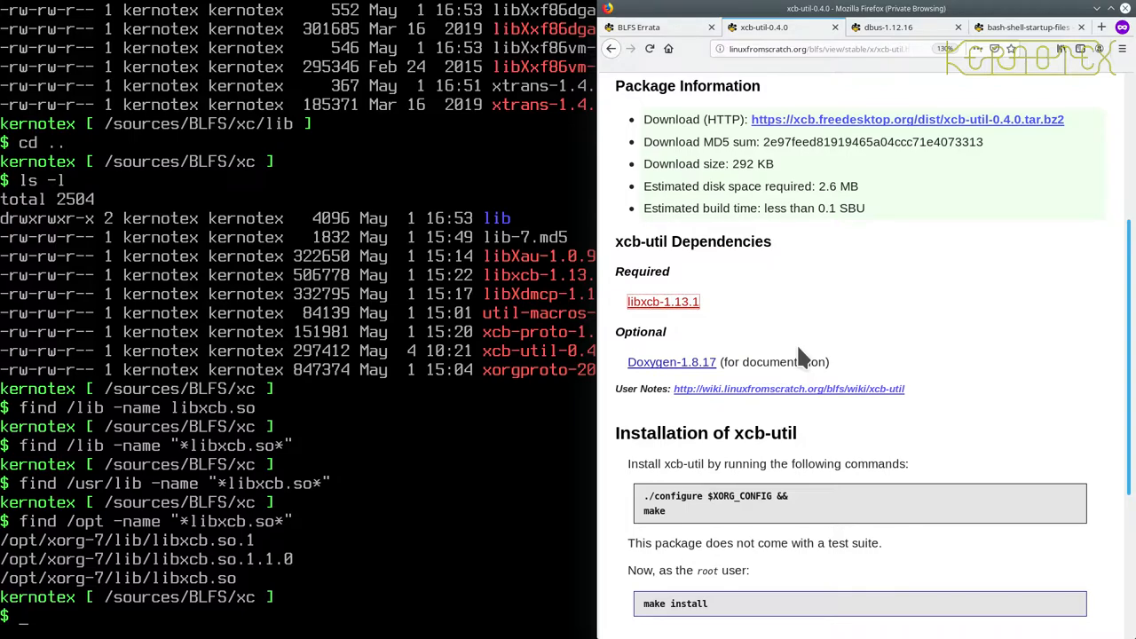
pyautogui.scroll(-3)
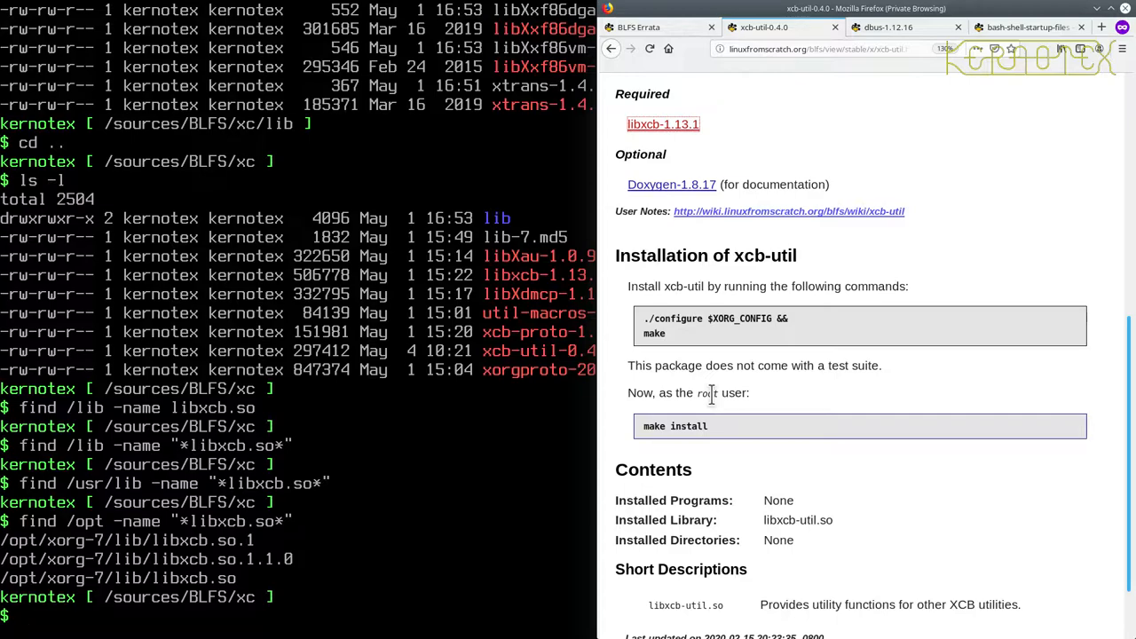
# Step: Extract xcb-util-0.4.0.tar.bz2 with tar -xvf and enter the xcb-util-0.4.0 source directory
pyautogui.write('tar -')
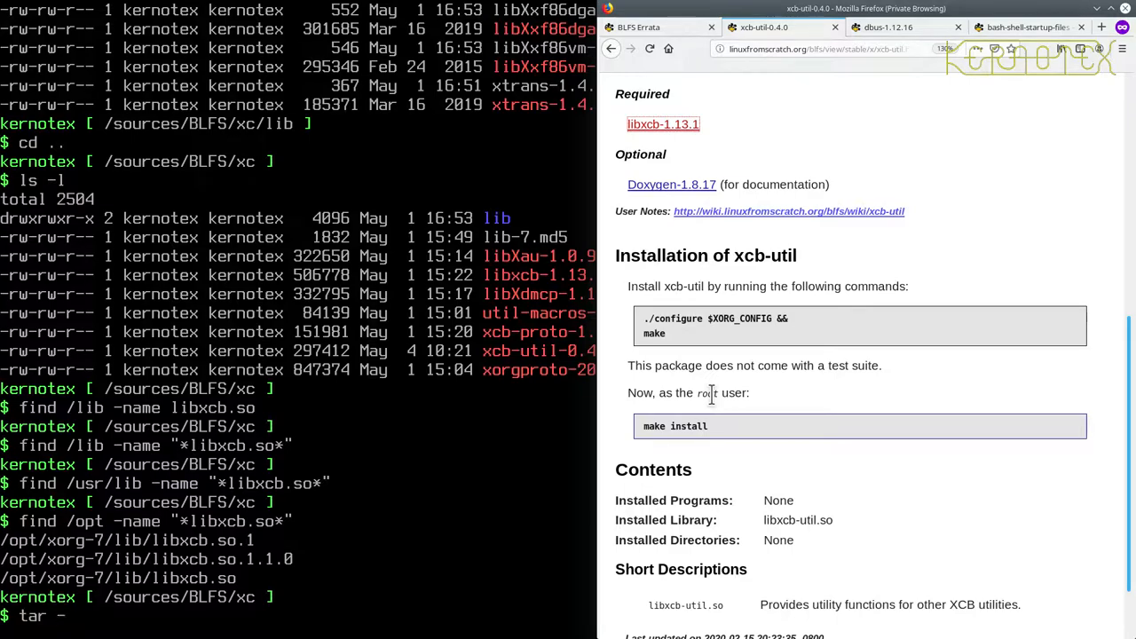
pyautogui.write('x')
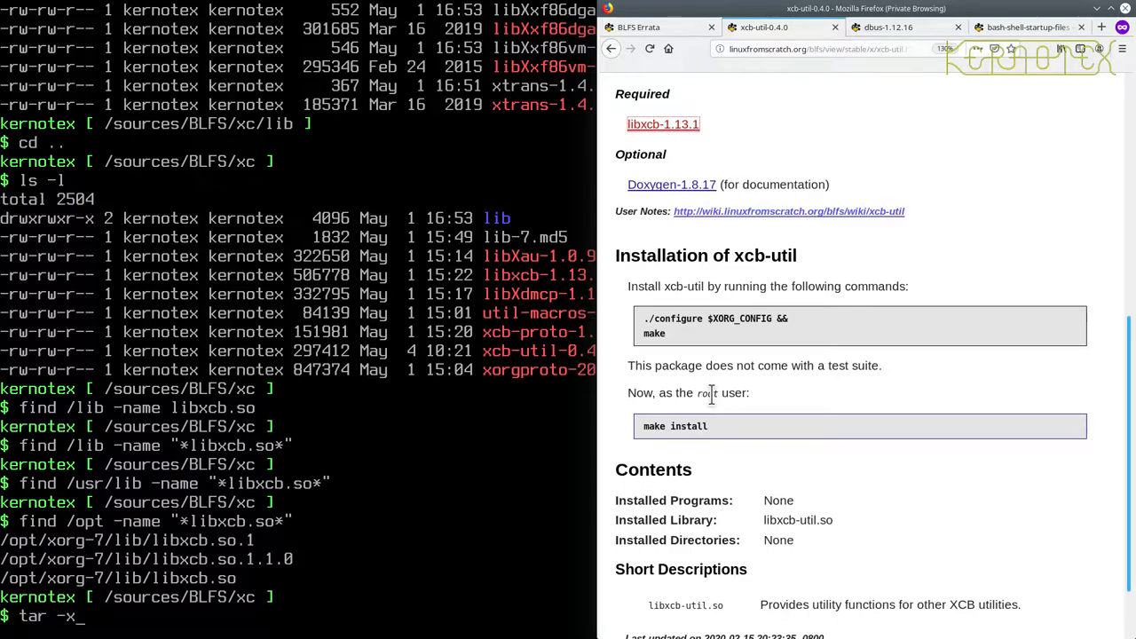
pyautogui.write('vf')
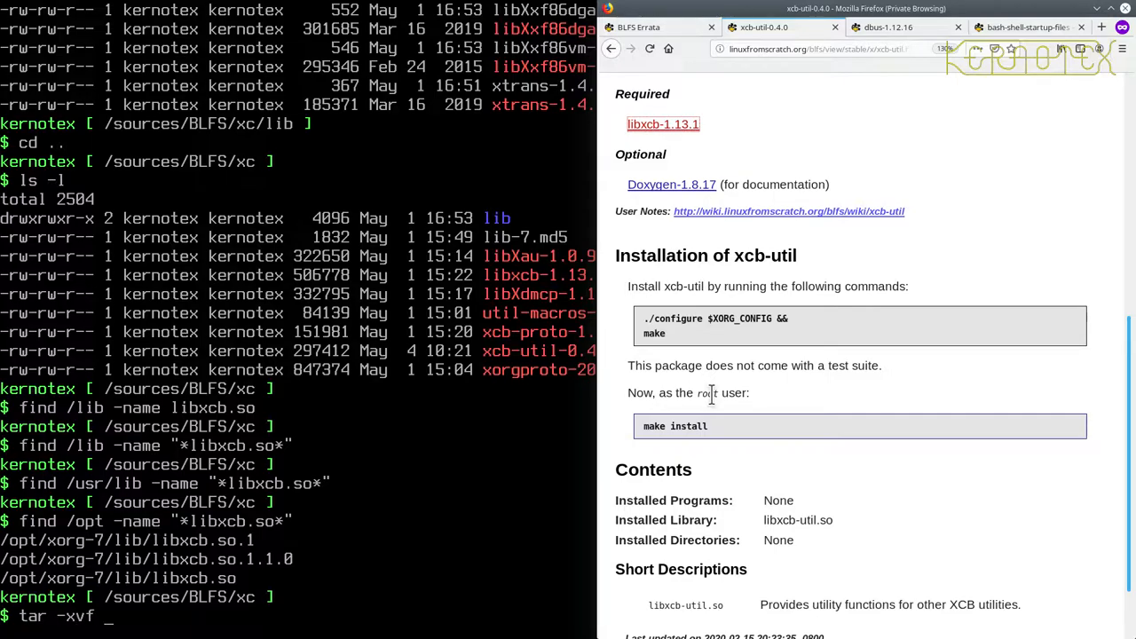
pyautogui.write('xcb-')
pyautogui.write('cd')
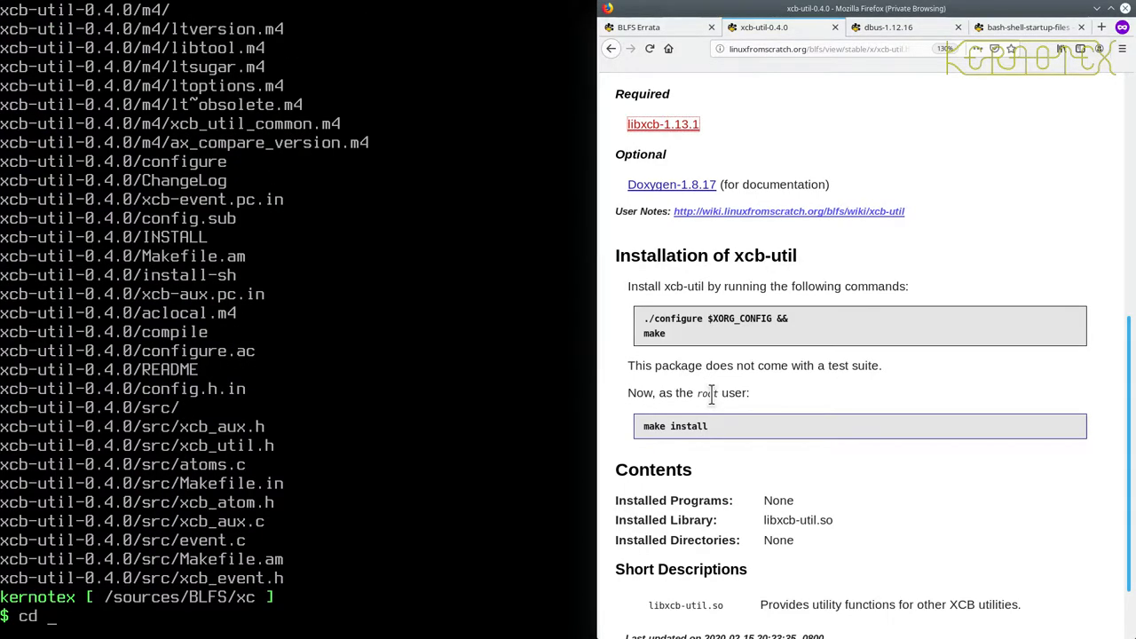
pyautogui.write('xcb-')
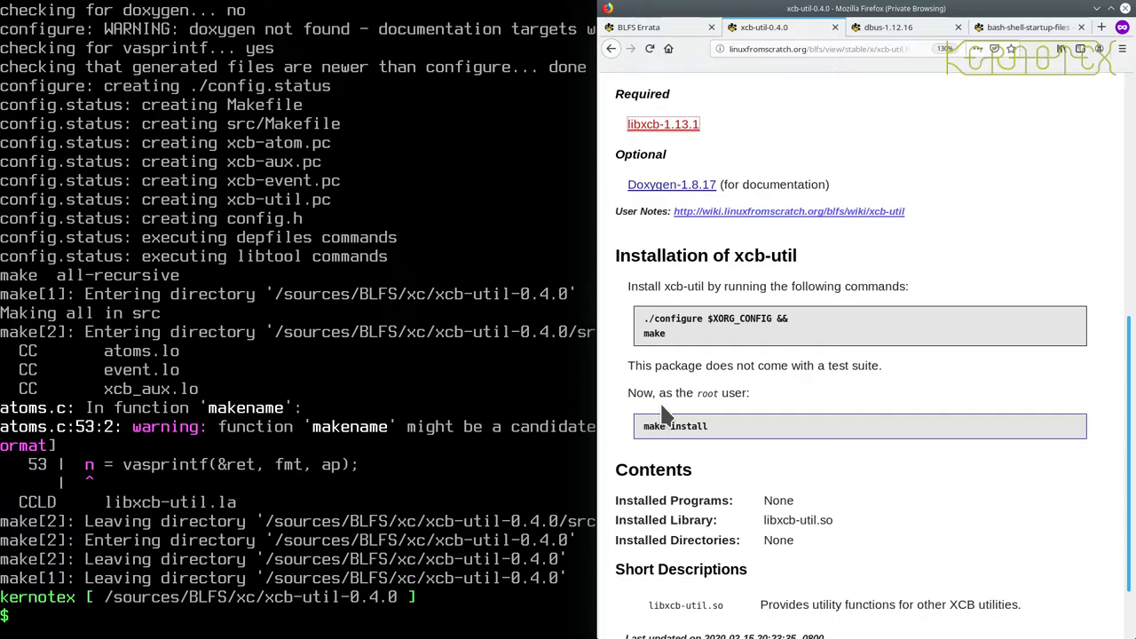
# Step: Install xcb-util with sudo -E make install, then move on to the xcb-util-image package page
pyautogui.write('sudo -E make')
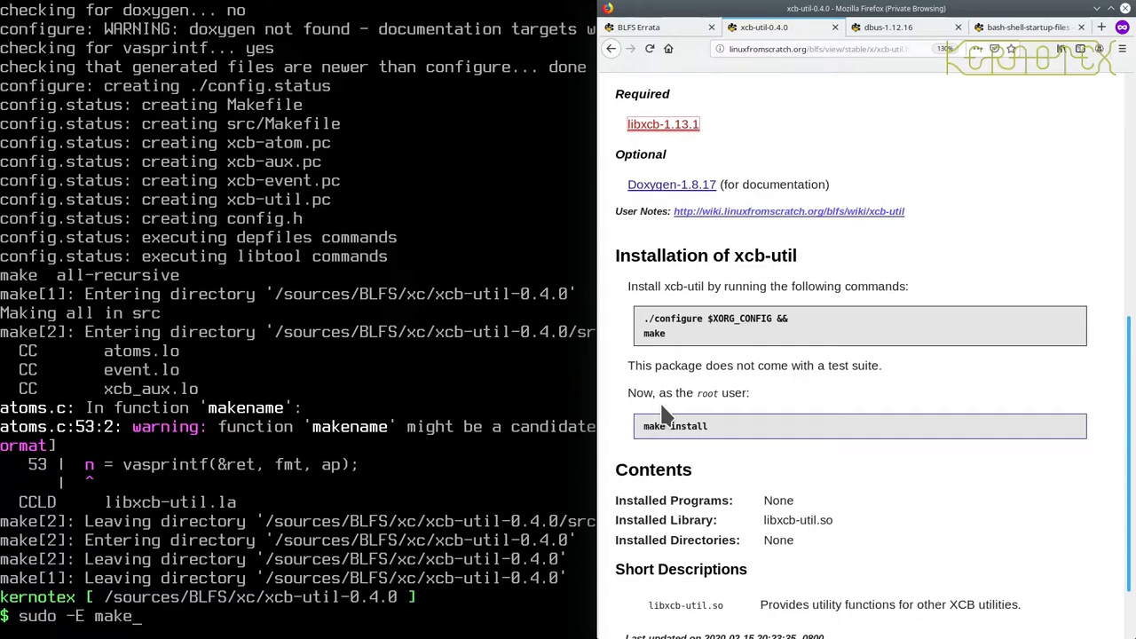
pyautogui.write('i')
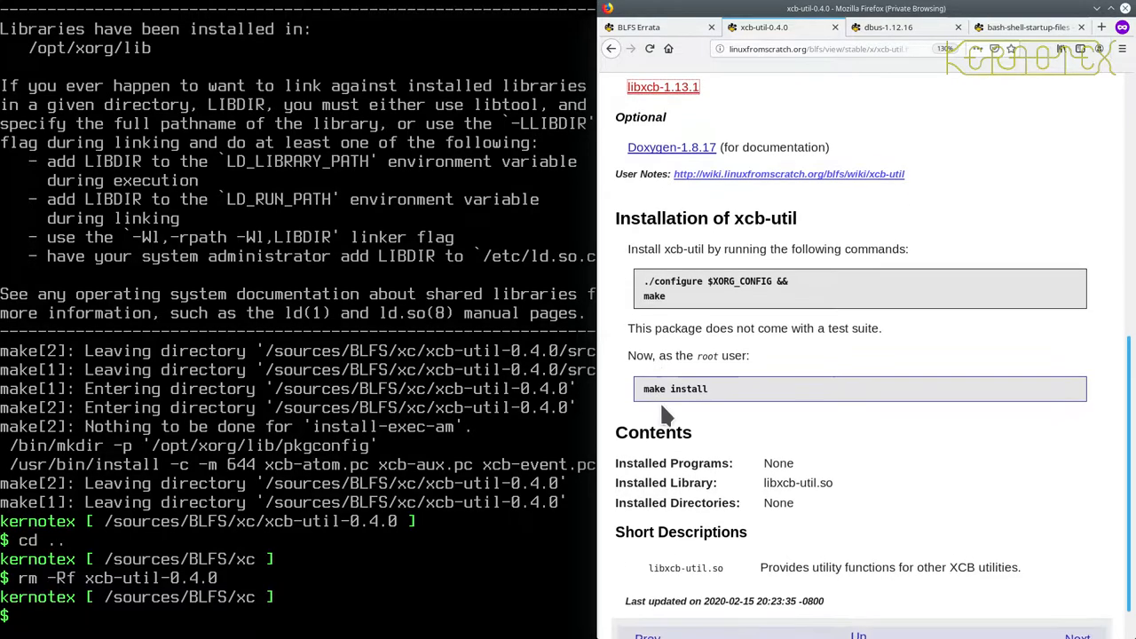
pyautogui.scroll(-3)
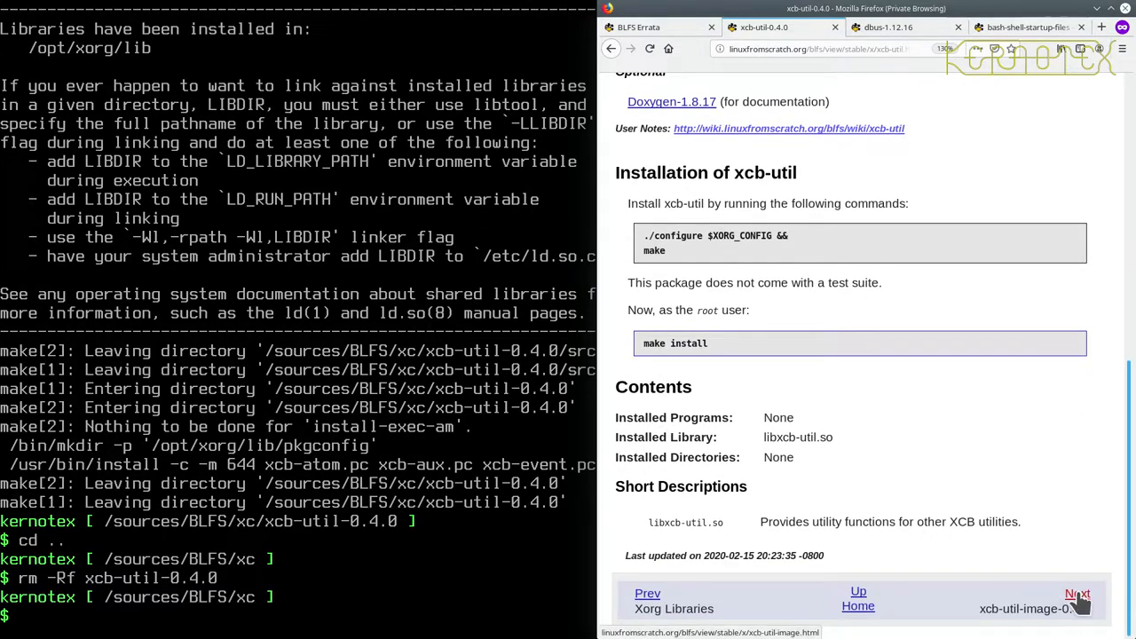
pyautogui.click(1078, 593)
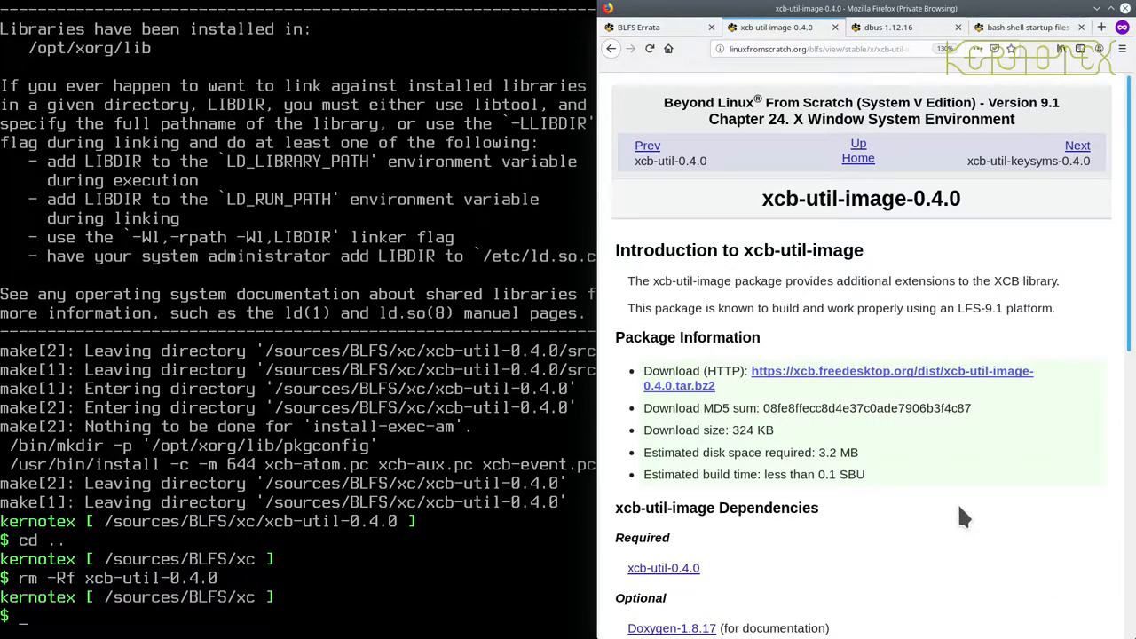
# Step: Scroll the xcb-util-image-0.4.0 page to its download link, MD5 sum and xcb-util dependency
pyautogui.scroll(-3)
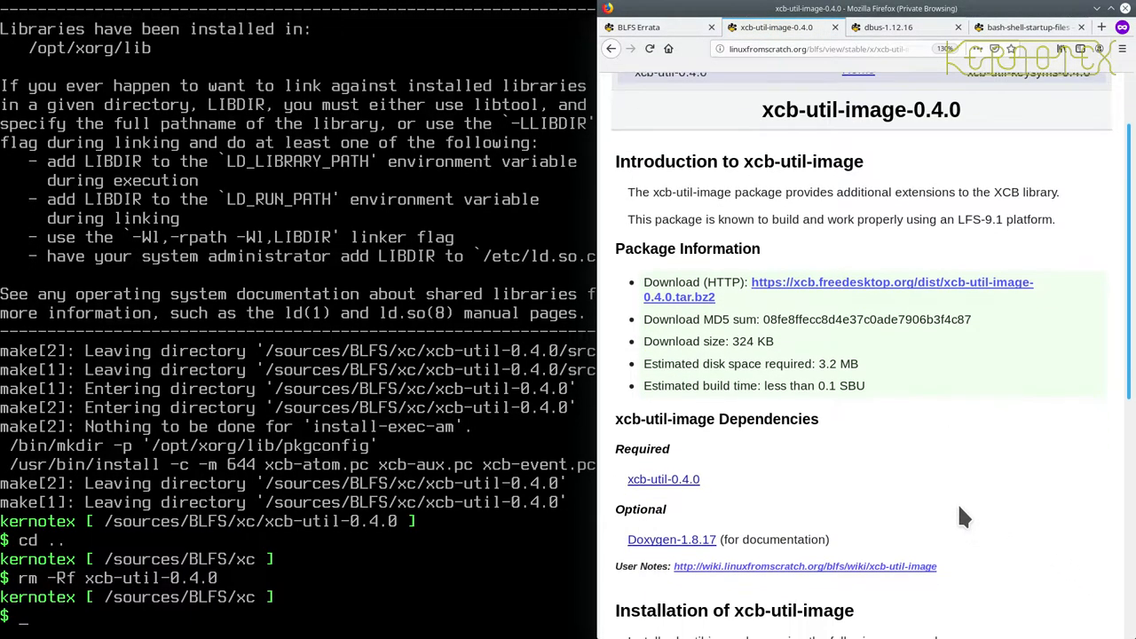
pyautogui.moveTo(697, 506)
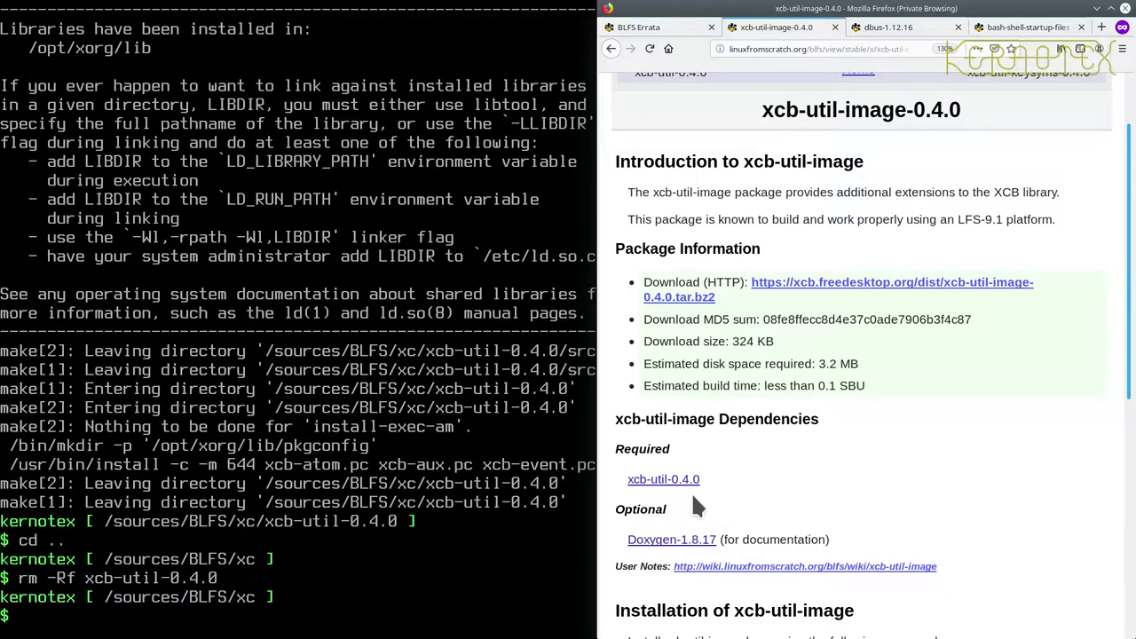
pyautogui.moveTo(717, 493)
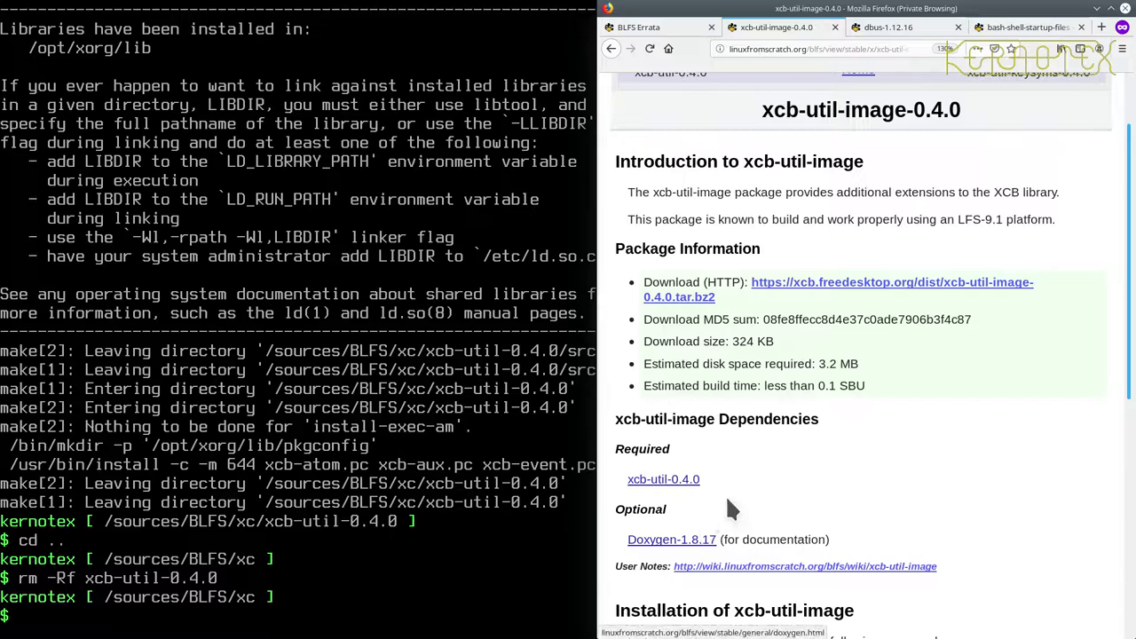
pyautogui.moveTo(746, 498)
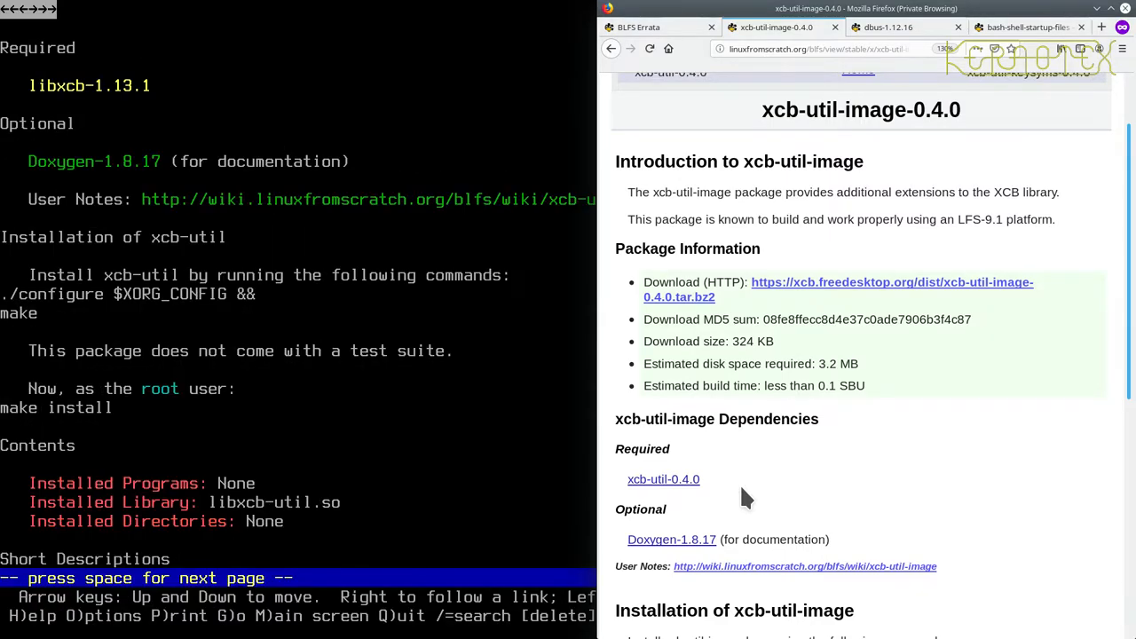
# Step: Follow Next to the xcb-util-image-0.4.0 book page in Lynx and bring up its tarball download options
pyautogui.press('space')
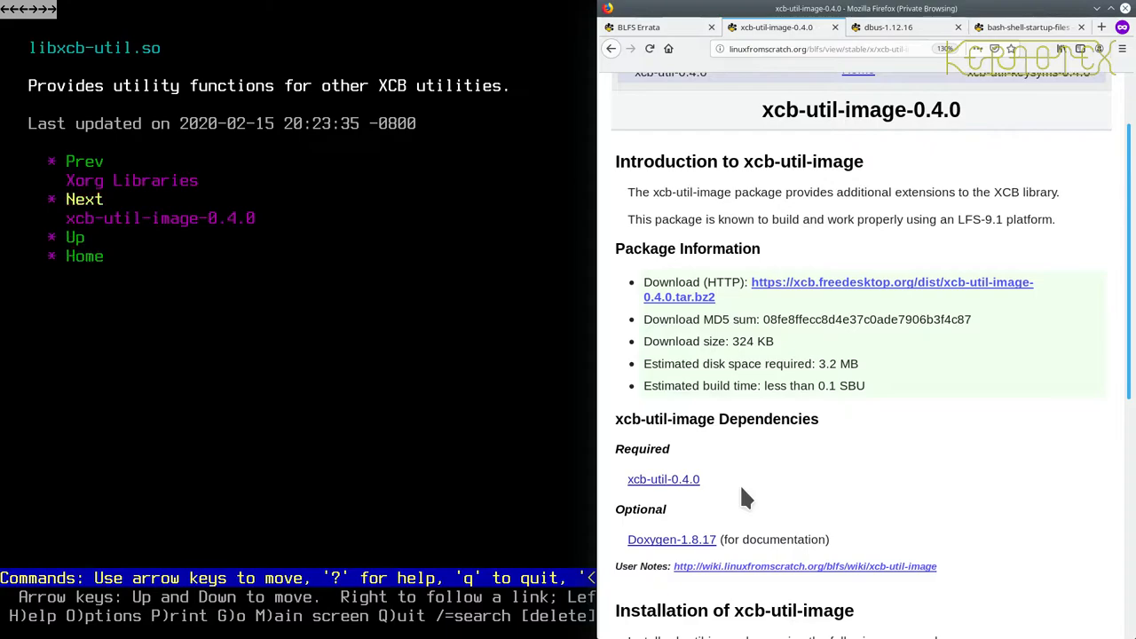
pyautogui.press('space')
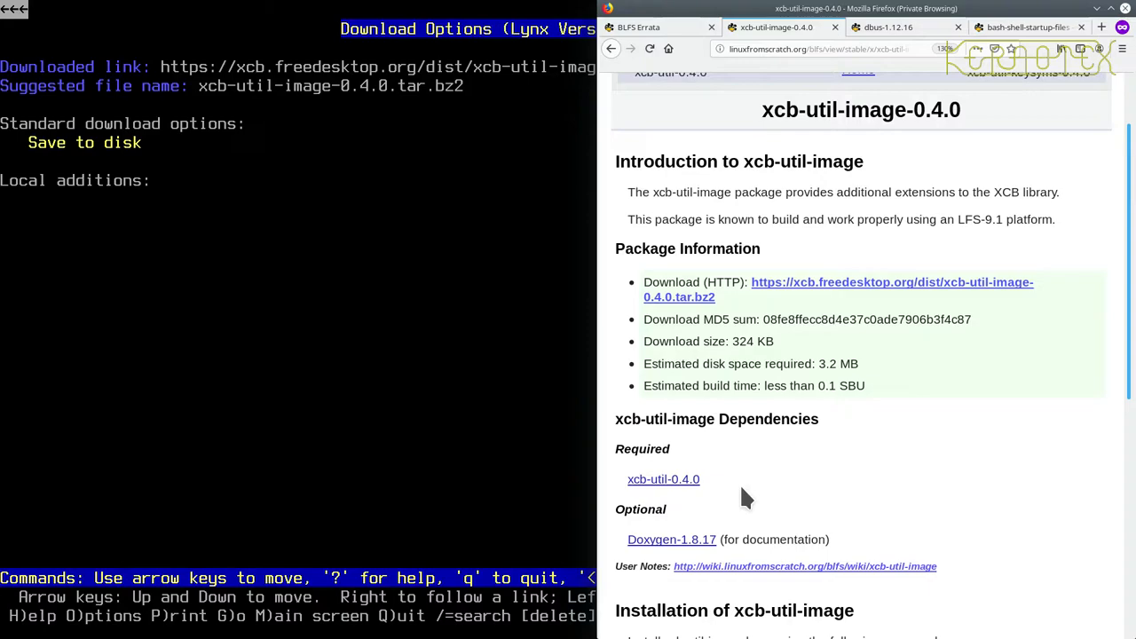
pyautogui.scroll(-3)
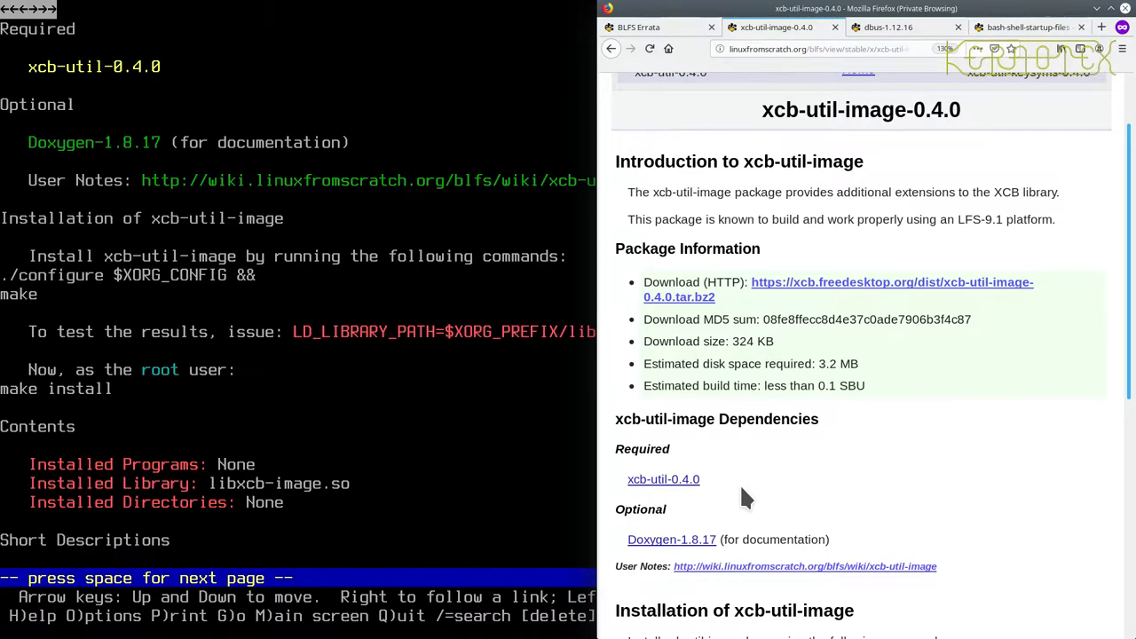
pyautogui.press('space')
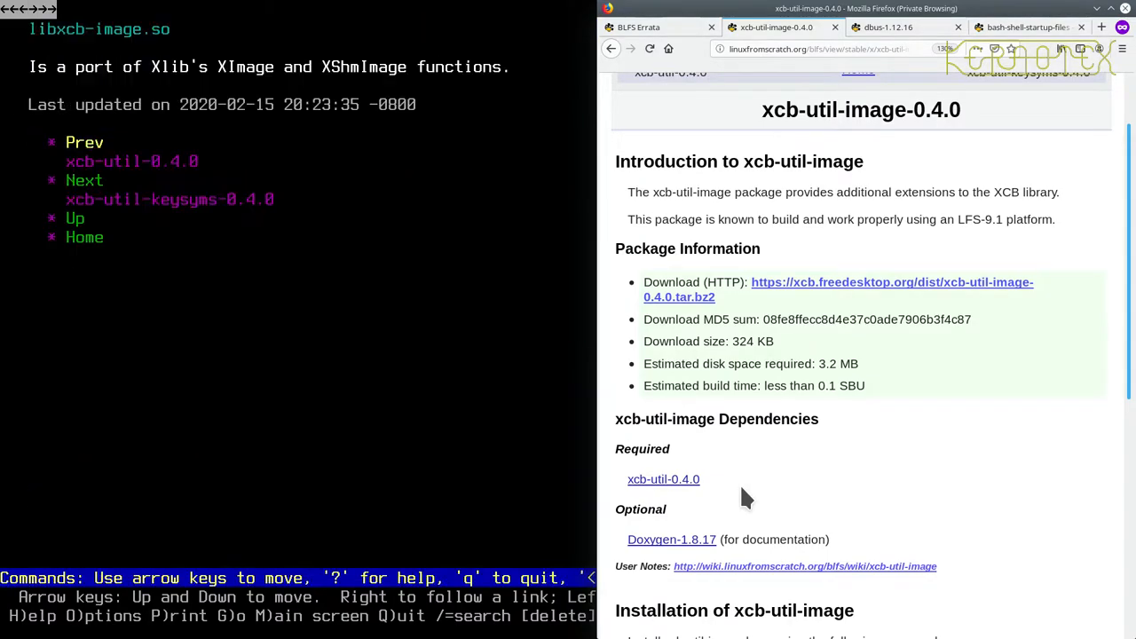
pyautogui.scroll(-3)
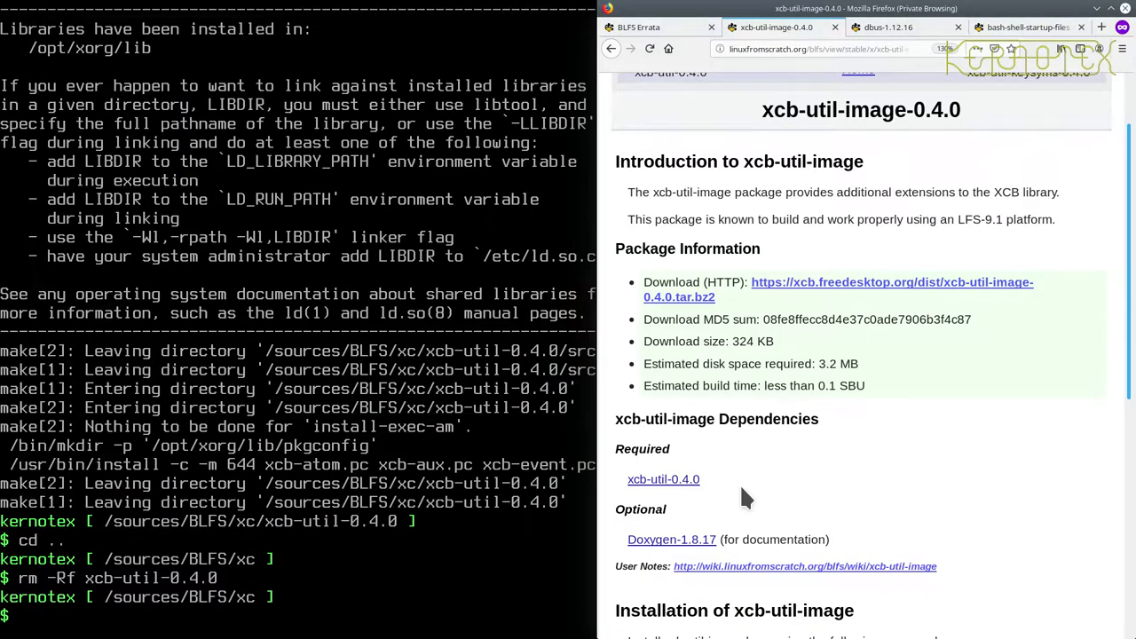
# Step: Extract xcb-util-image-0.4.0.tar.bz2, enter its directory and run ./configure $XORG_CONFIG && make
pyautogui.write('tar -xvf xcb-util--')
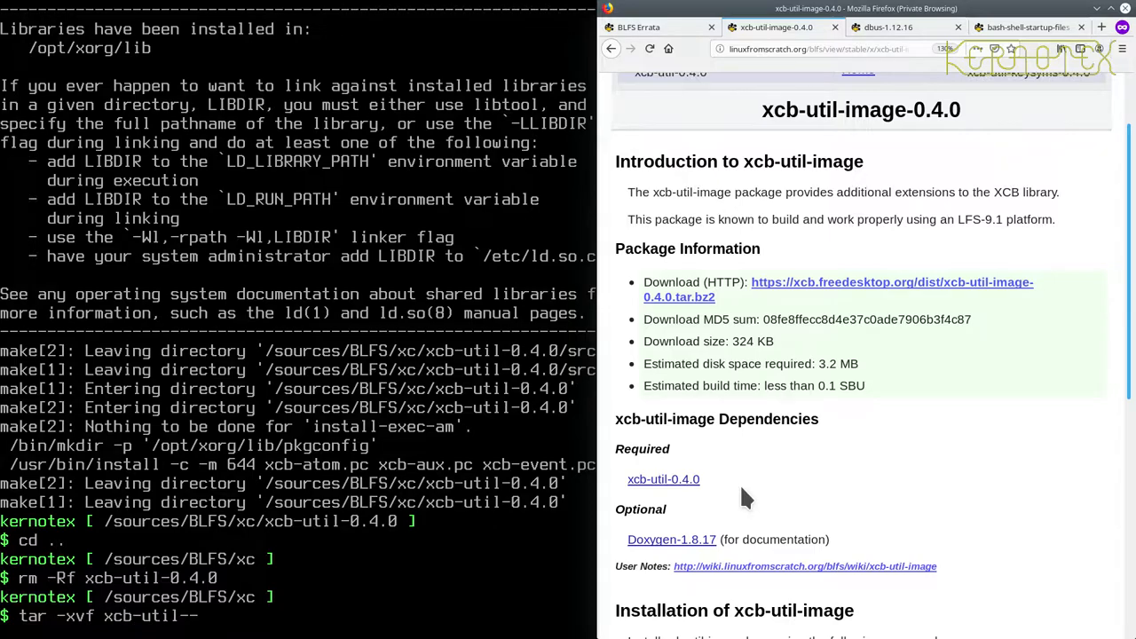
pyautogui.write('image-0.4.0.tar.bz2')
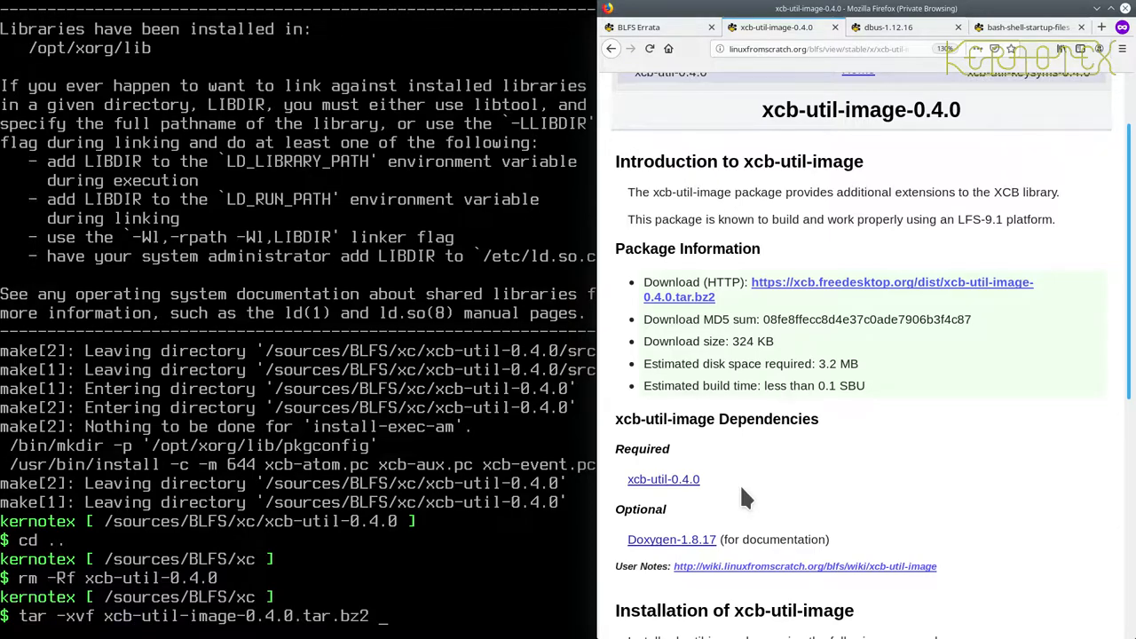
pyautogui.press('Return')
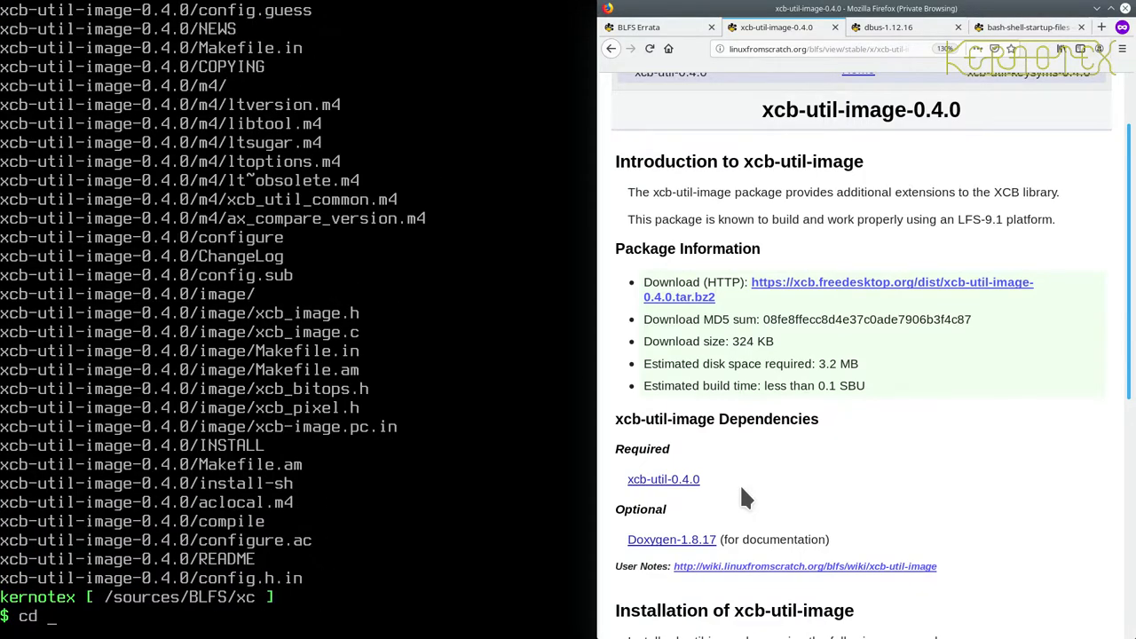
pyautogui.write('xcb-util-image-0.4.0')
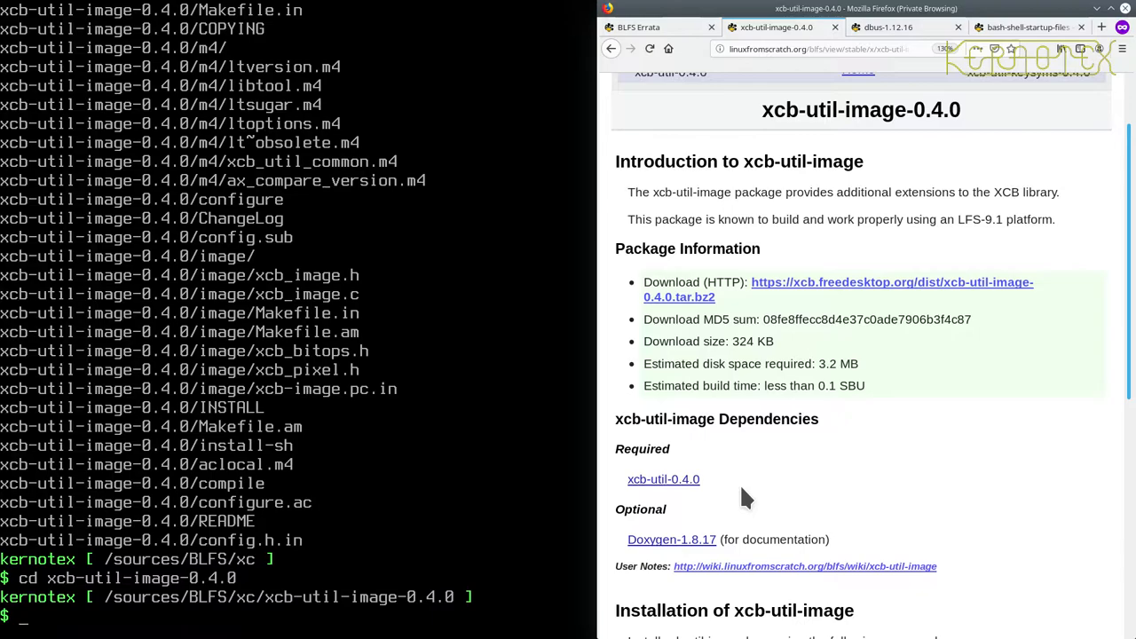
pyautogui.scroll(-3)
pyautogui.write('tar -xvf xcb-util-image-0.4.0.tar.bz2')
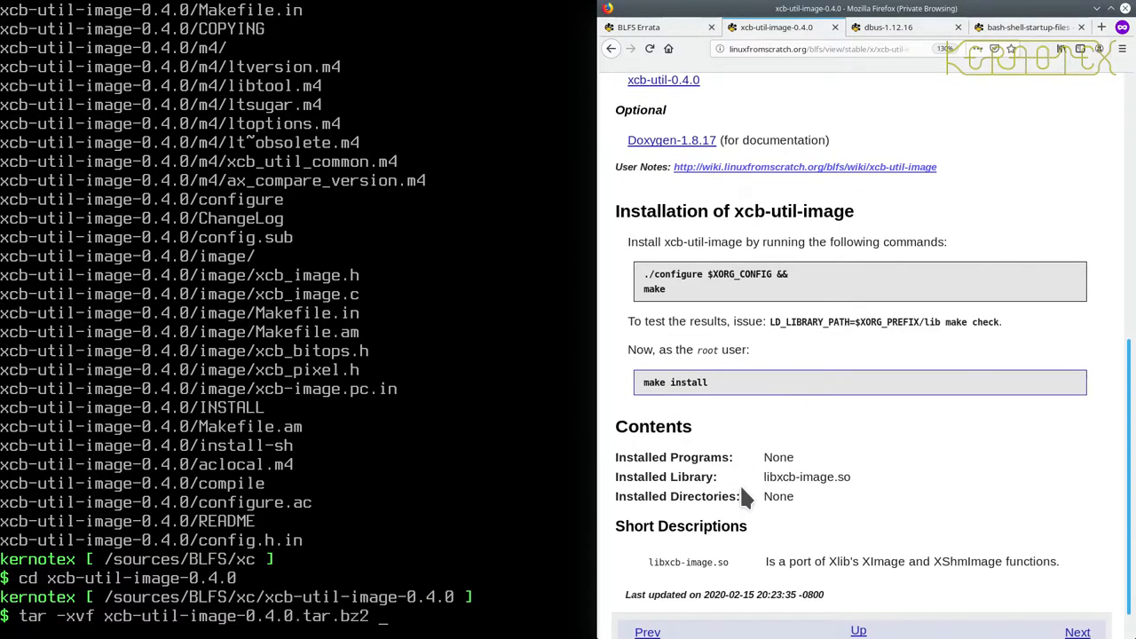
pyautogui.write('./configure $XORG_CONFIG && make')
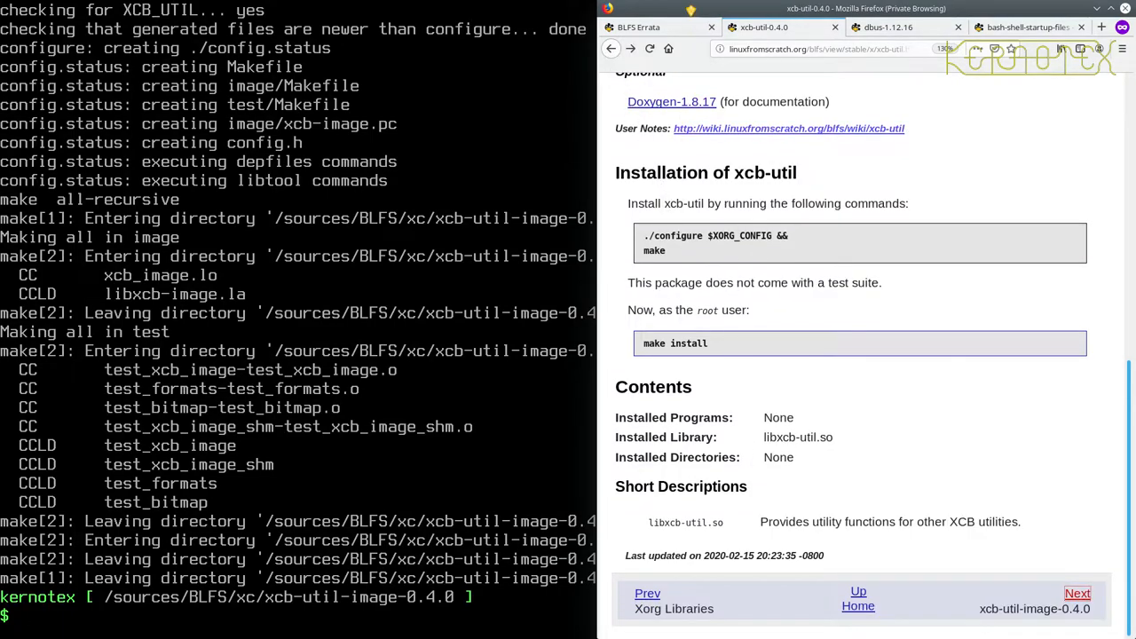
# Step: Run make check with LD_LIBRARY_PATH=$XORG_PREFIX/lib, then install xcb-util-image via sudo -E make install
pyautogui.click(1078, 593)
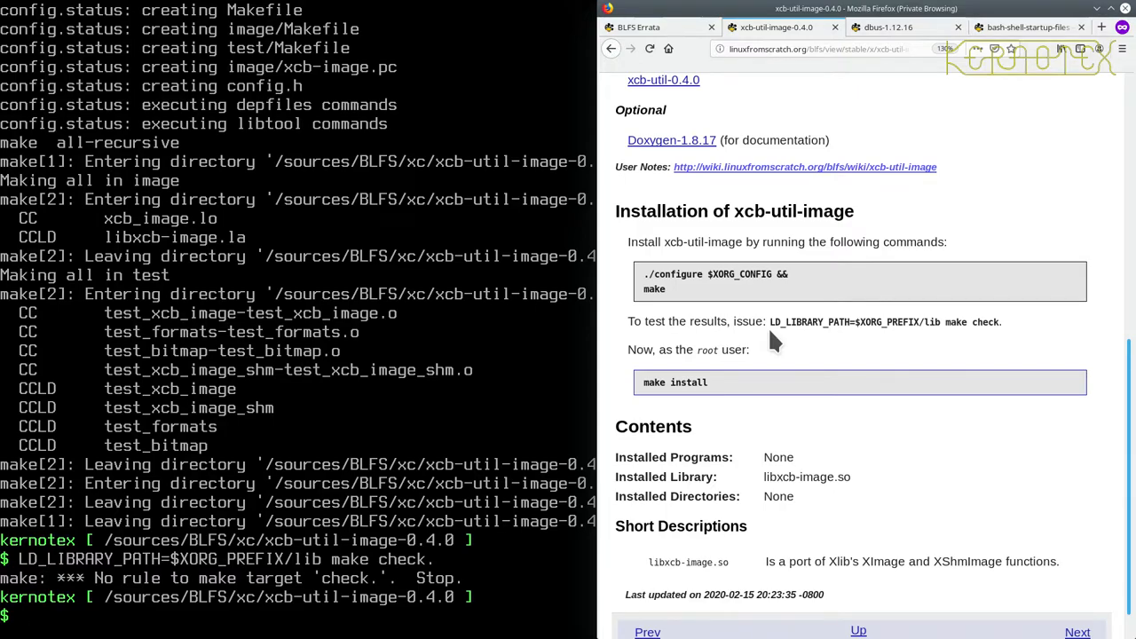
pyautogui.write('LD_LIBRARY_PATH=$XORG_PREFIX/lib make check.')
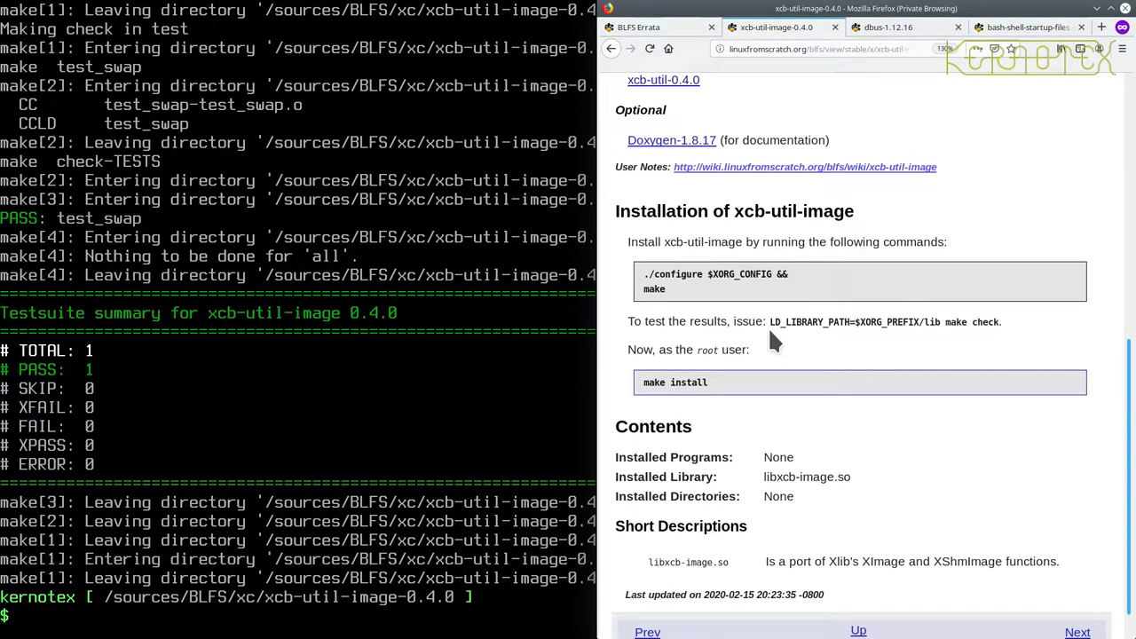
pyautogui.write('sudo -E make install')
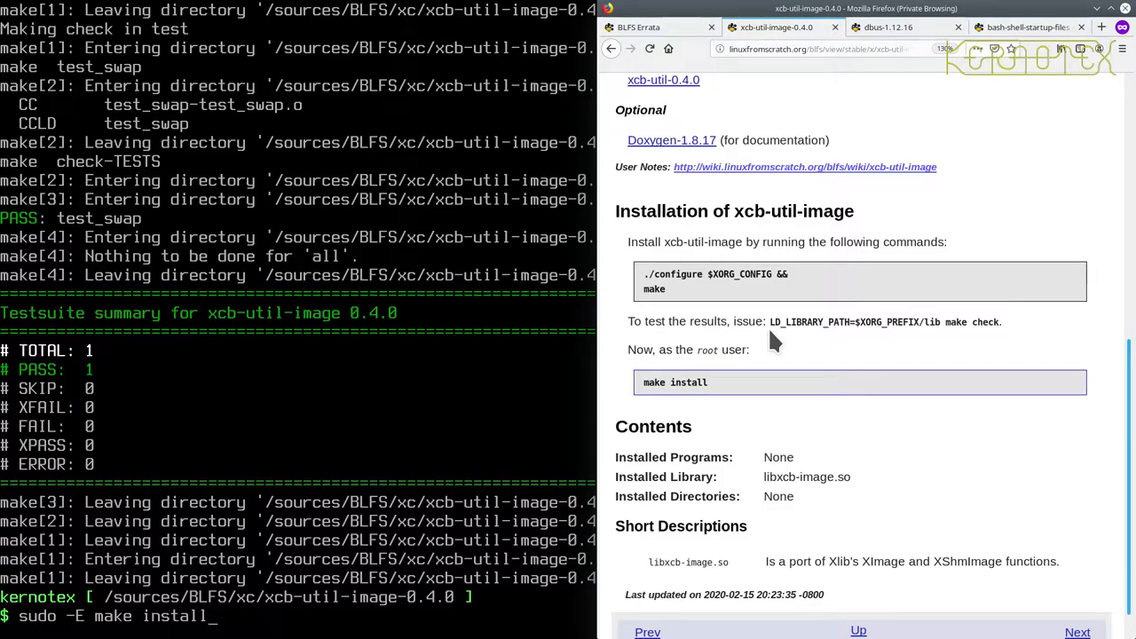
pyautogui.press('Return')
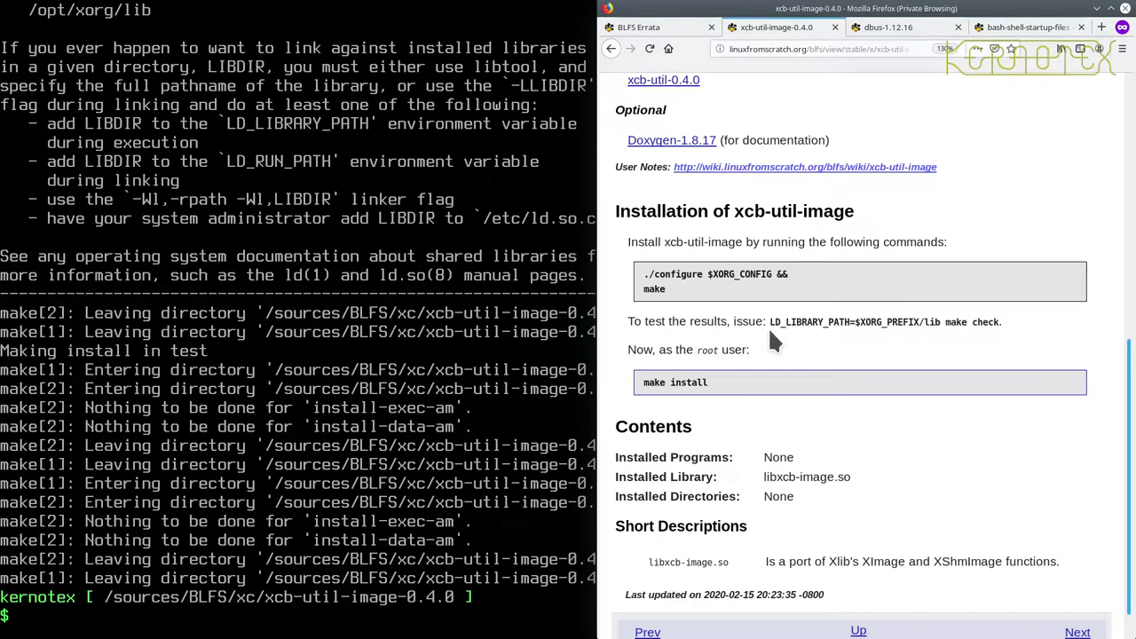
# Step: Remove the xcb-util-image-0.4.0 build directory from the parent folder and move on to the xcb-util-keysyms page
pyautogui.write('cd ..')
pyautogui.write('rm -Rf')
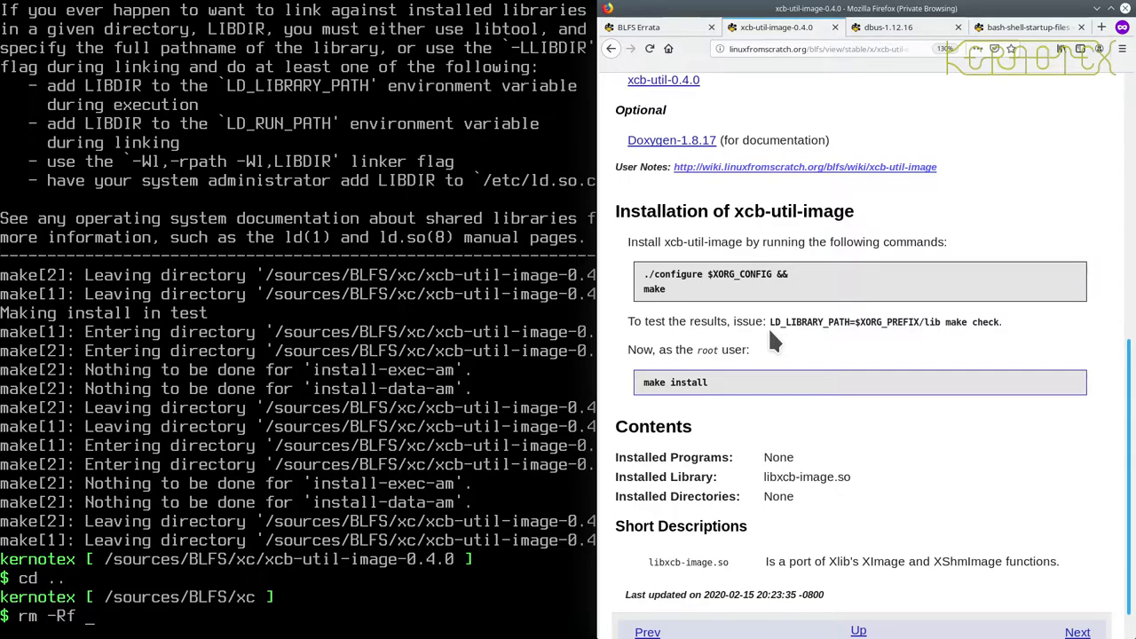
pyautogui.write('xcb-util-image-0.4.0')
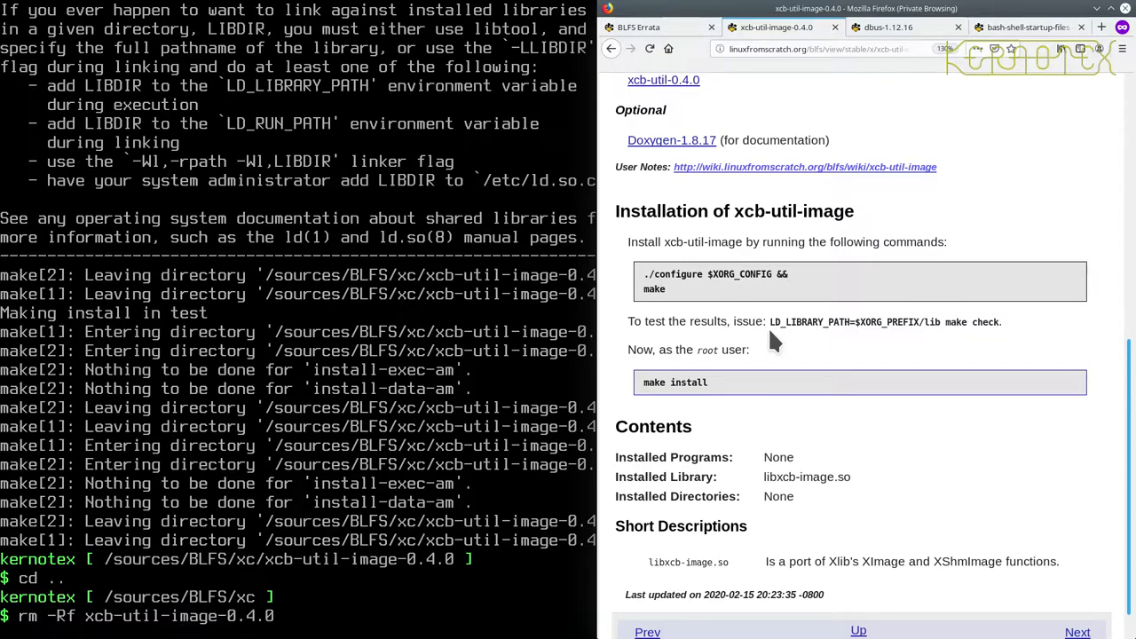
pyautogui.press('Return')
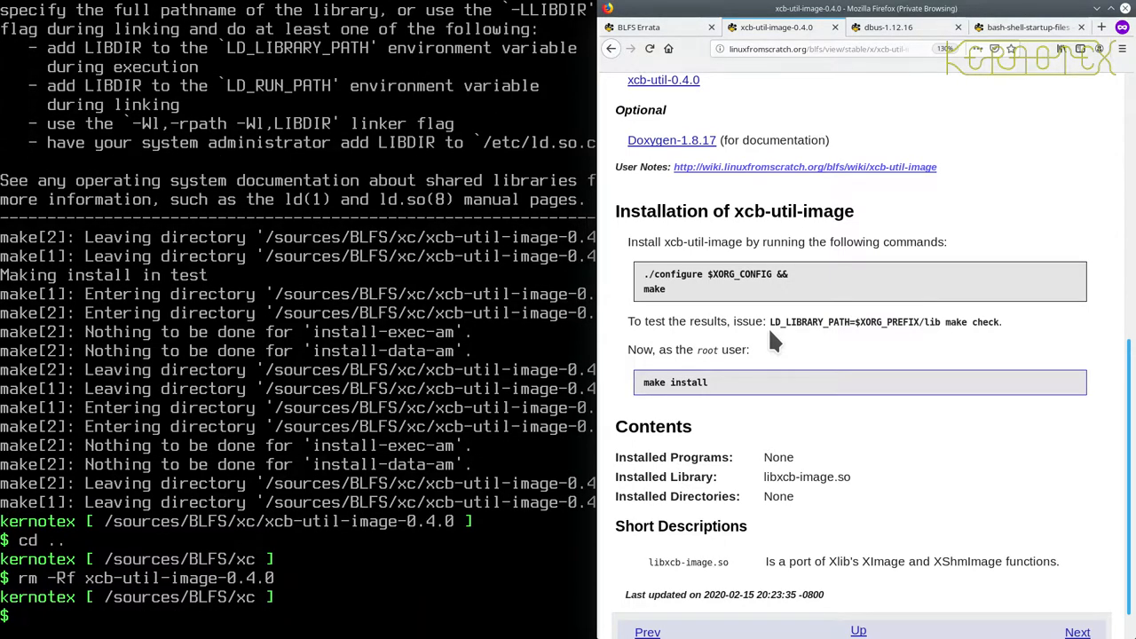
pyautogui.scroll(-3)
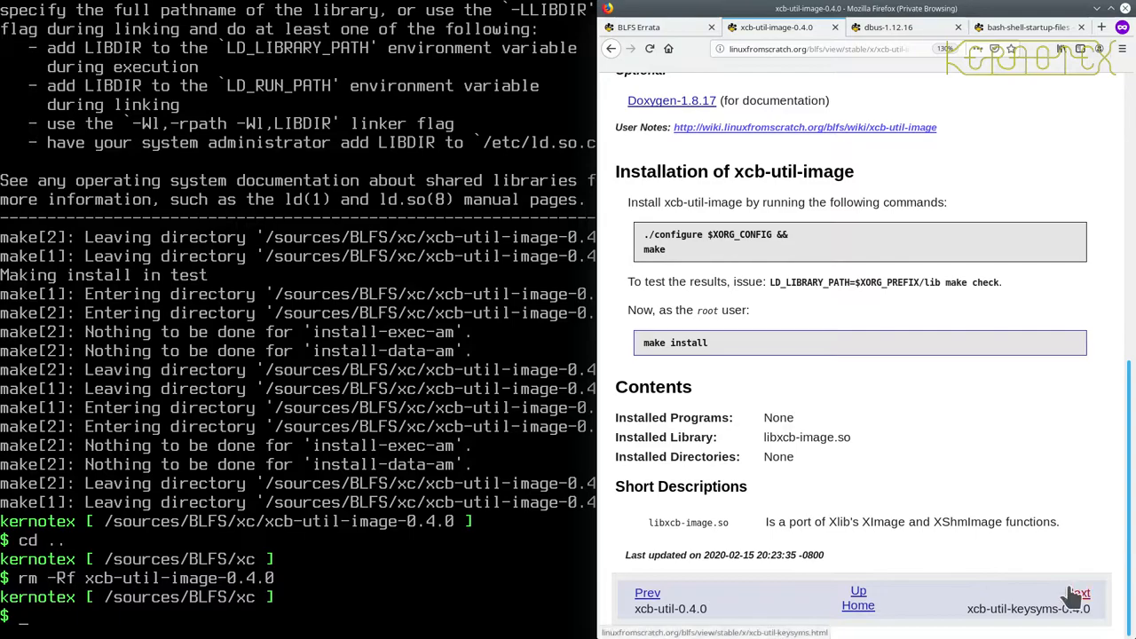
pyautogui.click(1078, 593)
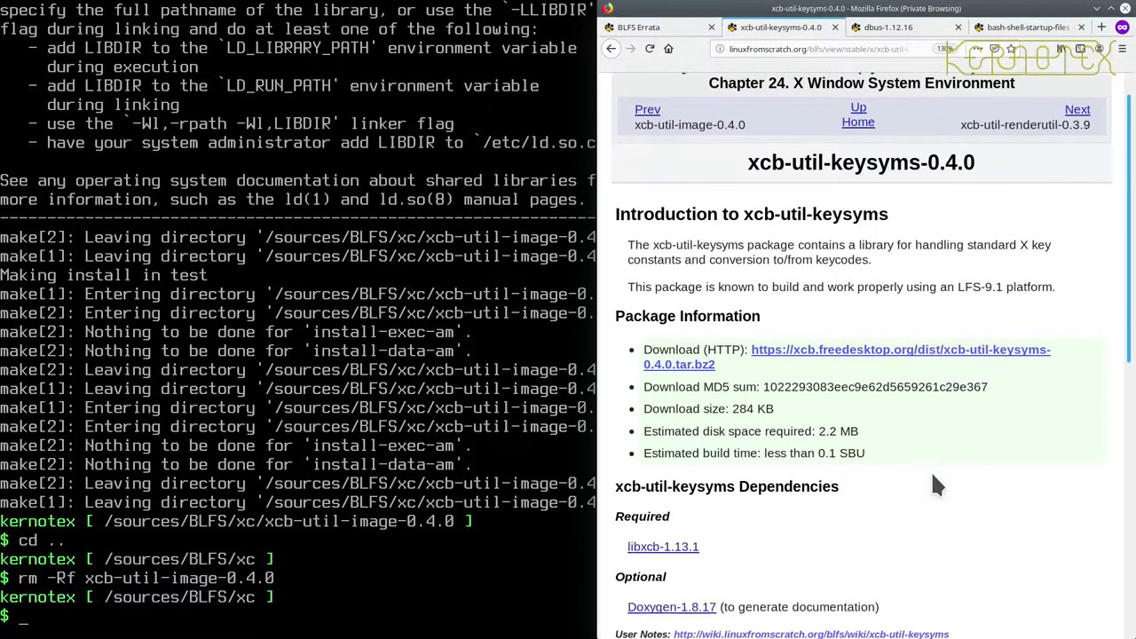
# Step: Follow the xcb-util-keysyms-0.4.0.tar.bz2 link in Lynx to reach its Download Options screen
pyautogui.scroll(-3)
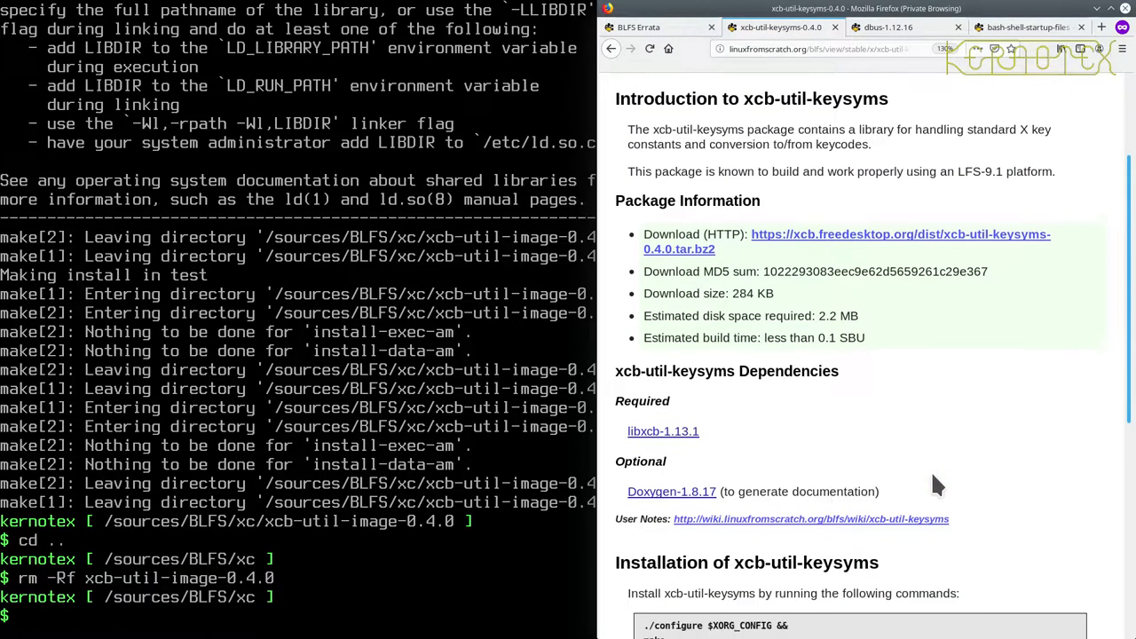
pyautogui.scroll(-3)
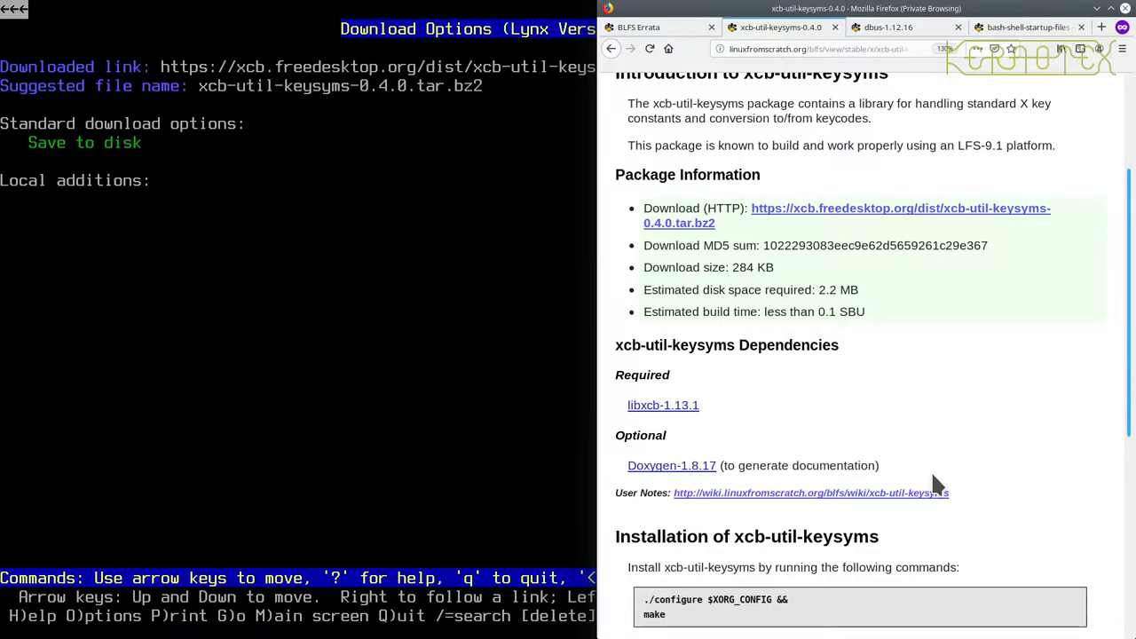
pyautogui.press('Return')
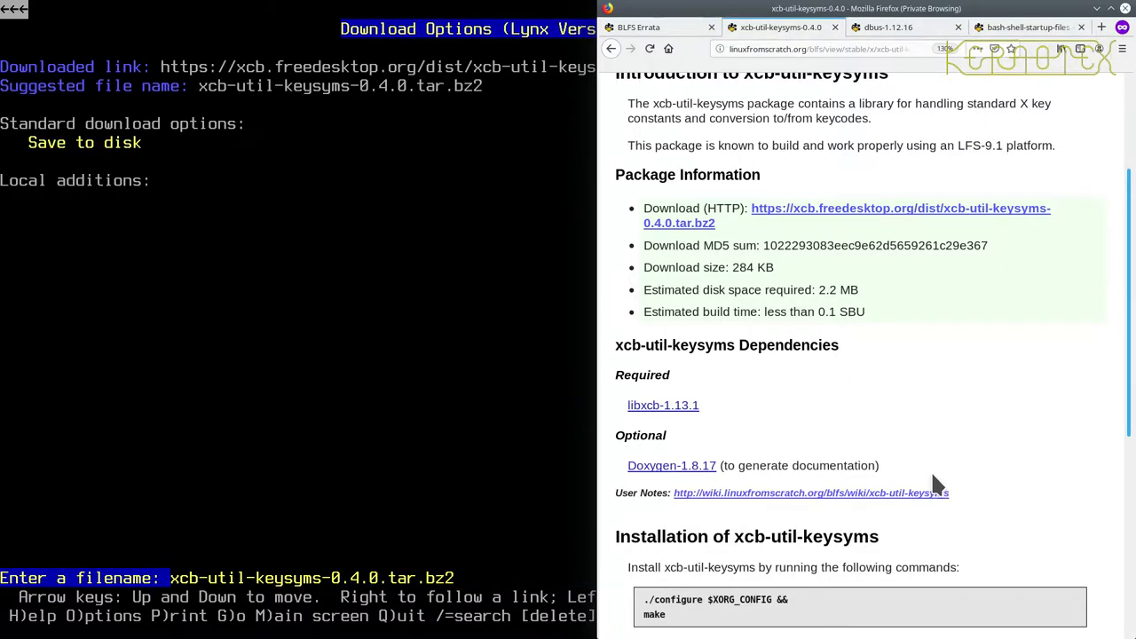
# Step: Accept the suggested filename xcb-util-keysyms-0.4.0.tar.bz2 and review the install instructions
pyautogui.press('Return')
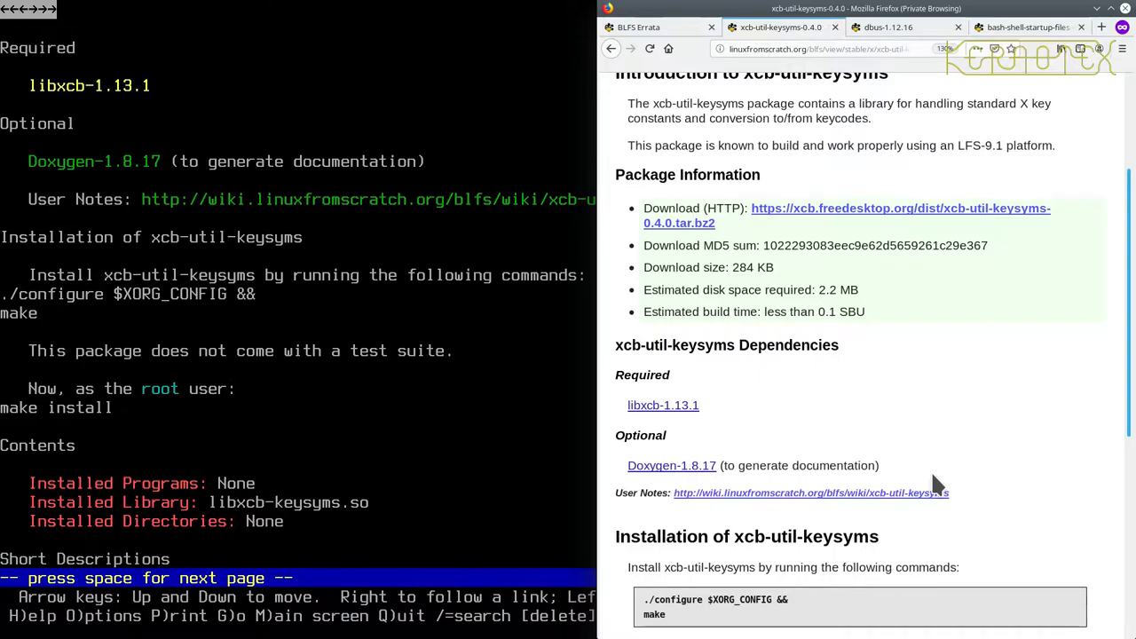
pyautogui.scroll(-3)
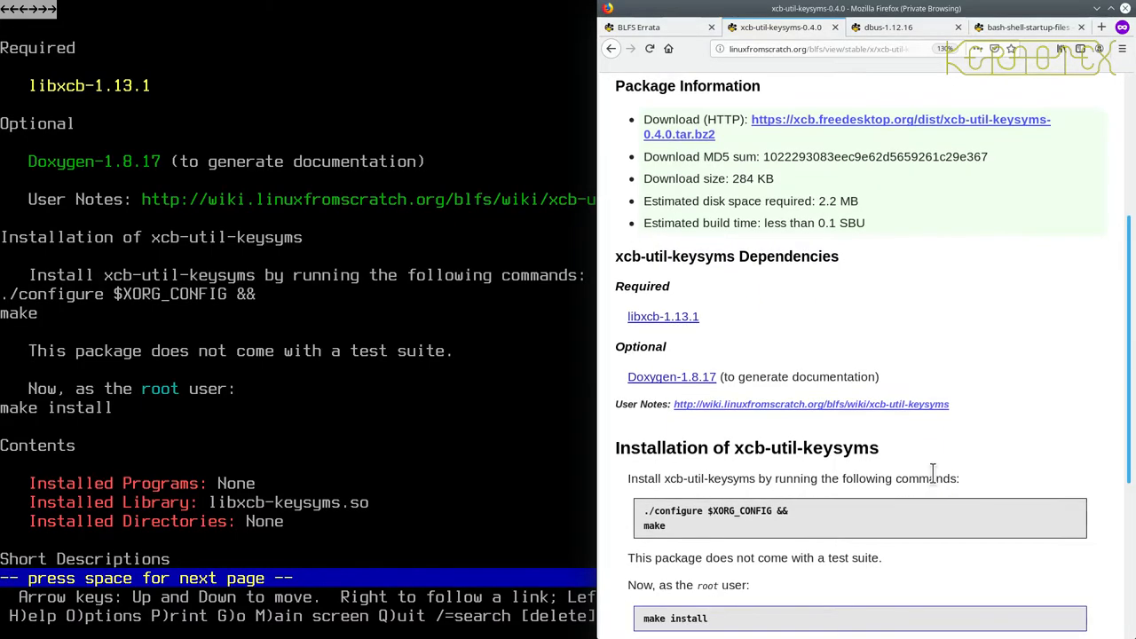
pyautogui.scroll(-3)
pyautogui.write('tar -xvf x')
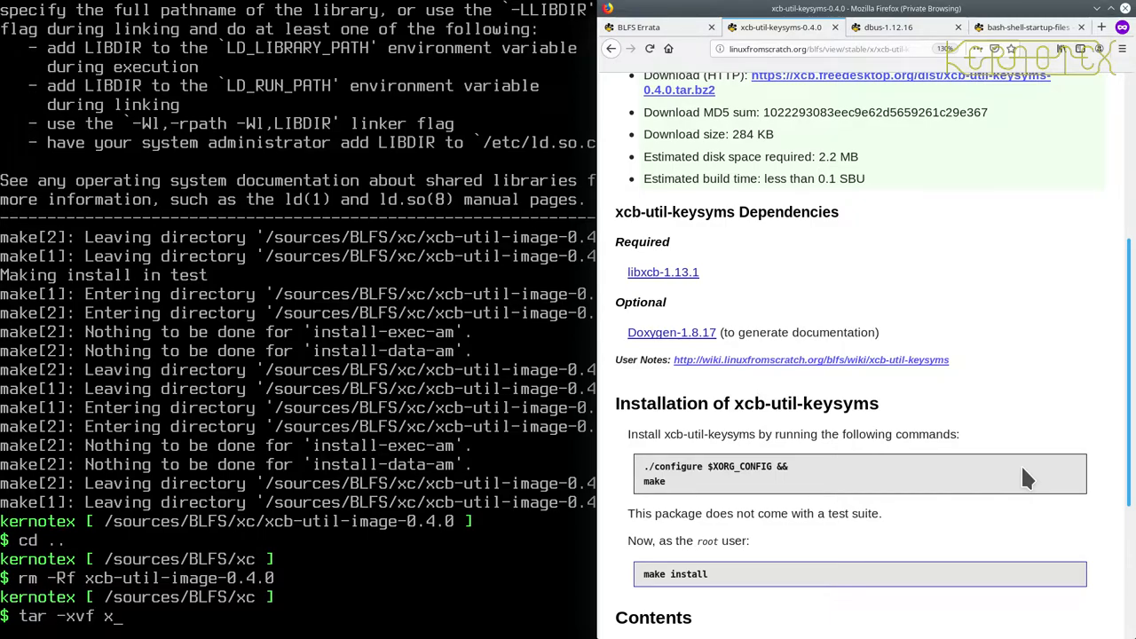
# Step: Extract xcb-util-keysyms-0.4.0, cd into it and run ./configure $XORG_CONFIG && make
pyautogui.write('cb-util-k')
pyautogui.write('cd')
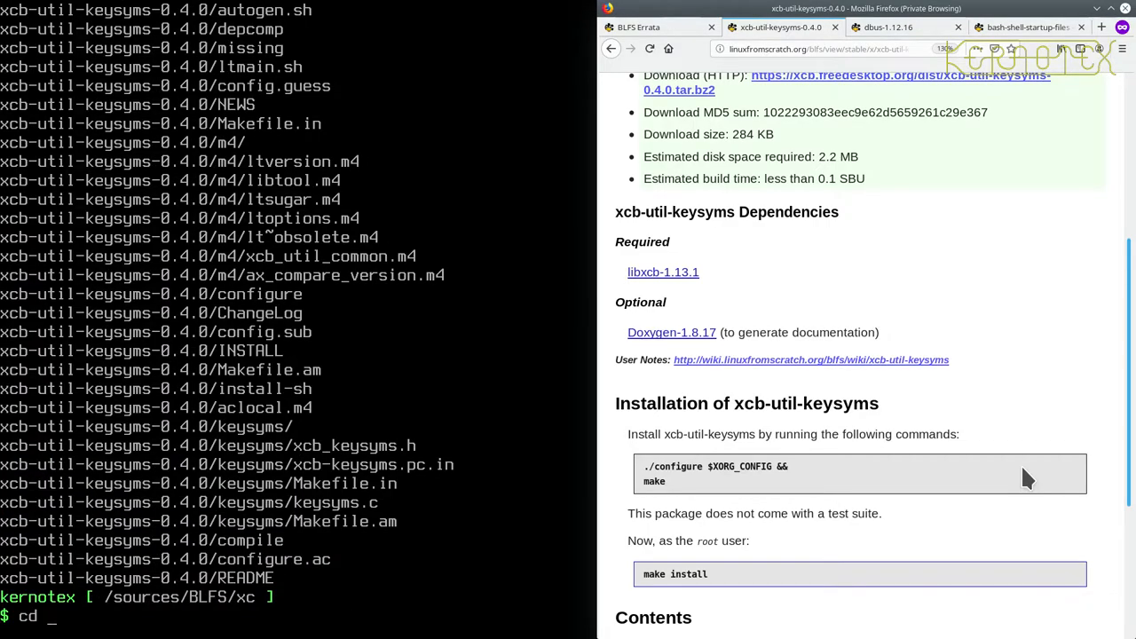
pyautogui.write('xcb-util-')
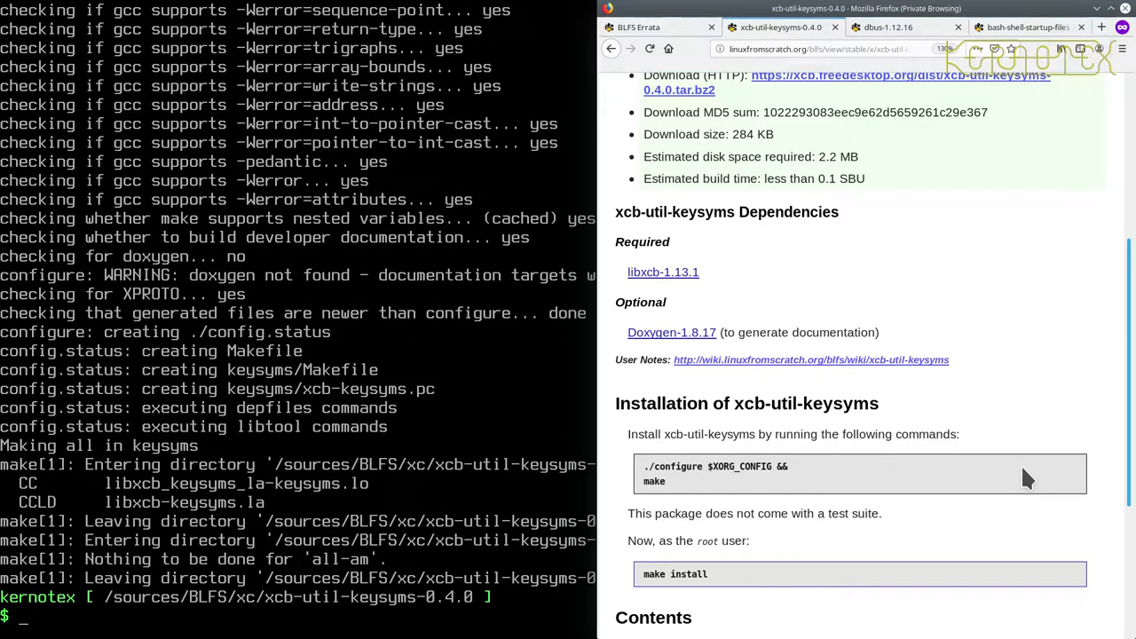
pyautogui.write('rm -Rf xcb-util-image-0.4.0')
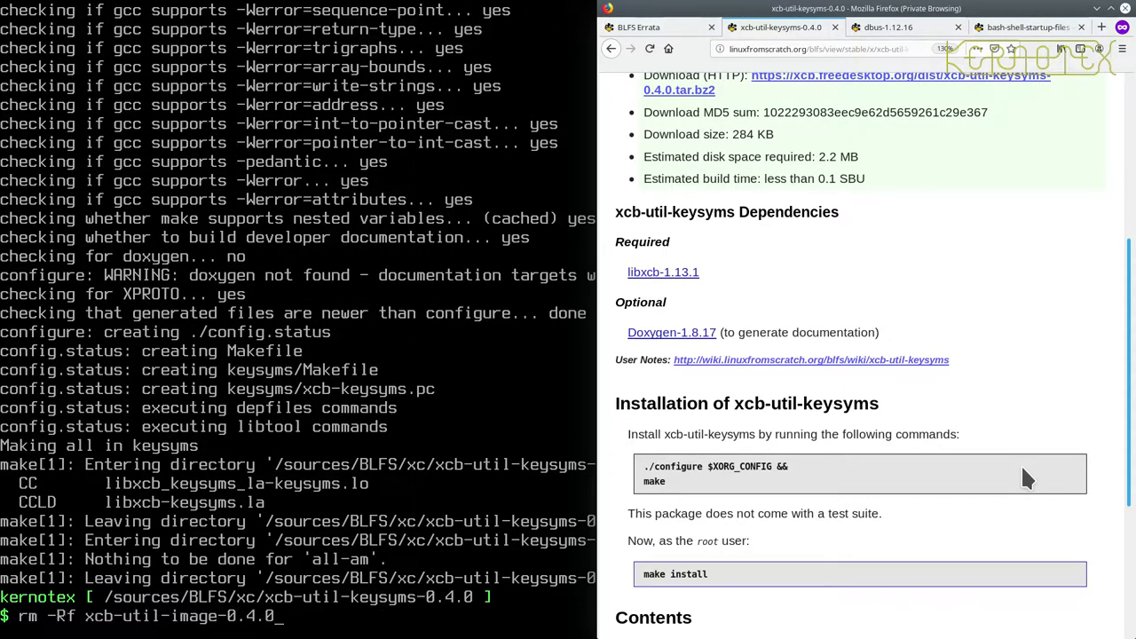
# Step: Run sudo -E make install for xcb-util-keysyms, cd .. and remove its source folder
pyautogui.press('Return')
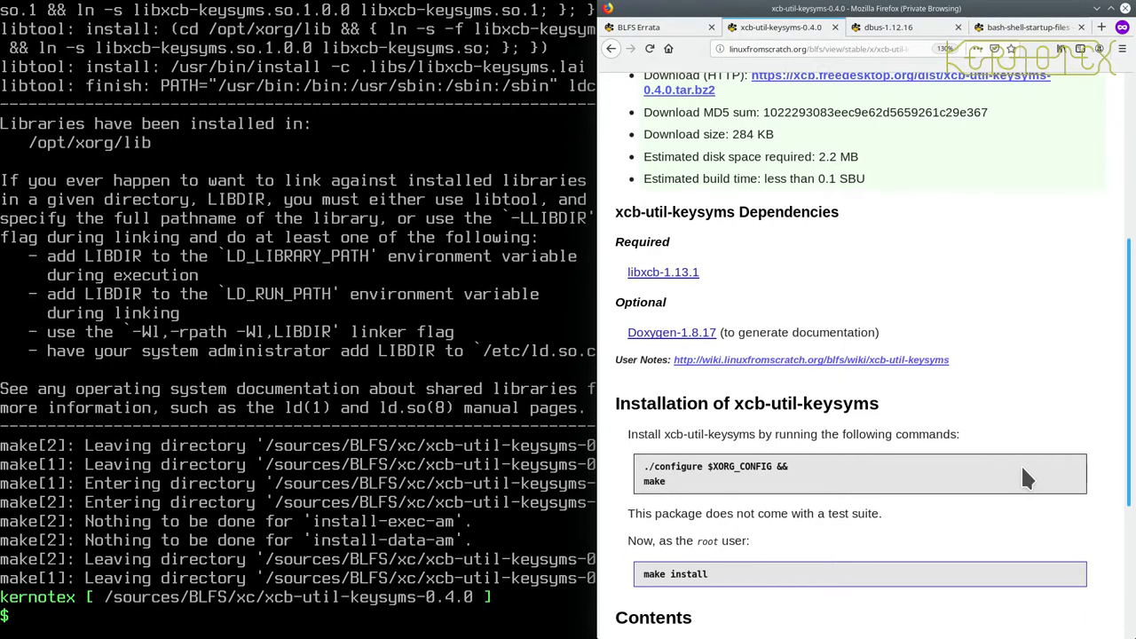
pyautogui.write('cd ..')
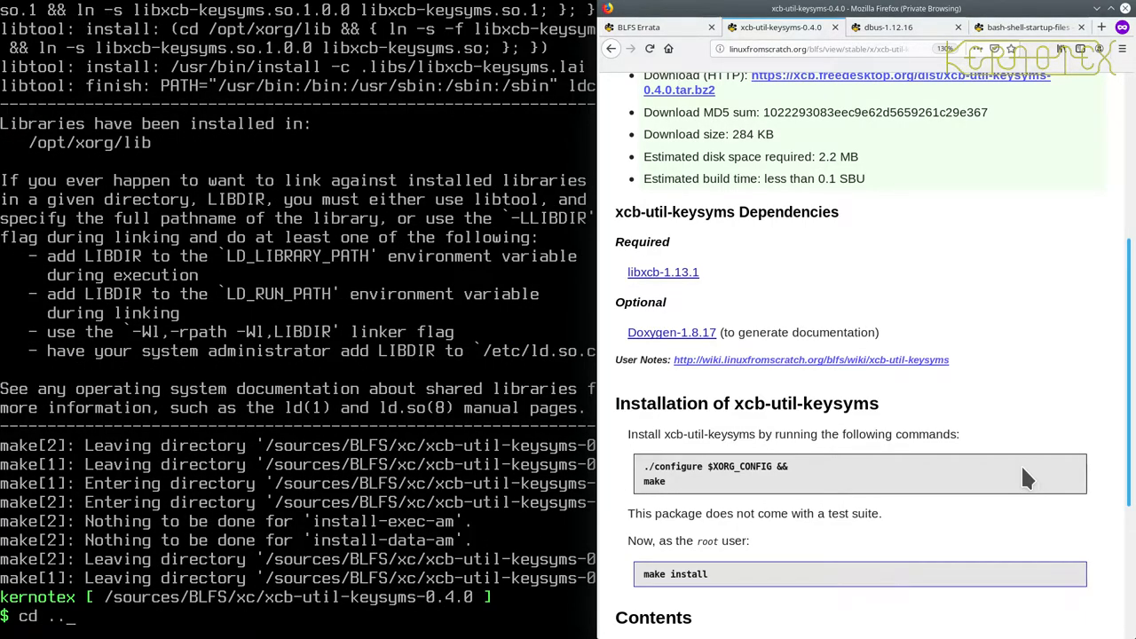
pyautogui.write('rm -Rf x')
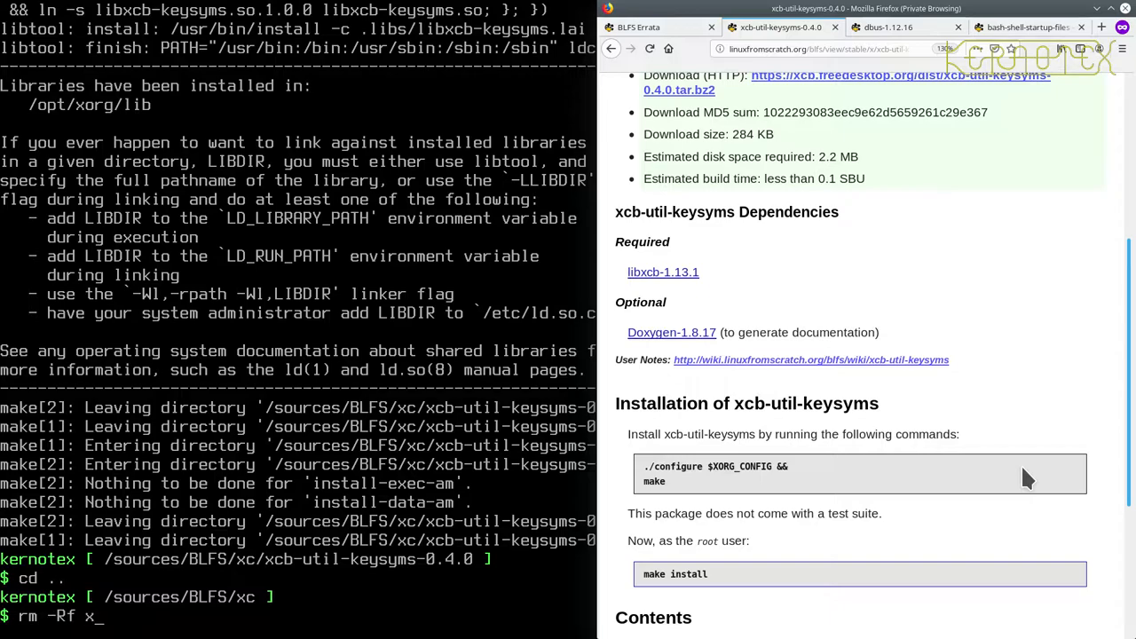
pyautogui.write('cb-util-keysyms-0.4.0')
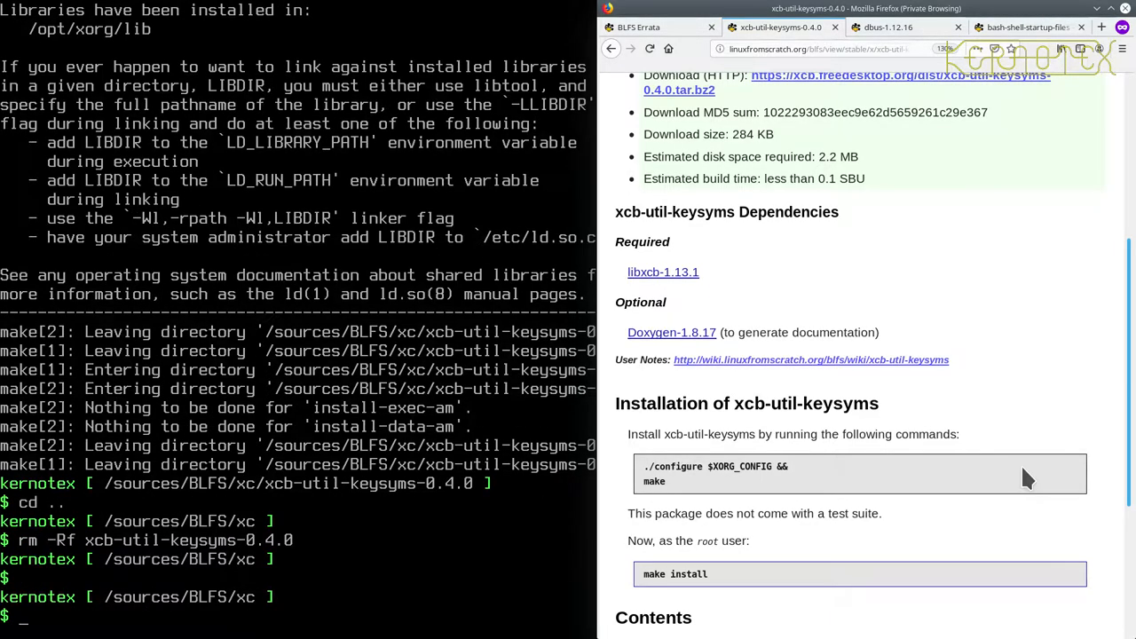
# Step: Move to the xcb-util-renderutil-0.3.9 page and scroll to its libxcb dependency and install commands
pyautogui.scroll(-3)
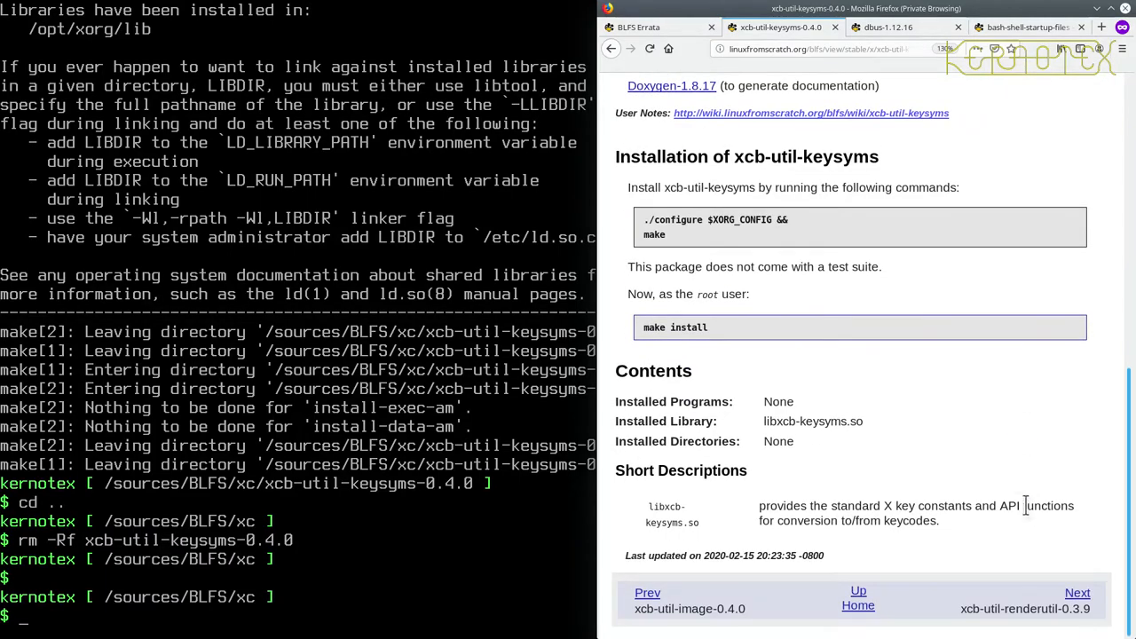
pyautogui.click(1076, 593)
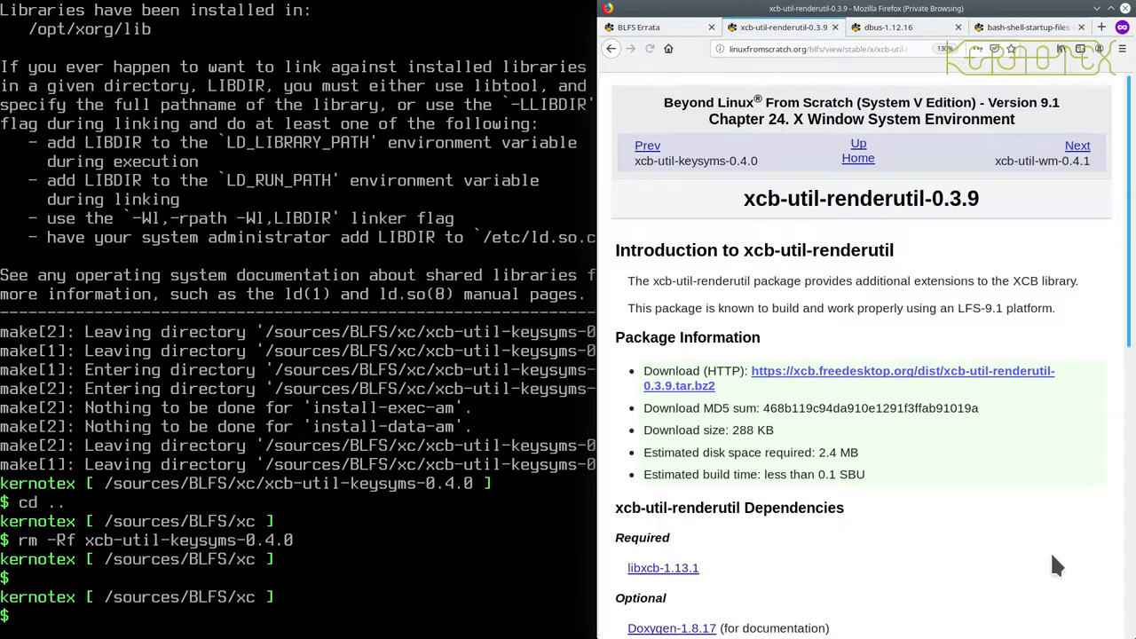
pyautogui.scroll(-3)
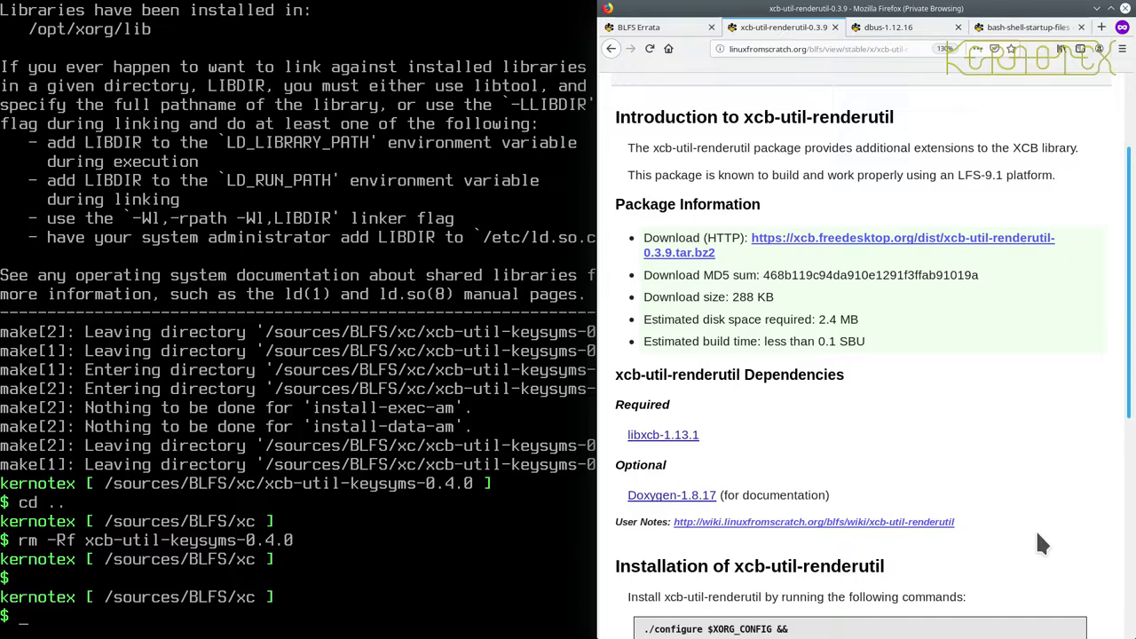
pyautogui.scroll(-3)
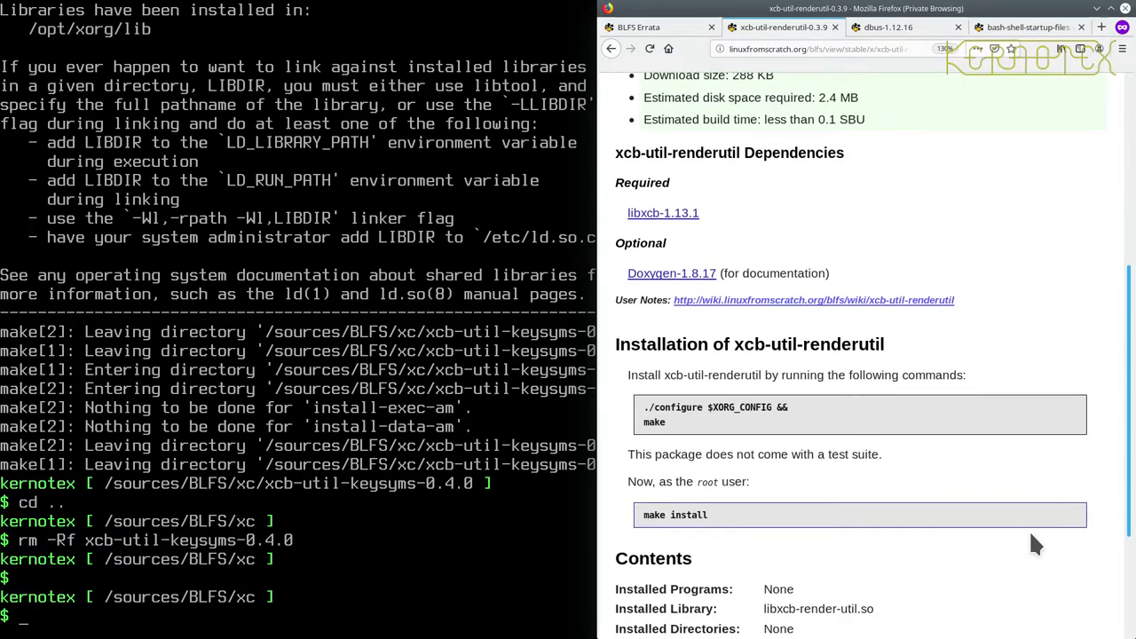
pyautogui.moveTo(977, 536)
pyautogui.write('tar -xvf x')
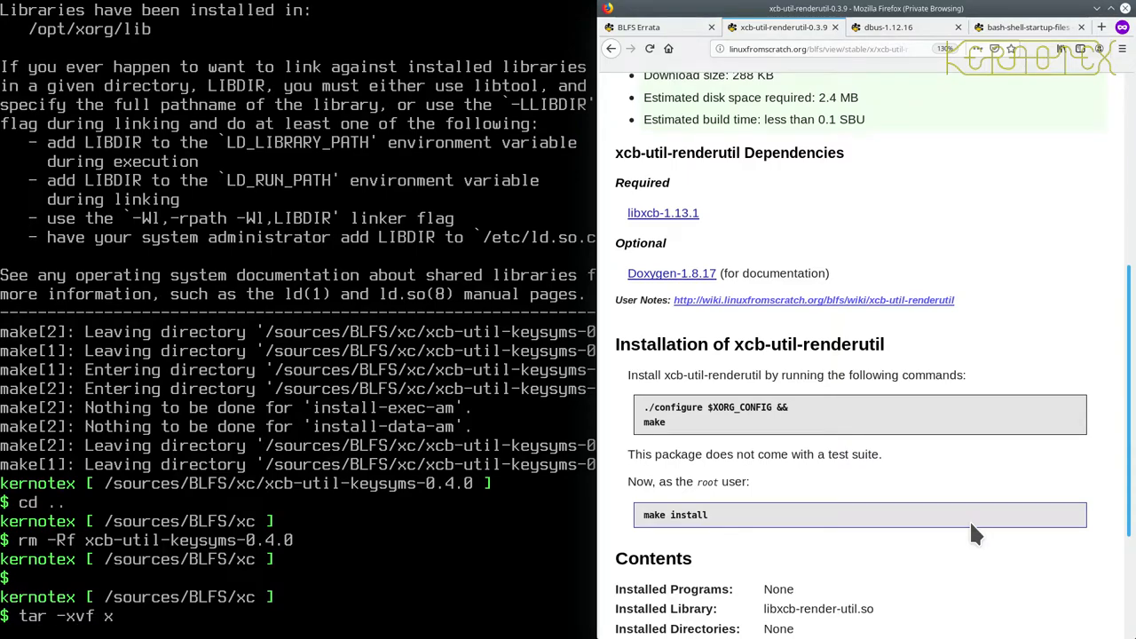
# Step: Extract xcb-util-renderutil-0.3.9, cd in and run ./configure $XORG_CONFIG && make
pyautogui.write('cb-util-')
pyautogui.write('cd')
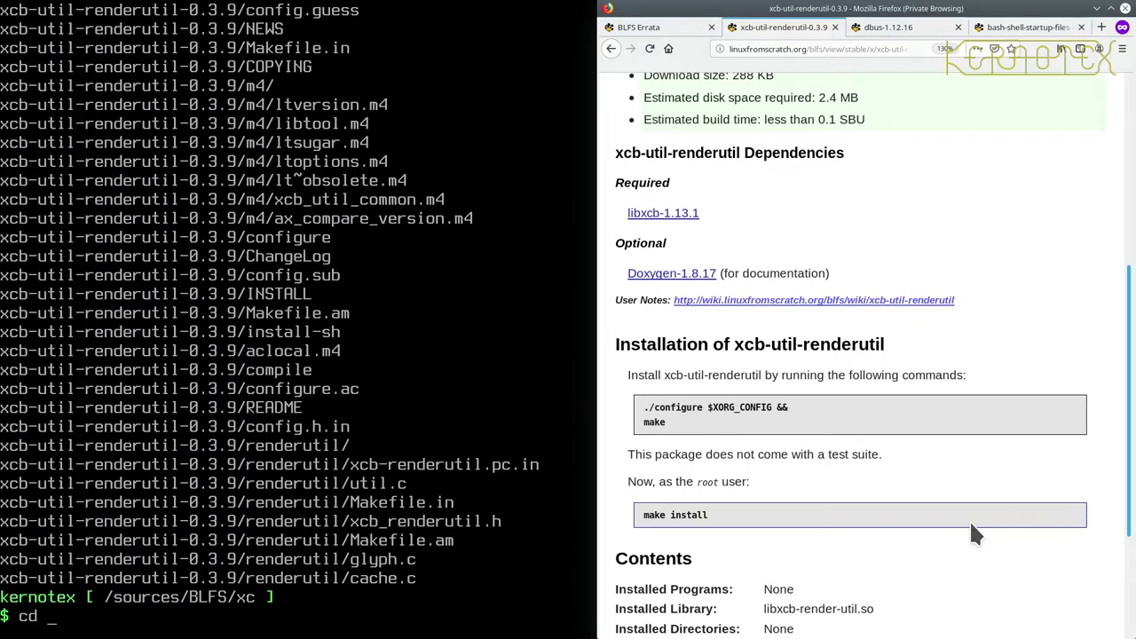
pyautogui.write('xcb-util-renderutil-0.3.9')
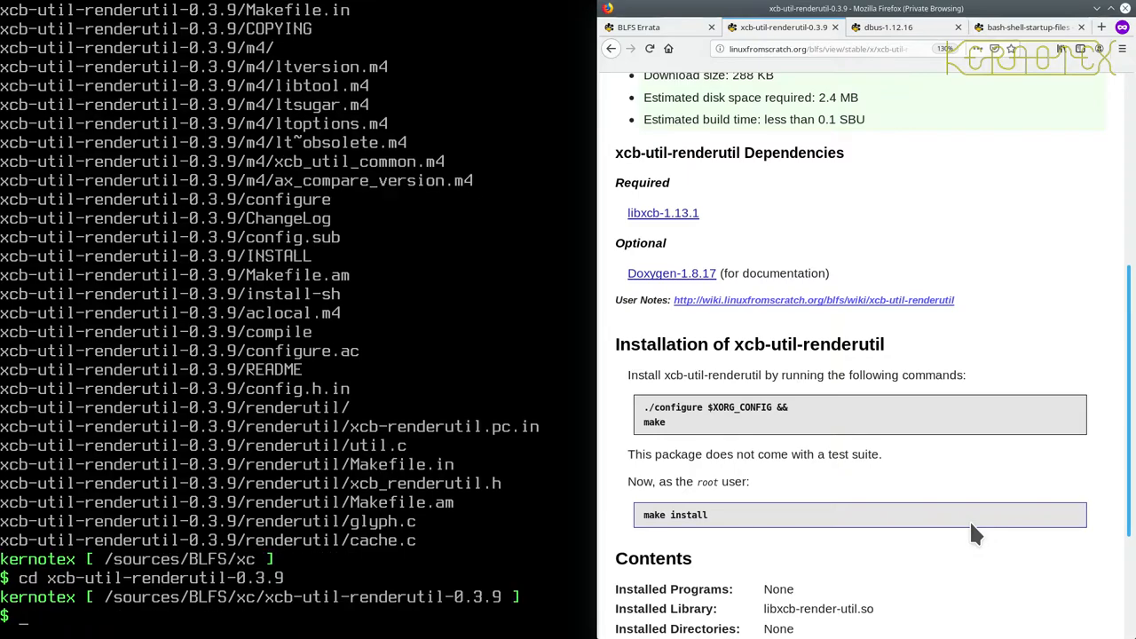
pyautogui.write('./configure $XORG_CONFIG && make')
pyautogui.write('rm -Rf xcb-util-keysyms-0.4.0')
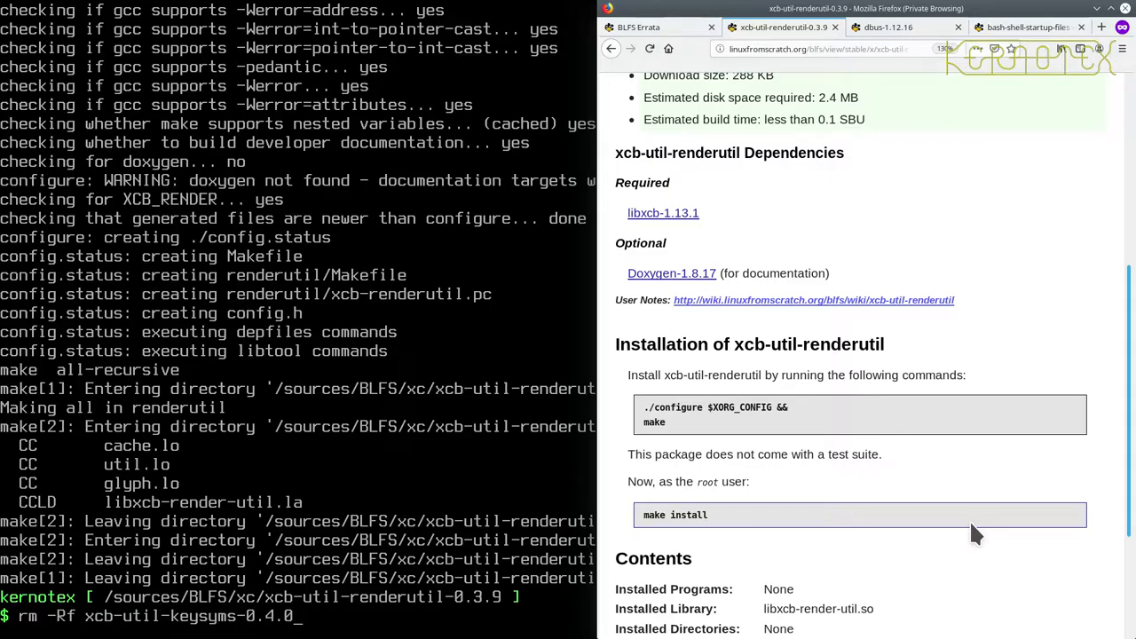
# Step: Install it with sudo -E make install and remove the xcb-util-renderutil-0.3.9 folder
pyautogui.write('sudo -E make install')
pyautogui.write('rm')
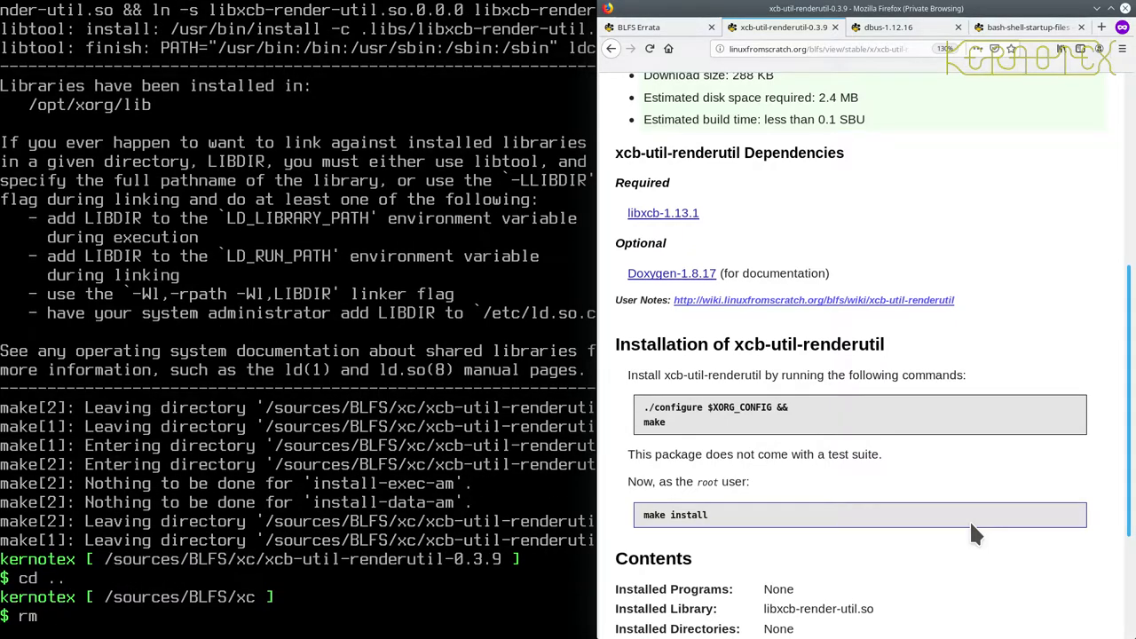
pyautogui.write('-Rf xcb-util-renderutil-0.3.9')
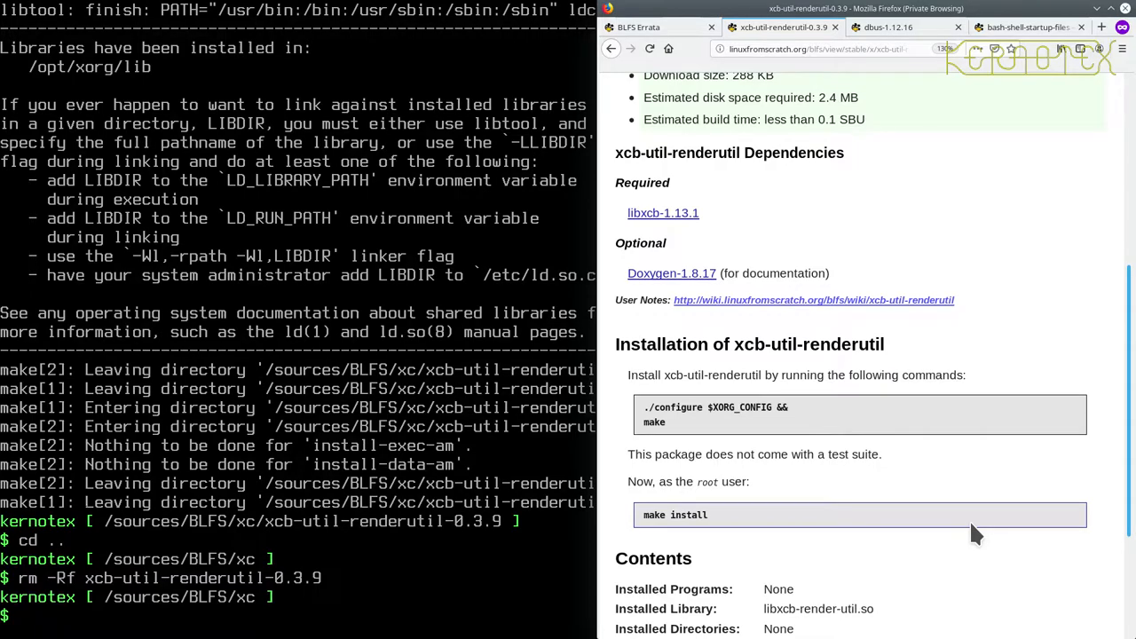
pyautogui.scroll(-3)
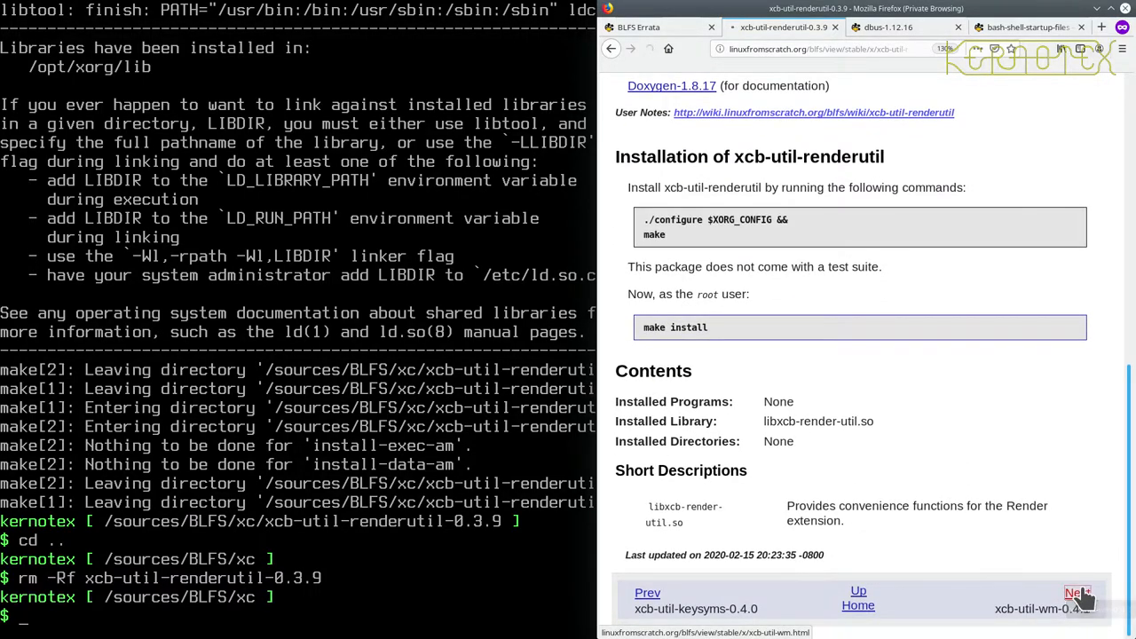
# Step: Move to the xcb-util-wm-0.4.1 page and scroll to its 'Installation of xcb-util-wm' section
pyautogui.click(1076, 593)
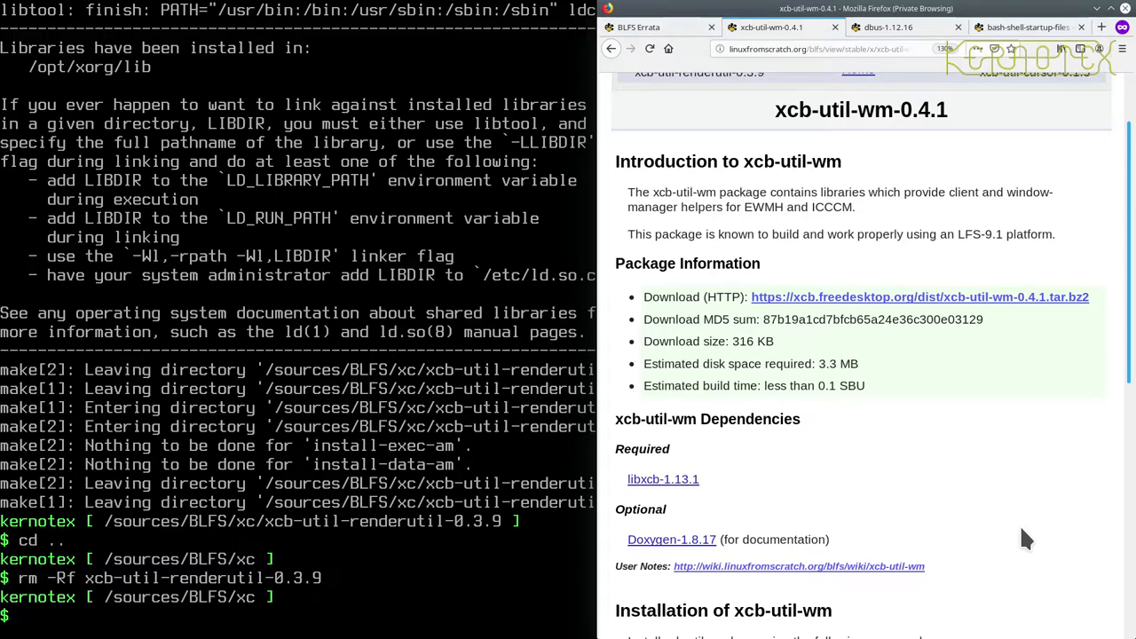
pyautogui.scroll(-3)
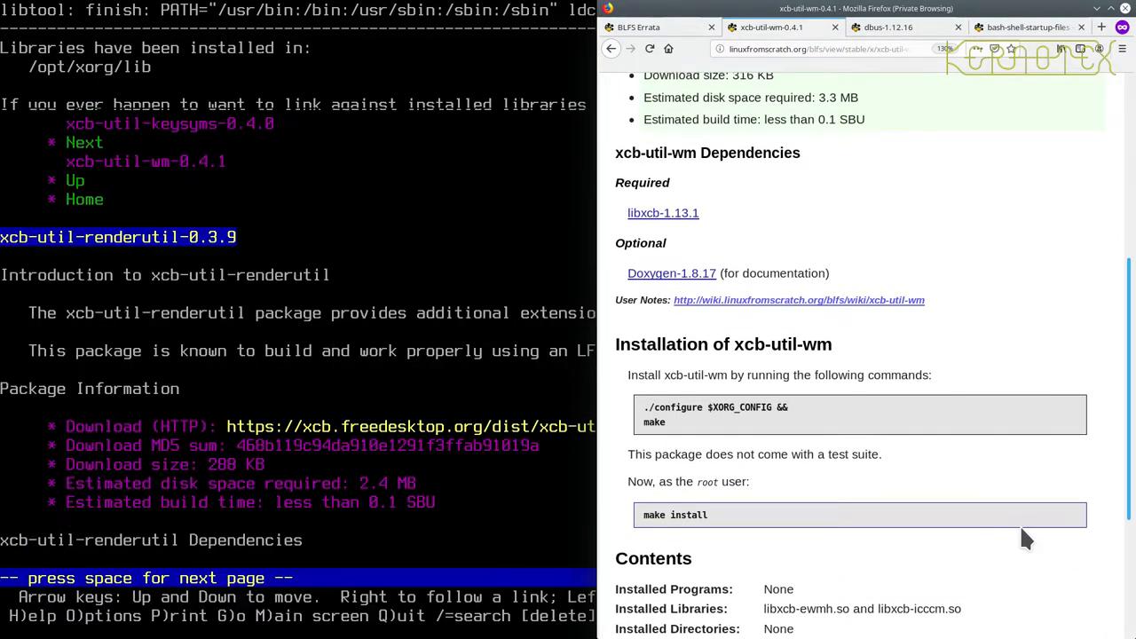
pyautogui.press('space')
pyautogui.write('rm -Rf xcb-util-renderutil-0.3.9')
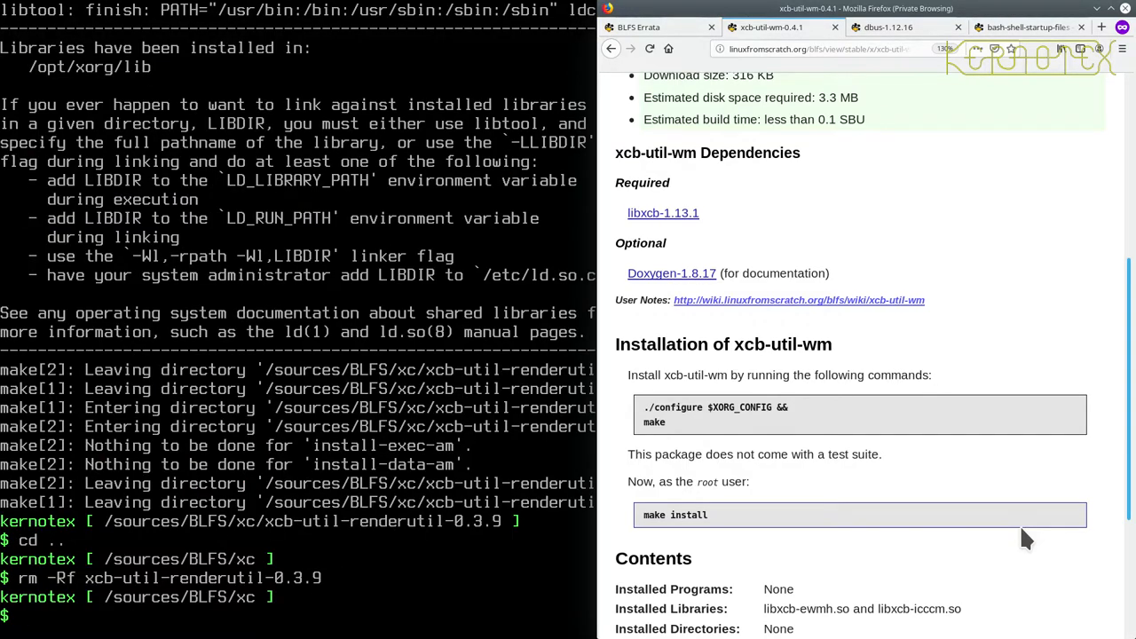
pyautogui.write('tar -xvf xcb-util-')
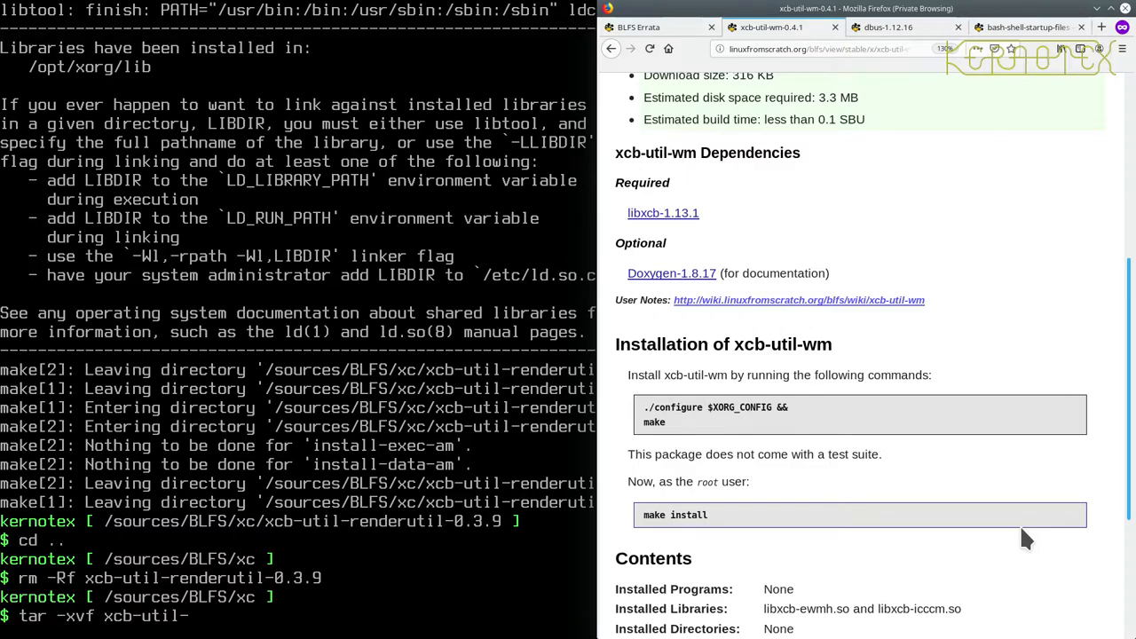
pyautogui.press('Return')
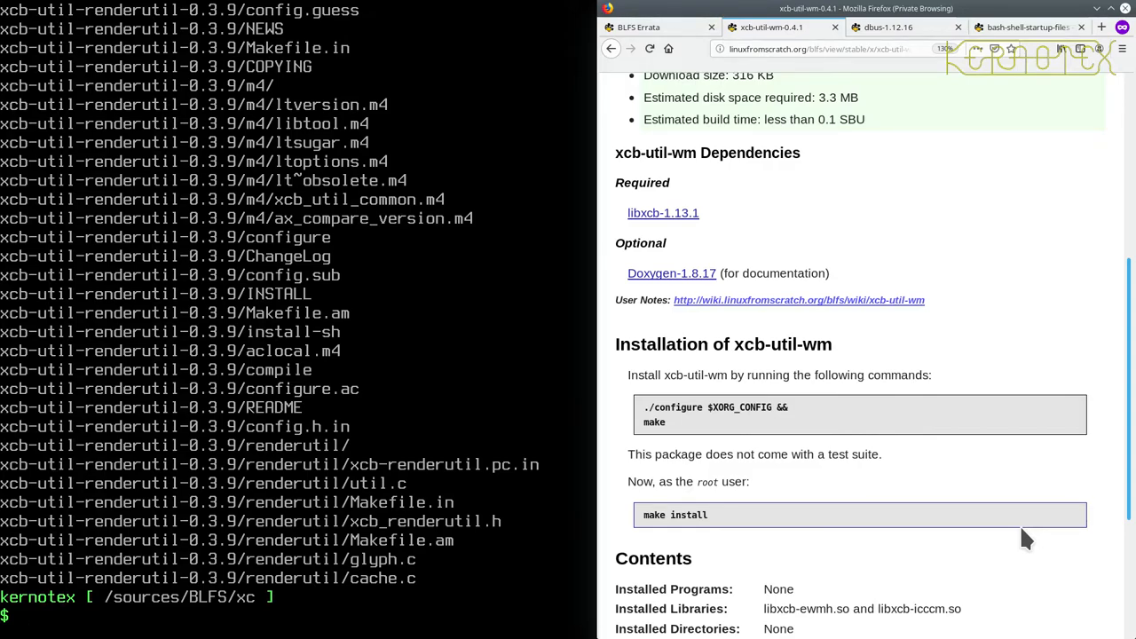
pyautogui.write('rm -Rf')
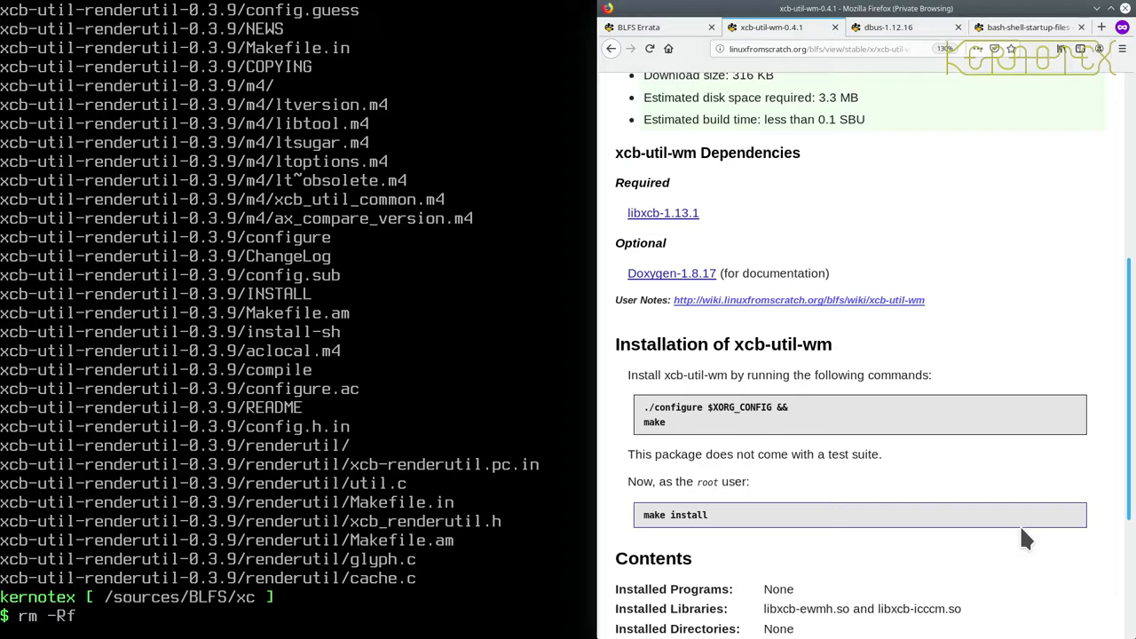
pyautogui.write('xcb-util-renderutil-0.3.9')
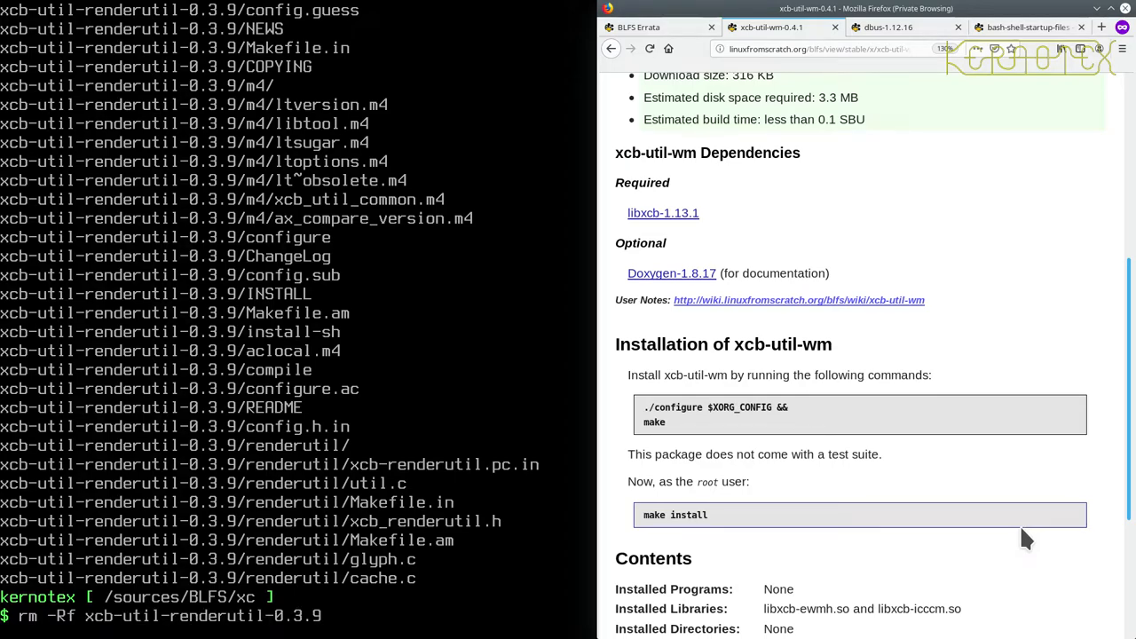
pyautogui.press('Return')
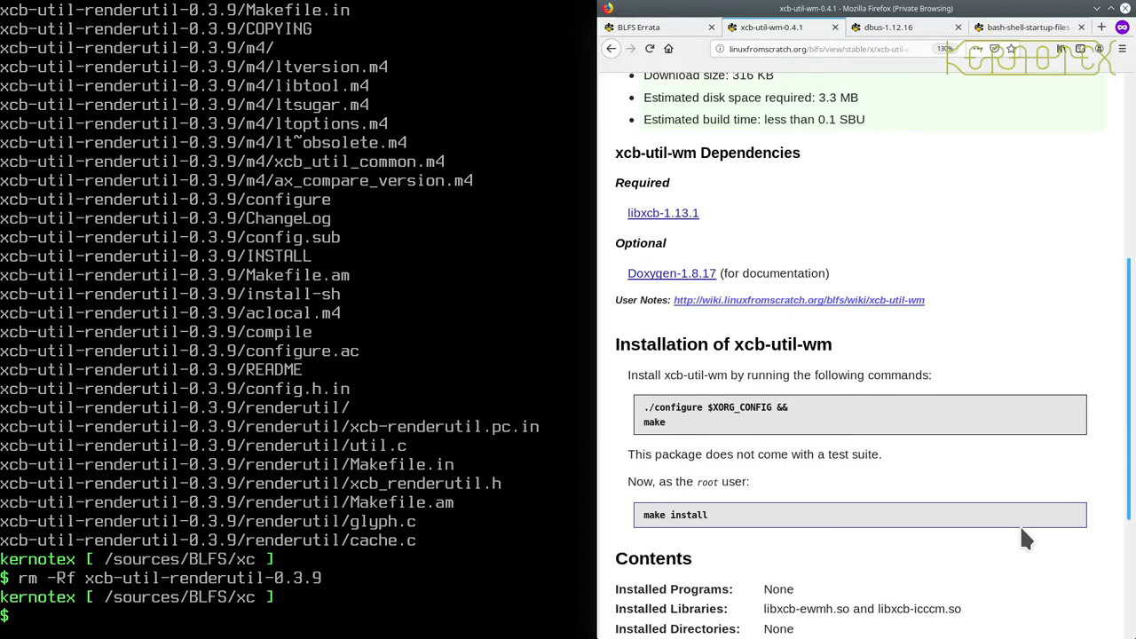
# Step: Extract the xcb-util-wm-0.4.1 tarball, cd in and run ./configure $XORG_CONFIG && make
pyautogui.write('tar -xv')
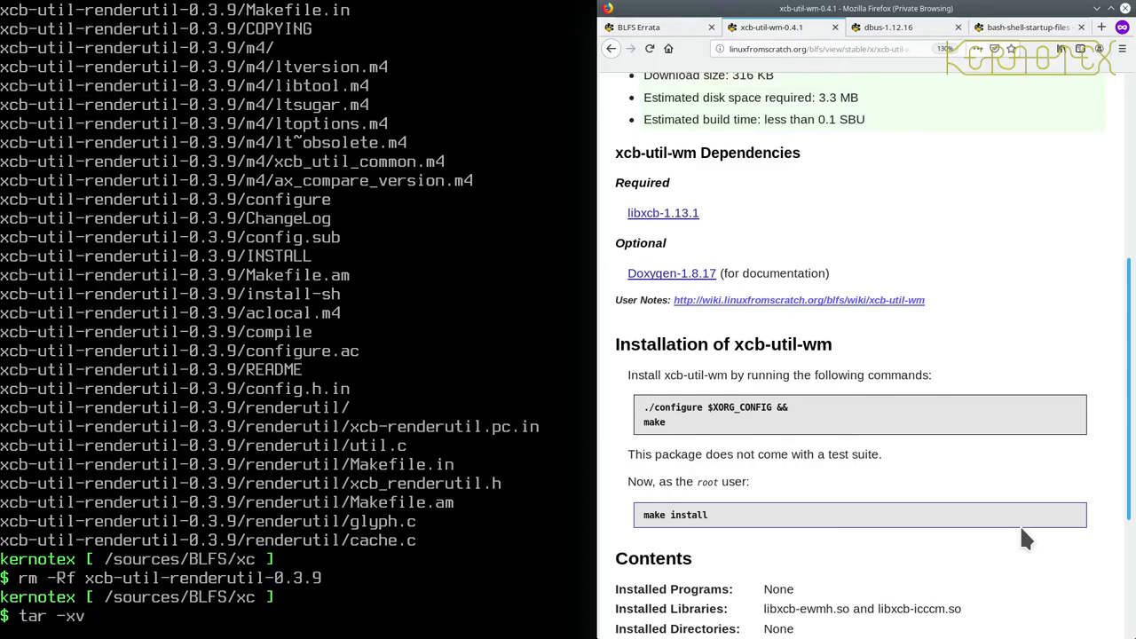
pyautogui.write('f')
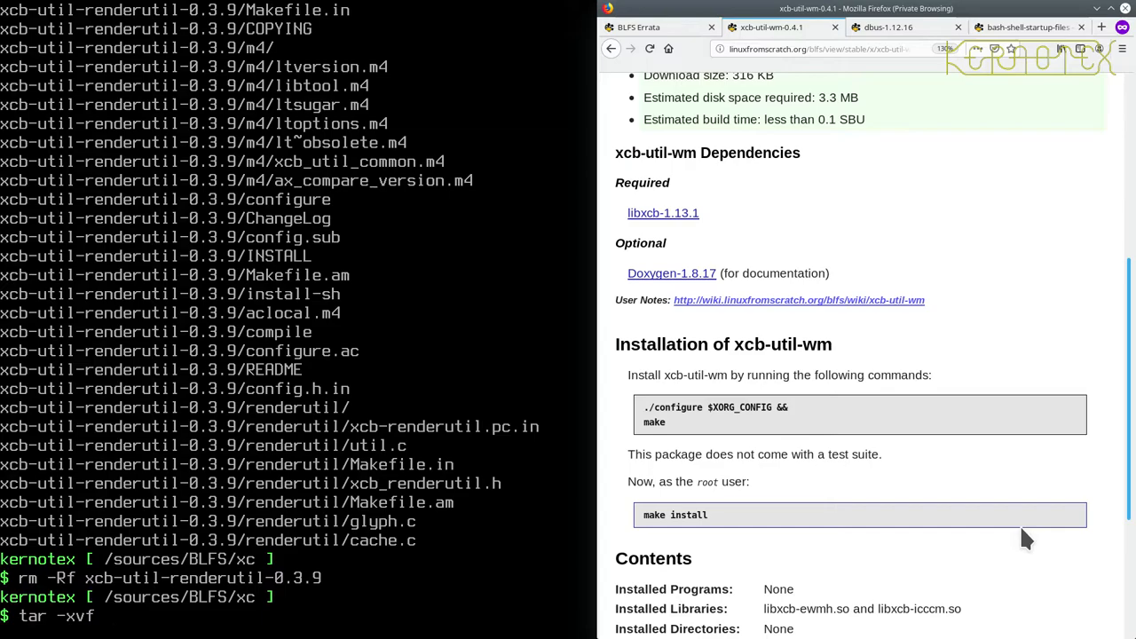
pyautogui.write('xcb-')
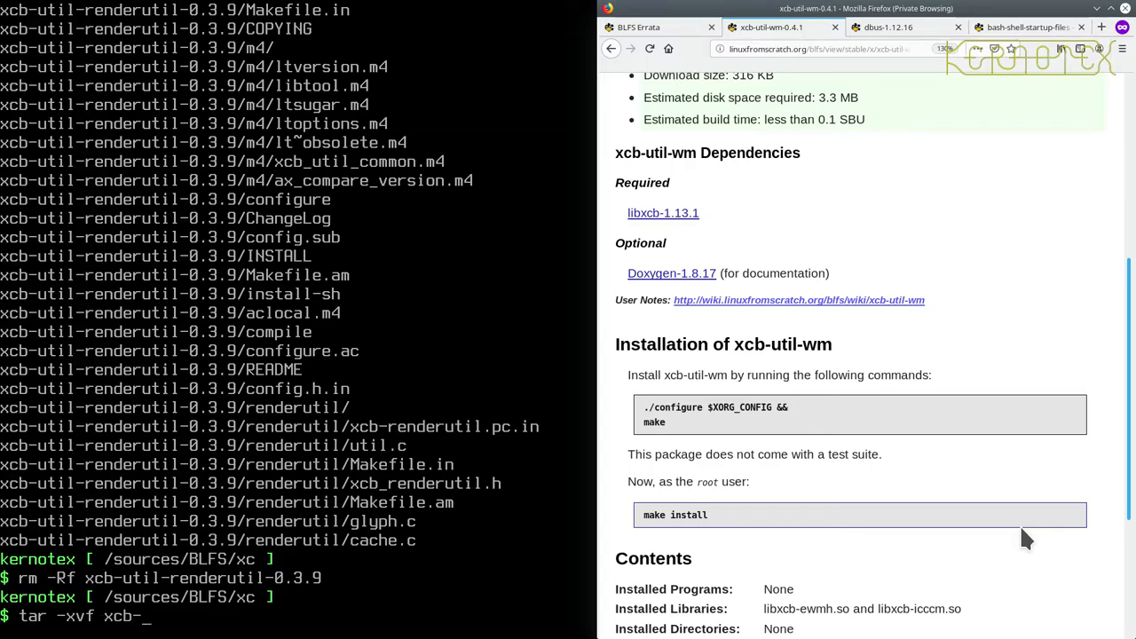
pyautogui.write('util-')
pyautogui.write('cd .')
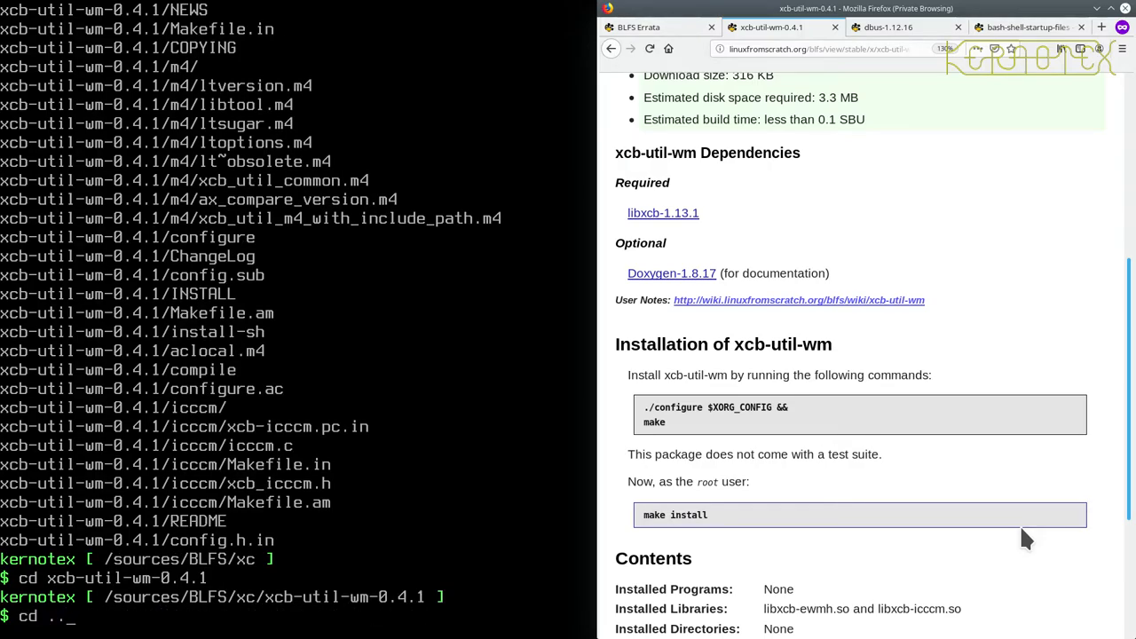
pyautogui.write('./configure $XORG_CONFIG && make')
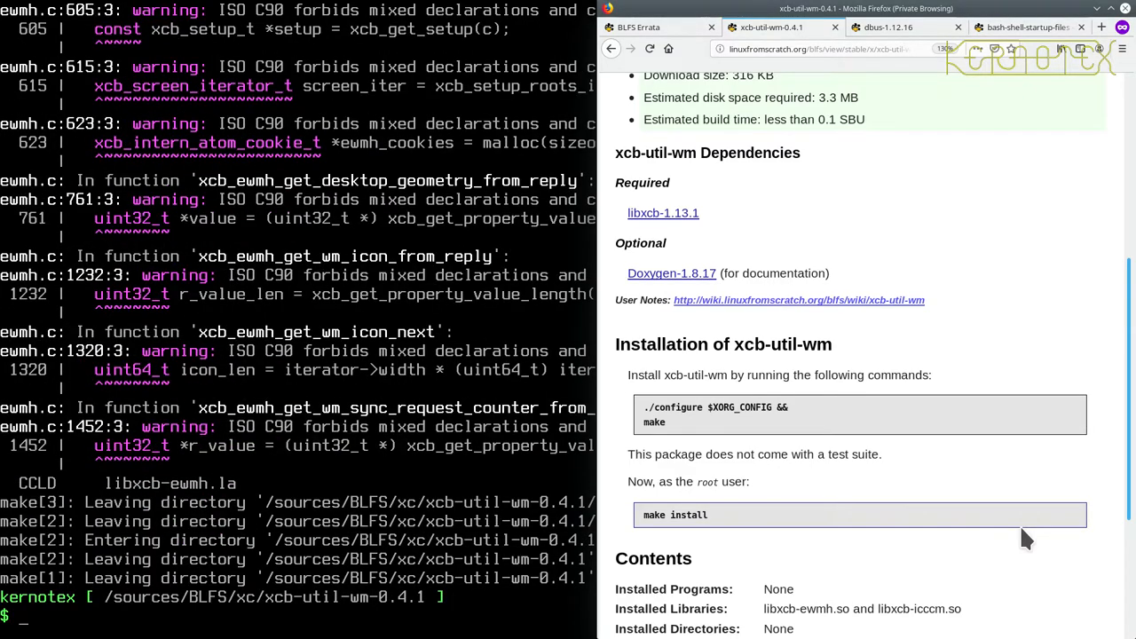
# Step: Install xcb-util-wm, cd .. and remove the xcb-util-wm-0.4.1 build folder
pyautogui.write('rm -Rf xcb-util-renderutil-0.3.9')
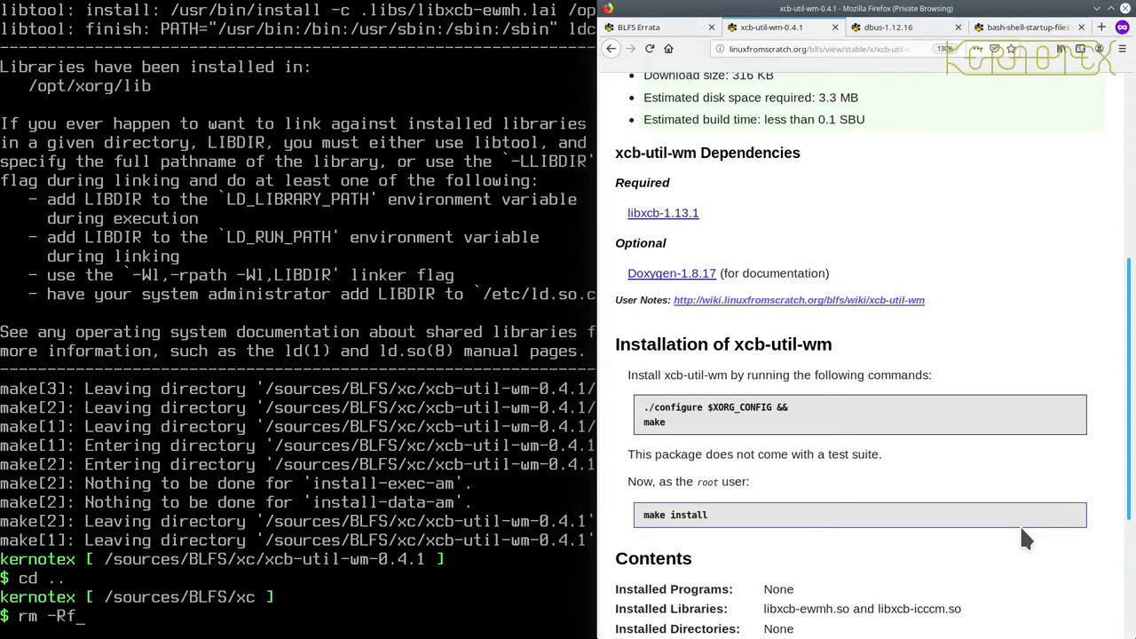
pyautogui.write('xcb-')
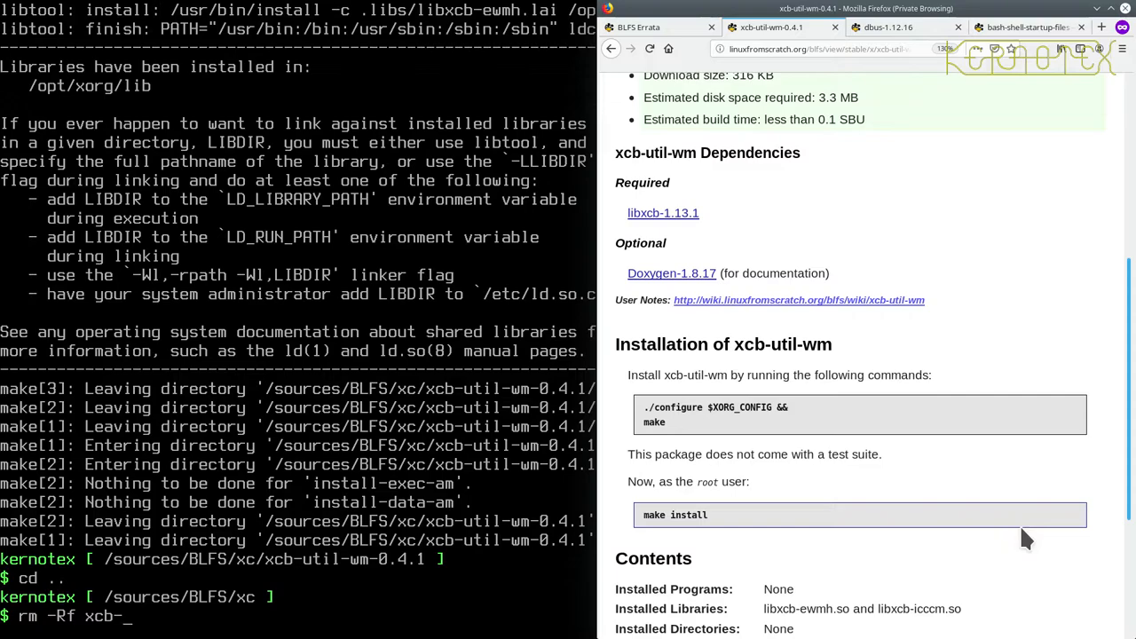
pyautogui.press('Return')
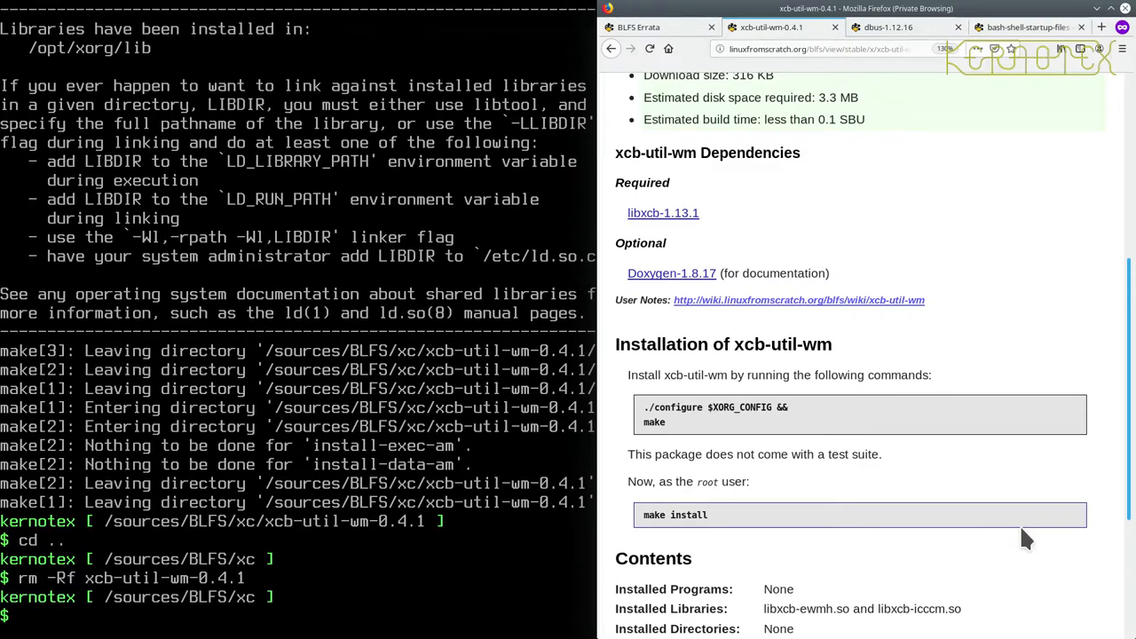
pyautogui.scroll(-3)
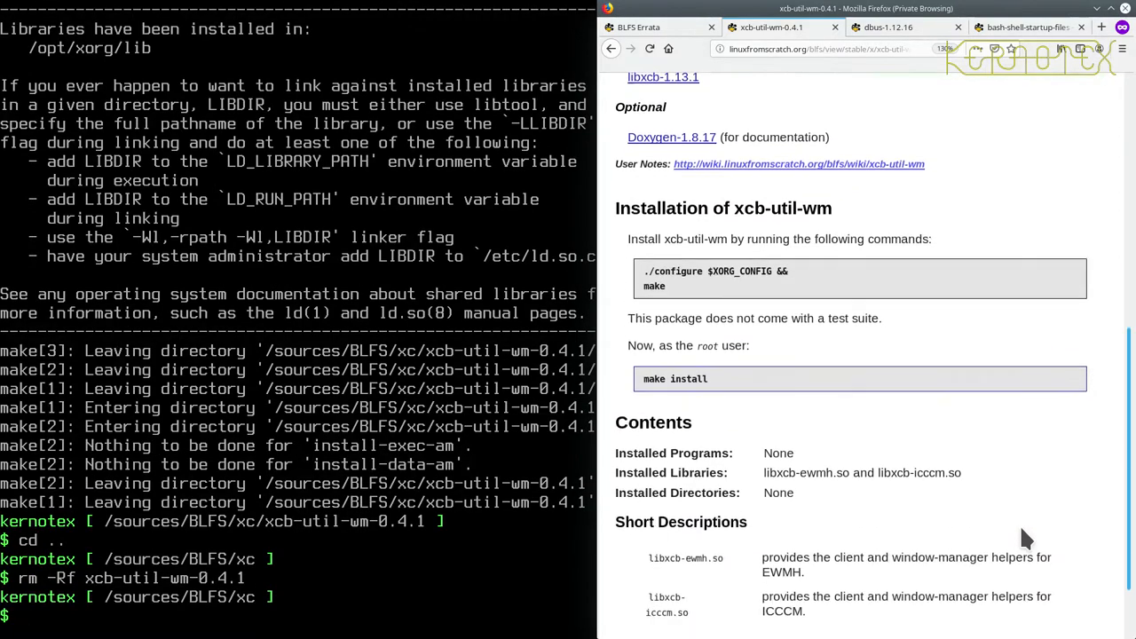
# Step: Follow the Next link to the xcb-util-cursor-0.1.3 page and view its download details
pyautogui.scroll(-3)
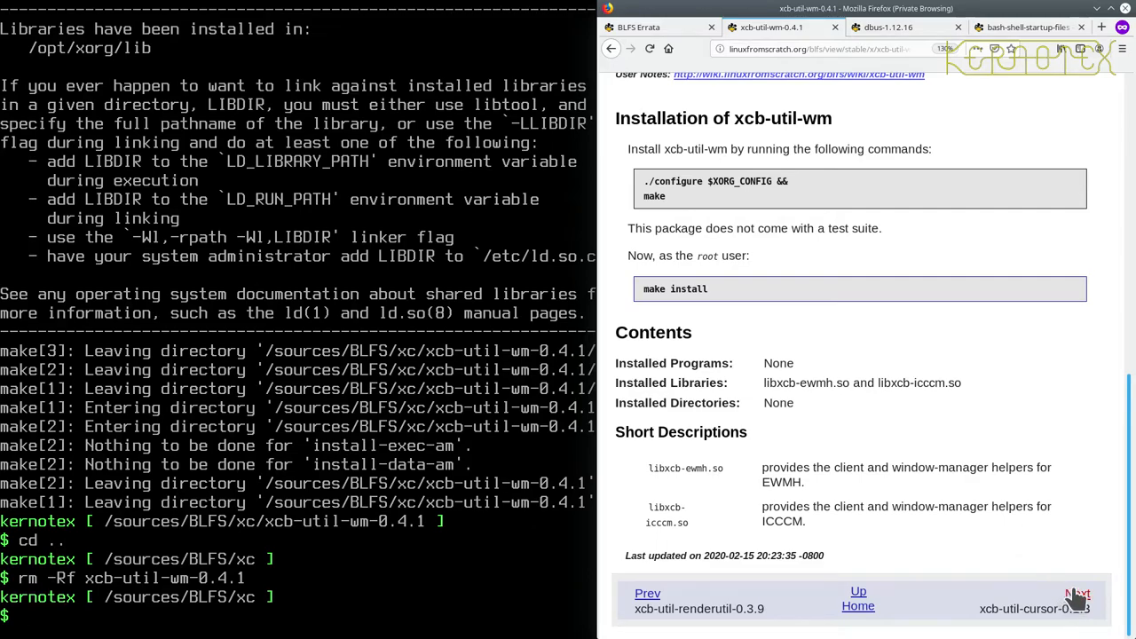
pyautogui.click(1076, 593)
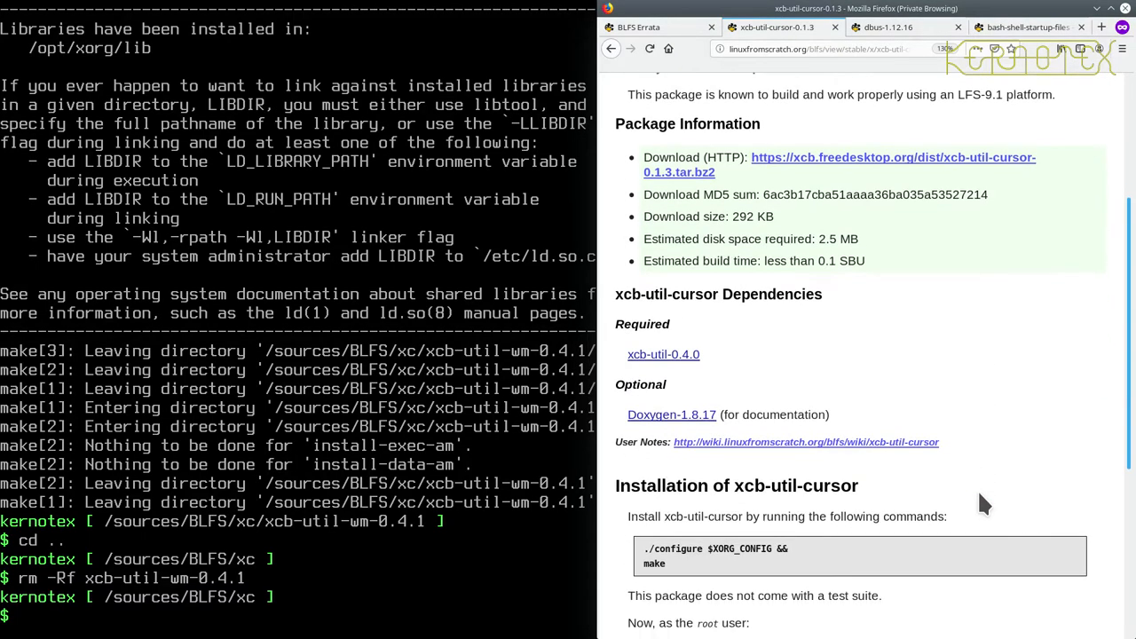
pyautogui.scroll(-3)
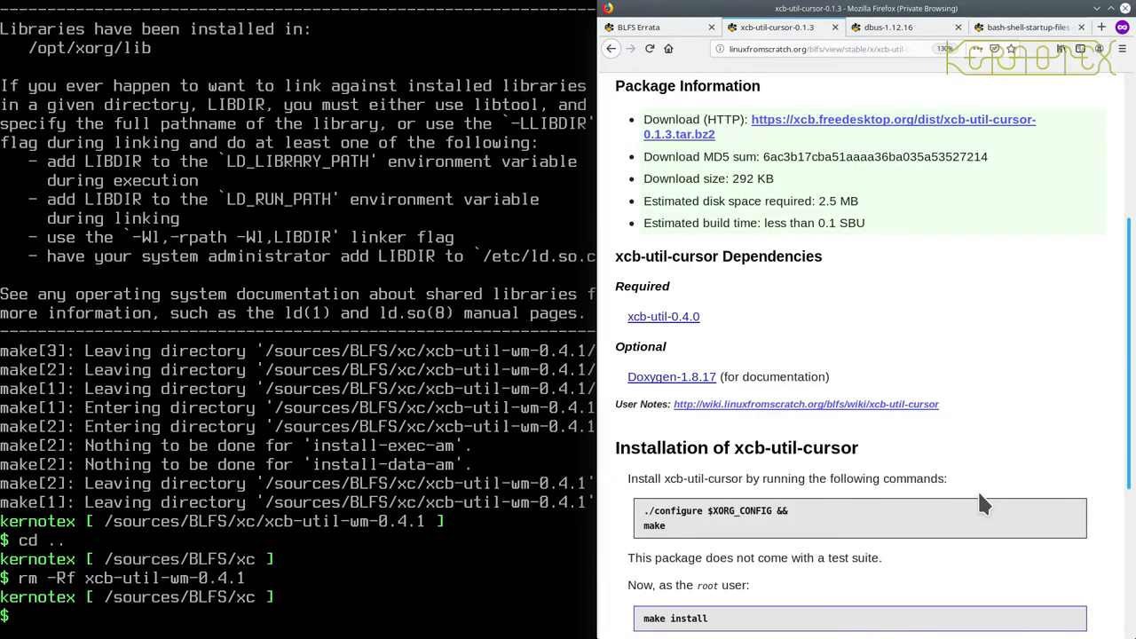
# Step: Extract xcb-util-cursor-0.1.3.tar.bz2 with tar -xvf
pyautogui.write('tar -xvf')
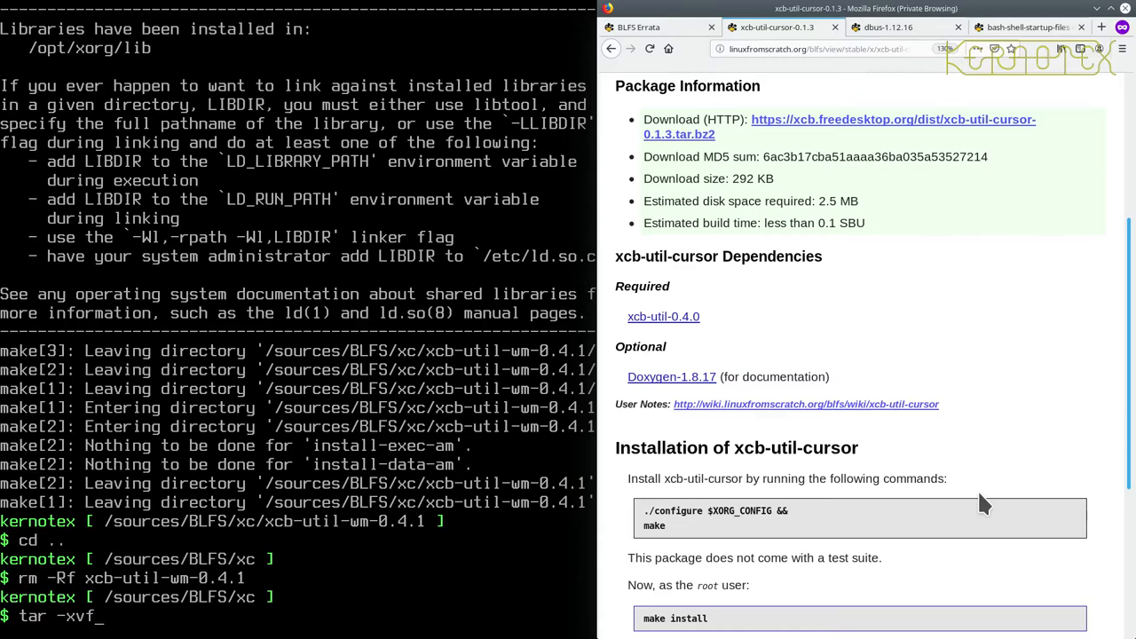
pyautogui.write('x')
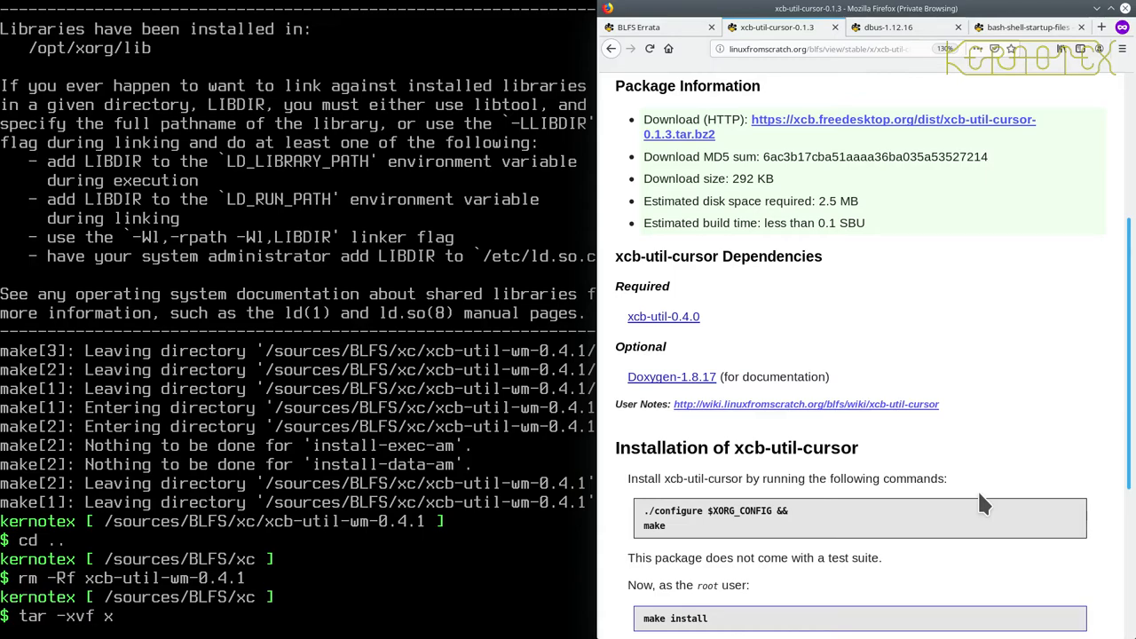
pyautogui.write('cb-util-')
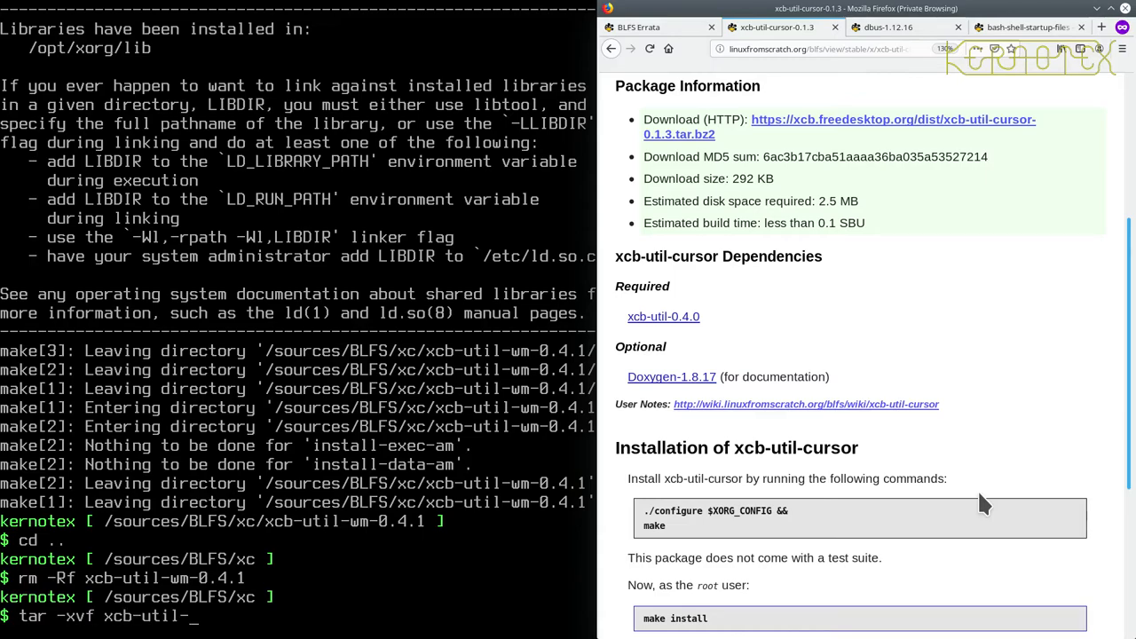
pyautogui.write('cursor-0.1.3.tar.bz2')
pyautogui.write('cd xcb-util-cursor-0.1.3')
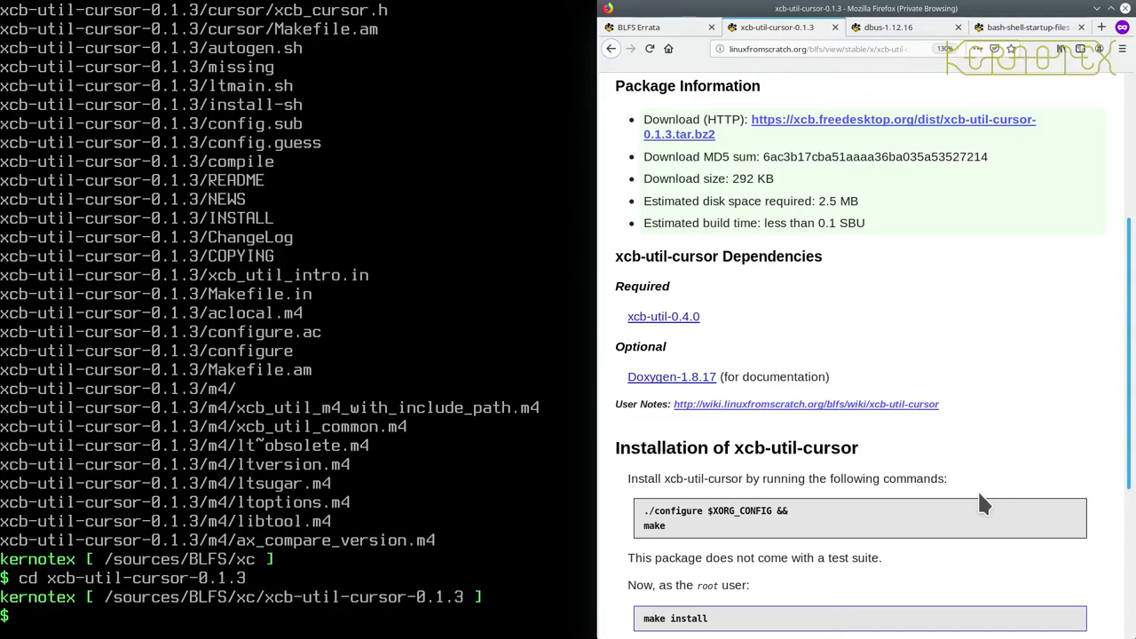
# Step: Inside xcb-util-cursor-0.1.3, run ./configure $XORG_CONFIG && make to build libxcb-cursor.la
pyautogui.scroll(-3)
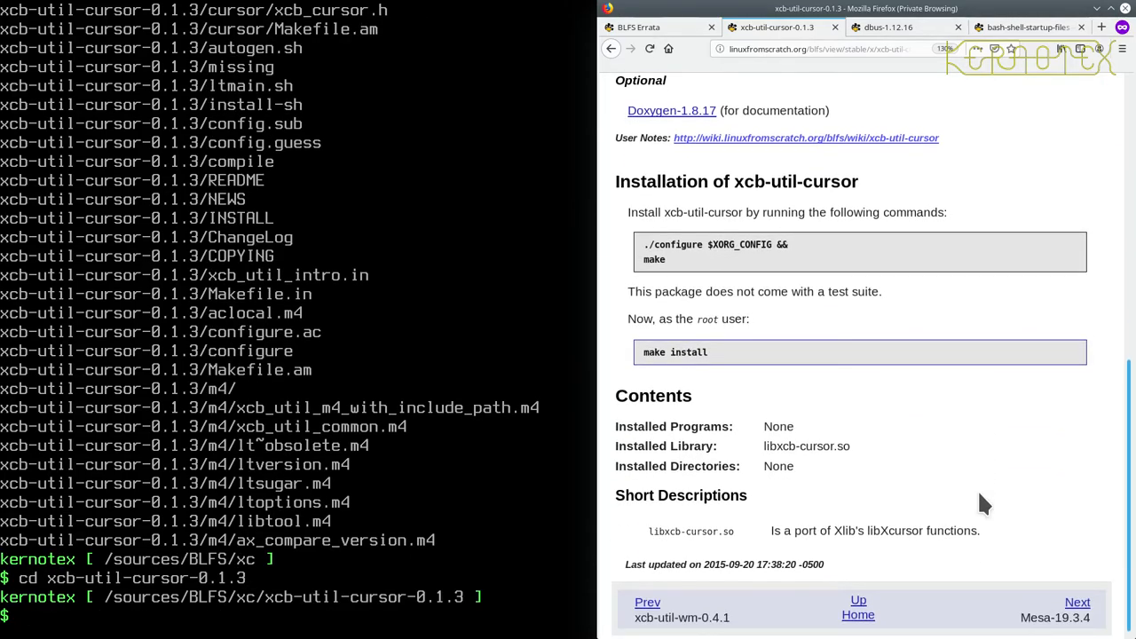
pyautogui.write('./configure $XORG_CONFIG && make')
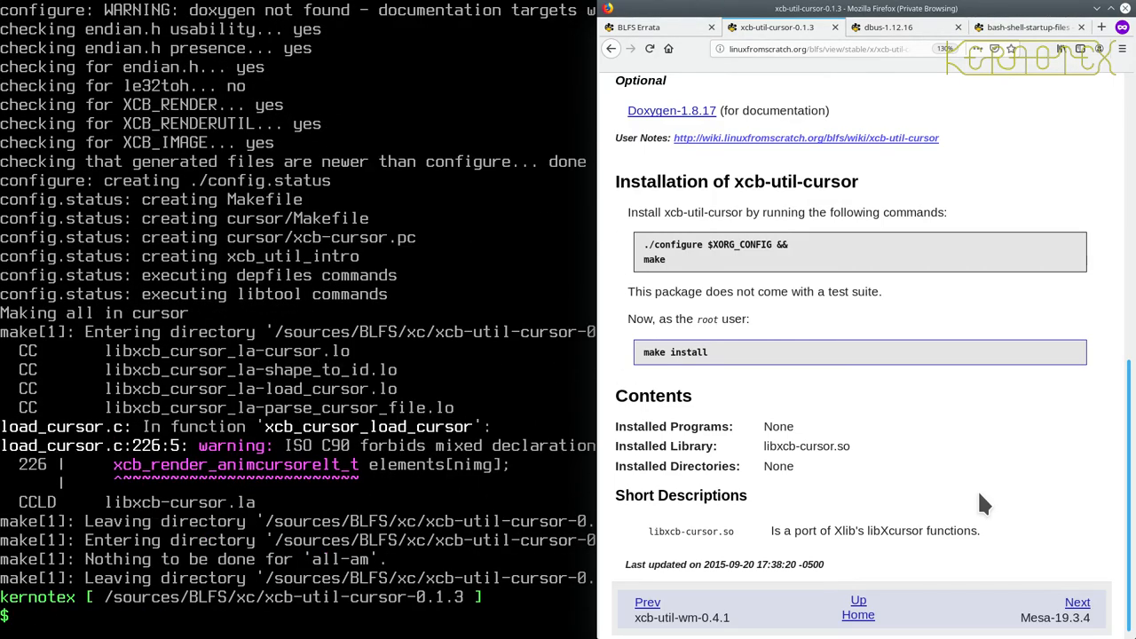
pyautogui.write('cd ..')
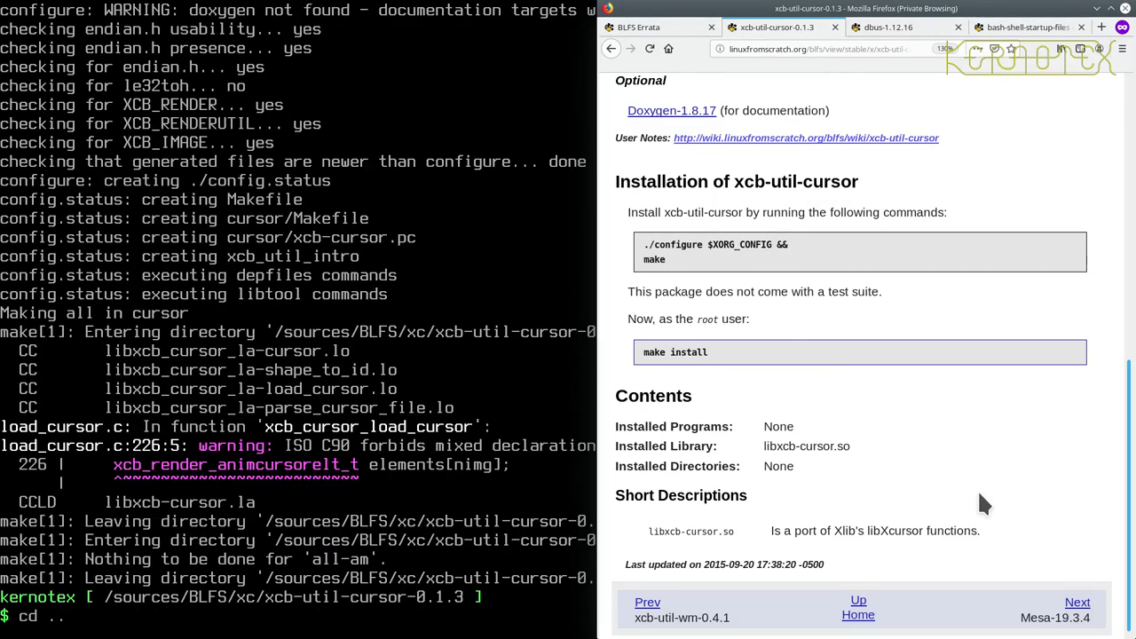